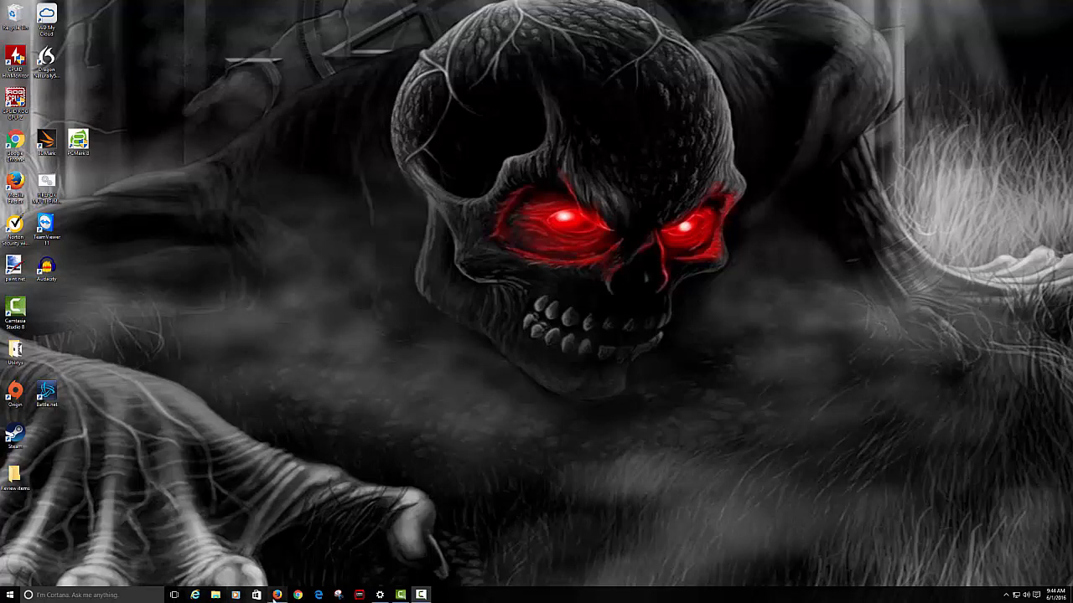
Step: Browse the Nighthawk X4S R7800 page's Features and Tech Specs, then the genie App downloads
left_click(277, 595)
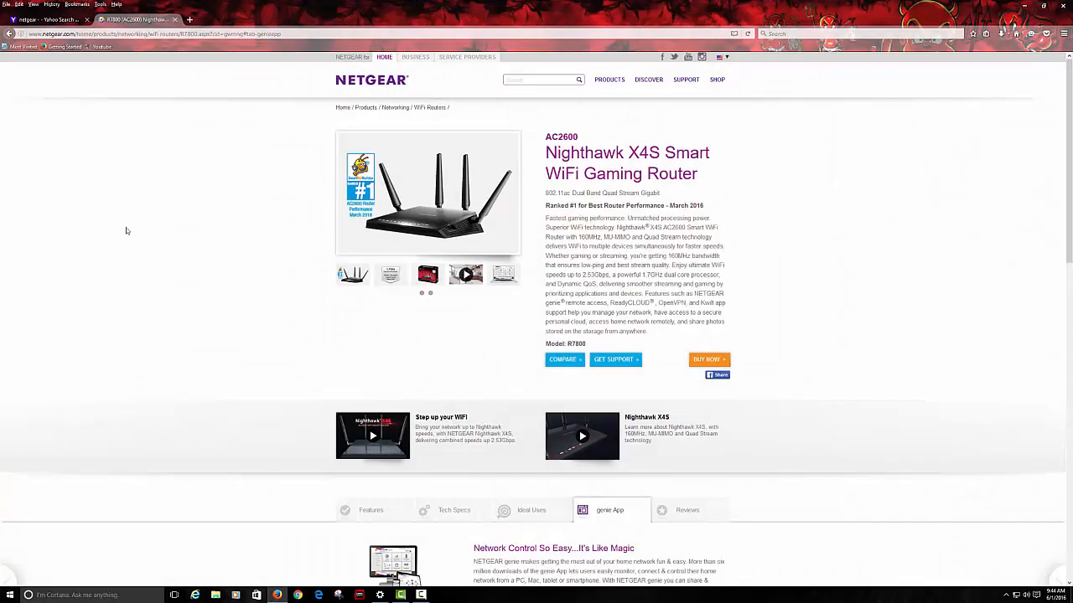
mouse_move(257, 242)
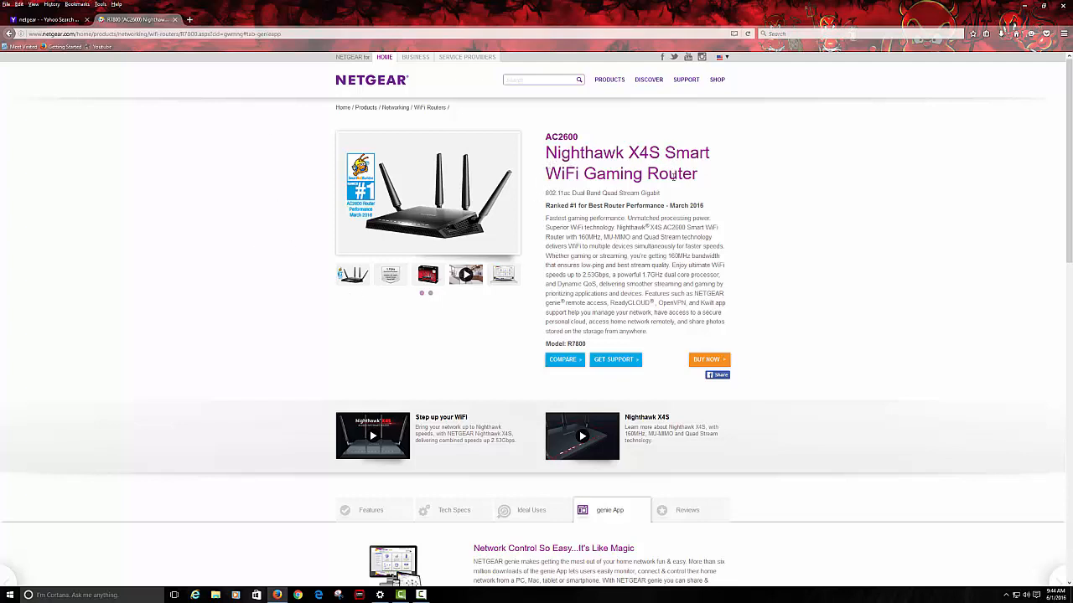
scroll("down", 3)
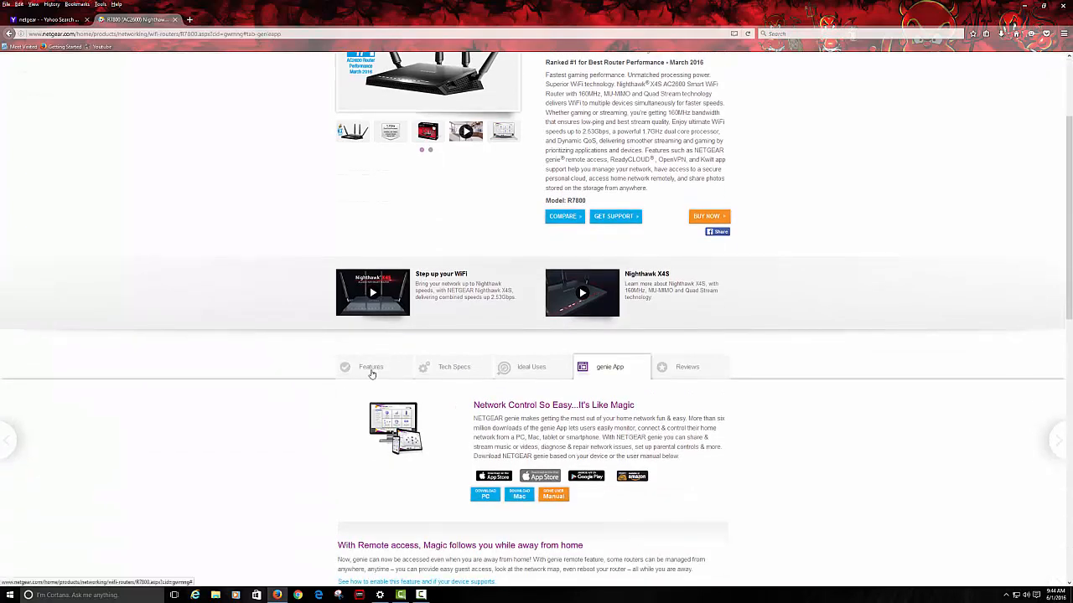
left_click(371, 367)
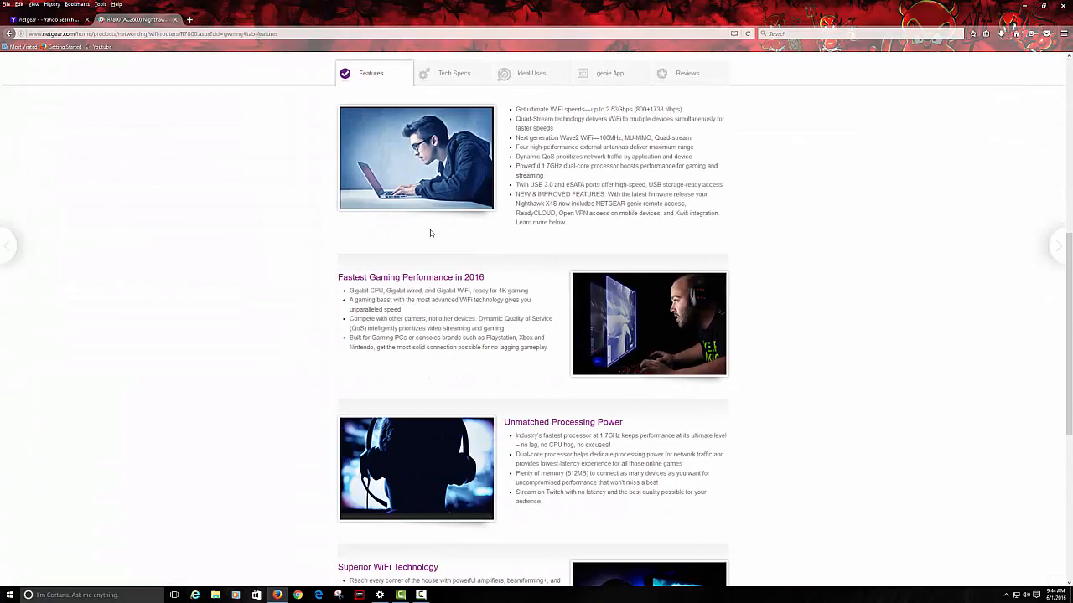
left_click(454, 73)
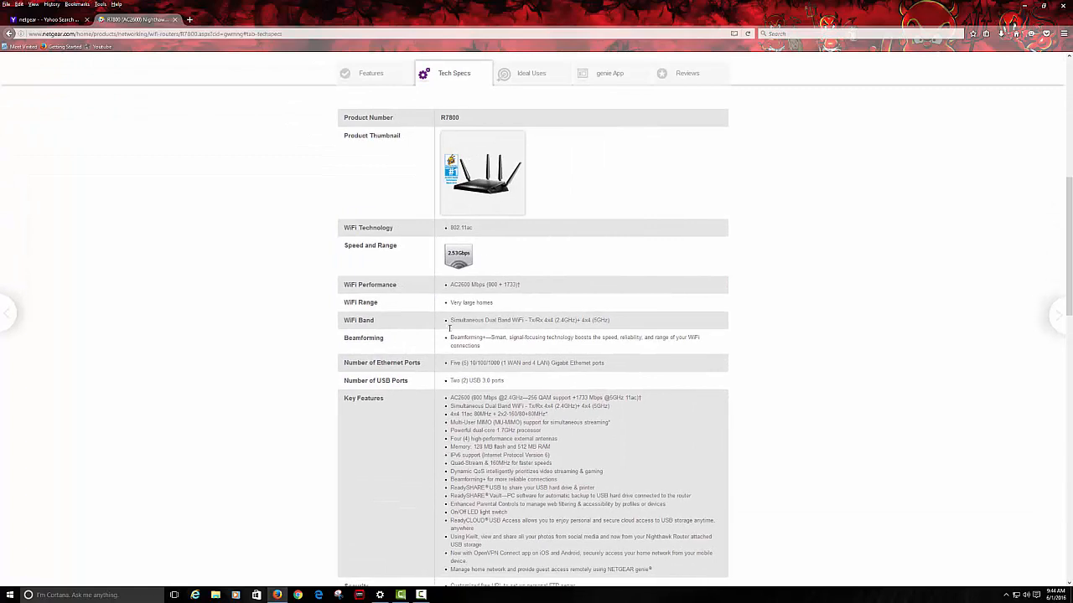
left_click(610, 73)
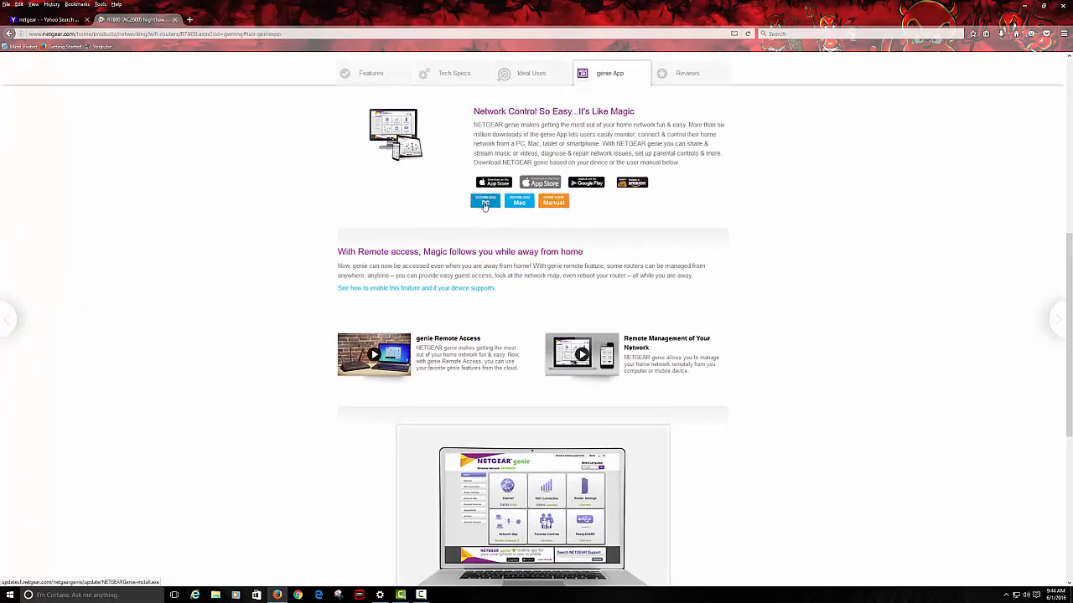
Step: Download the genie PC installer NETGEARGenie-install.exe and save the file
left_click(484, 201)
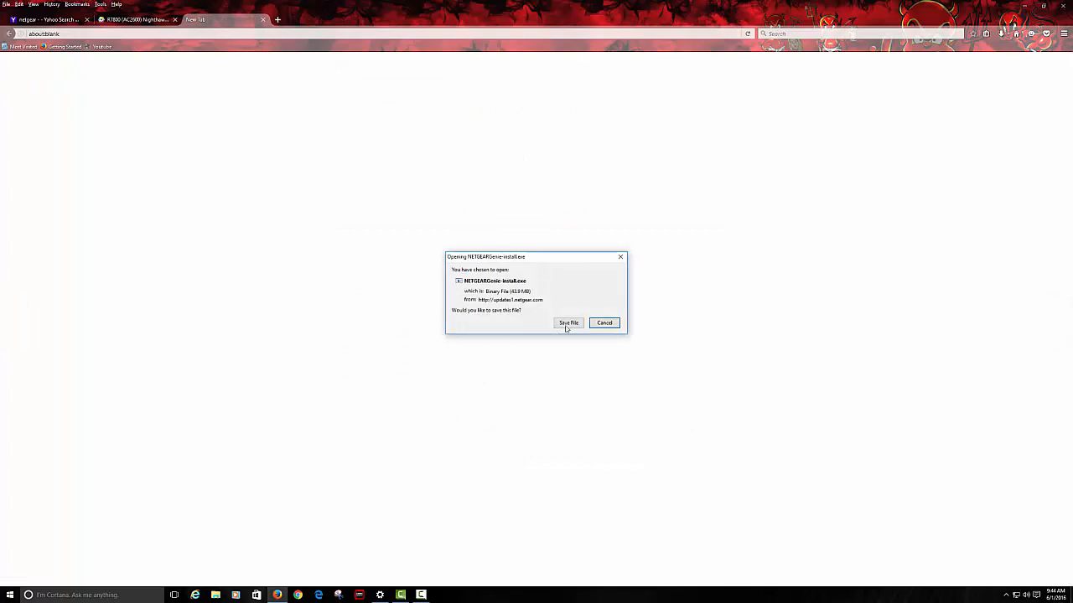
left_click(568, 323)
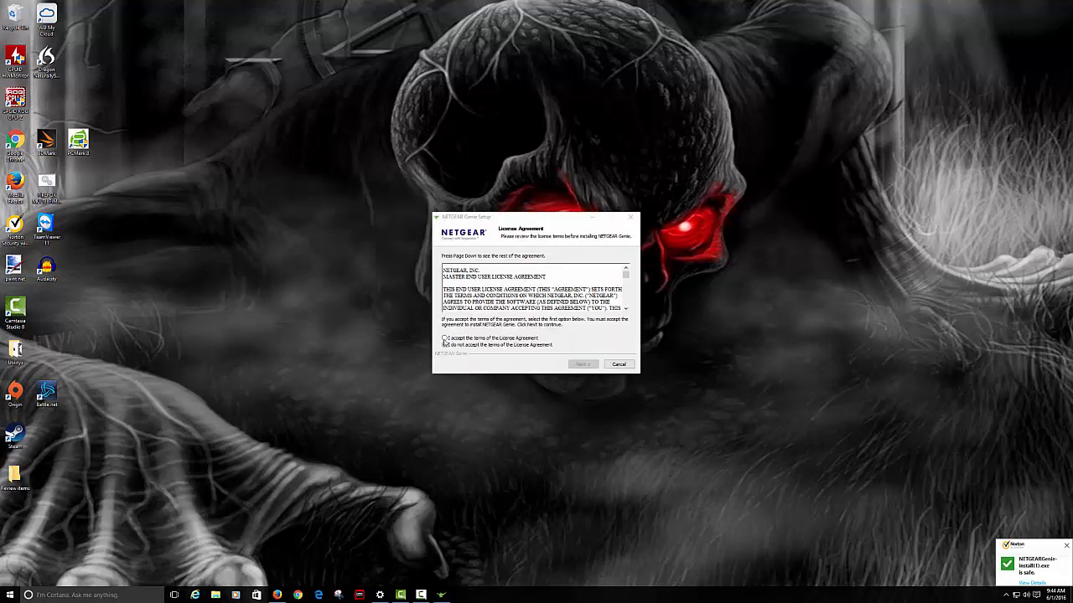
Step: Accept the license, install genie to the default folder, and finish with genie launching
left_click(445, 338)
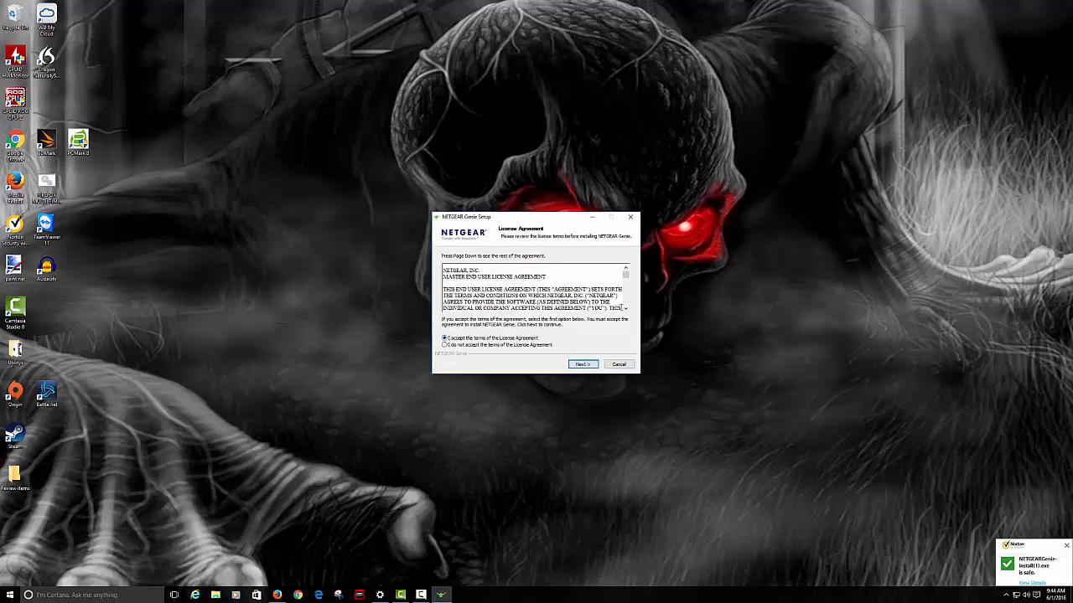
scroll("down", 3)
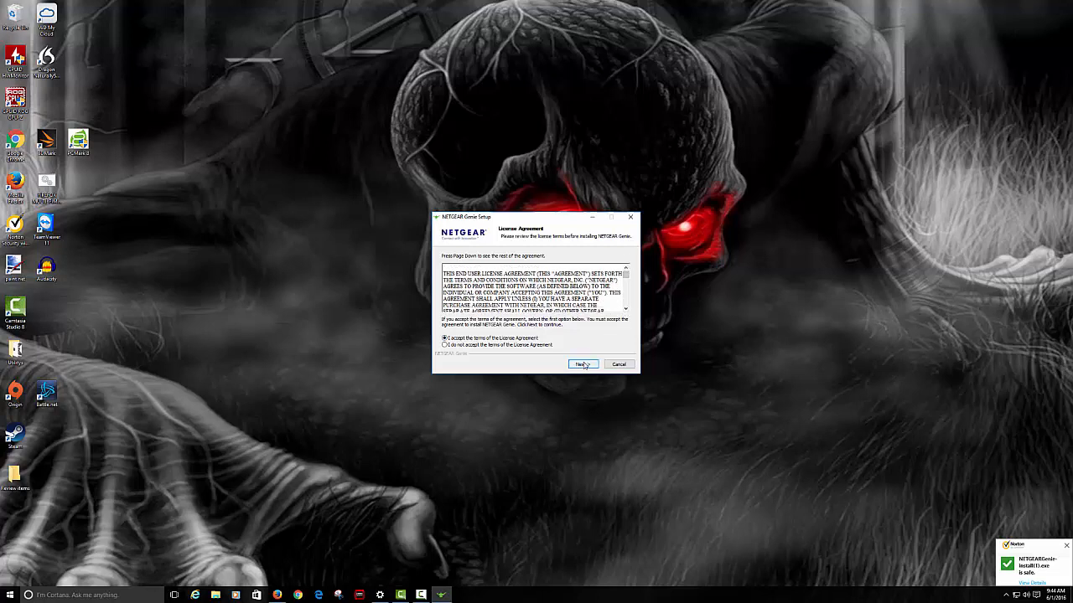
left_click(580, 364)
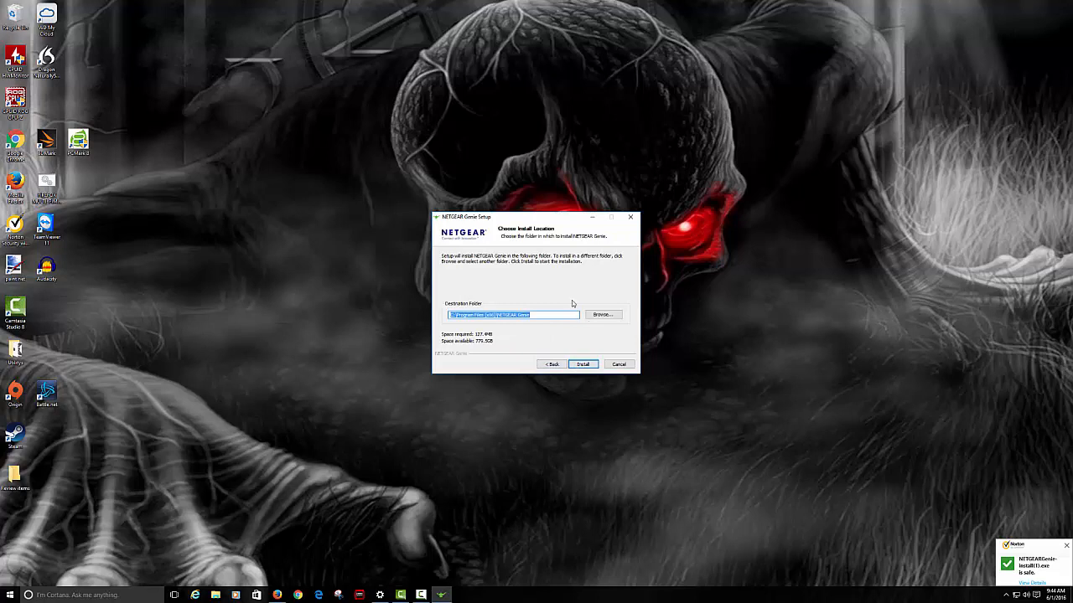
left_click(583, 364)
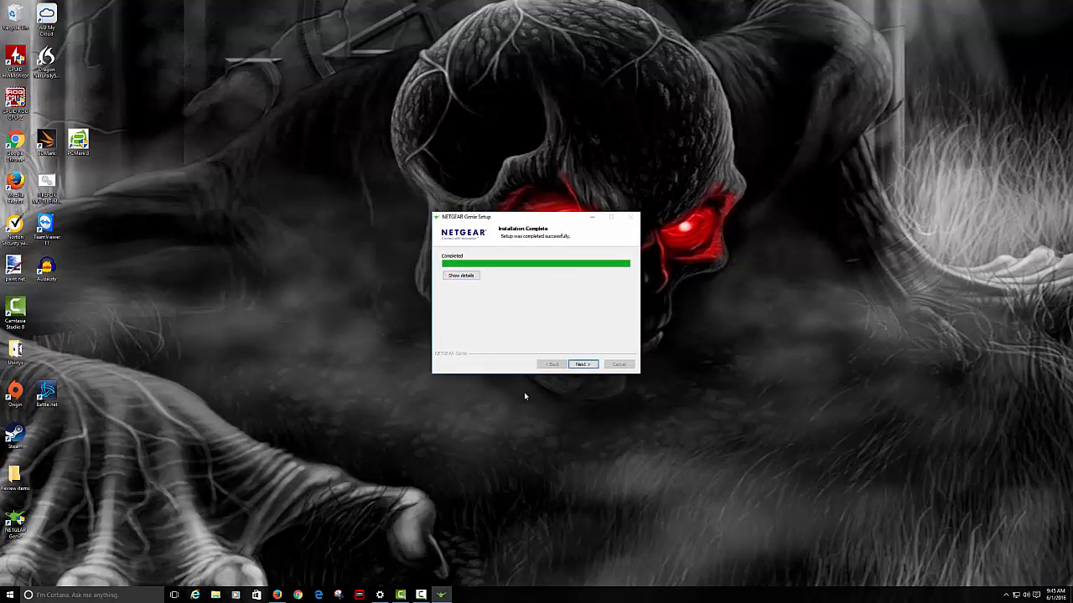
left_click(582, 364)
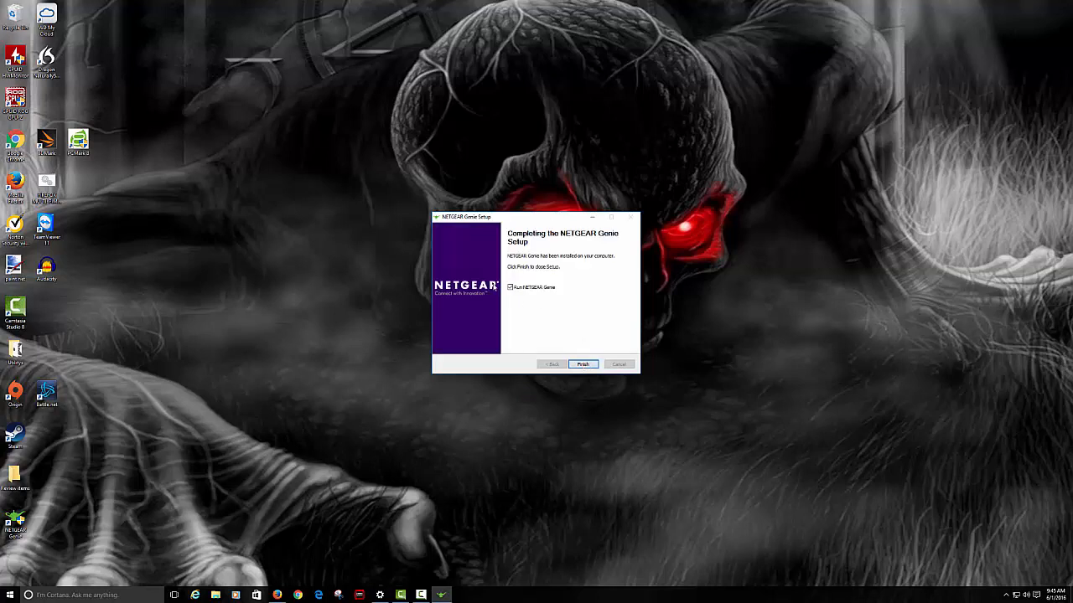
left_click(584, 363)
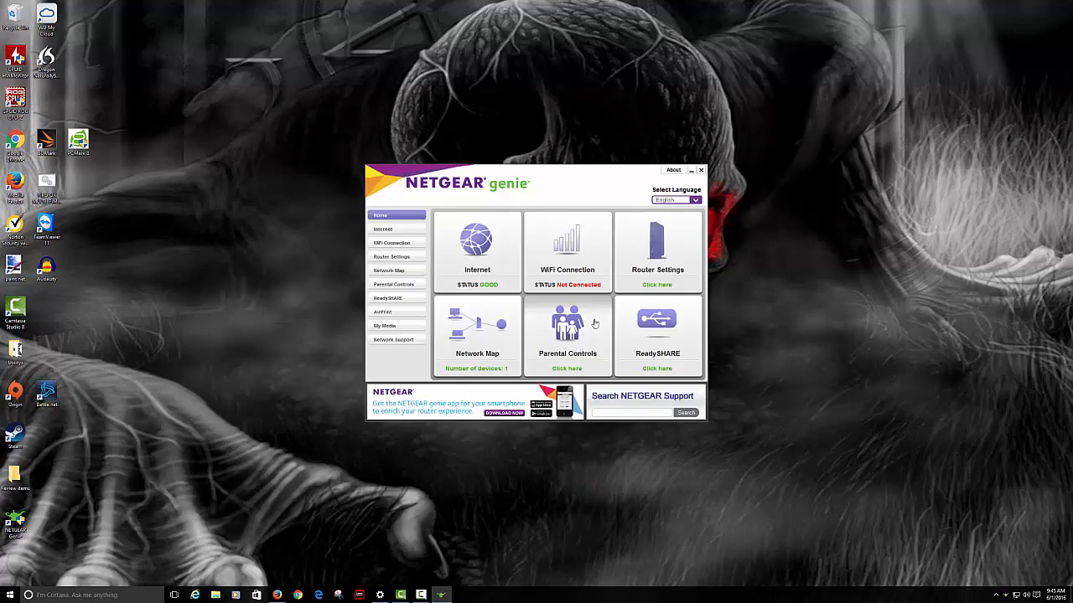
mouse_move(570, 258)
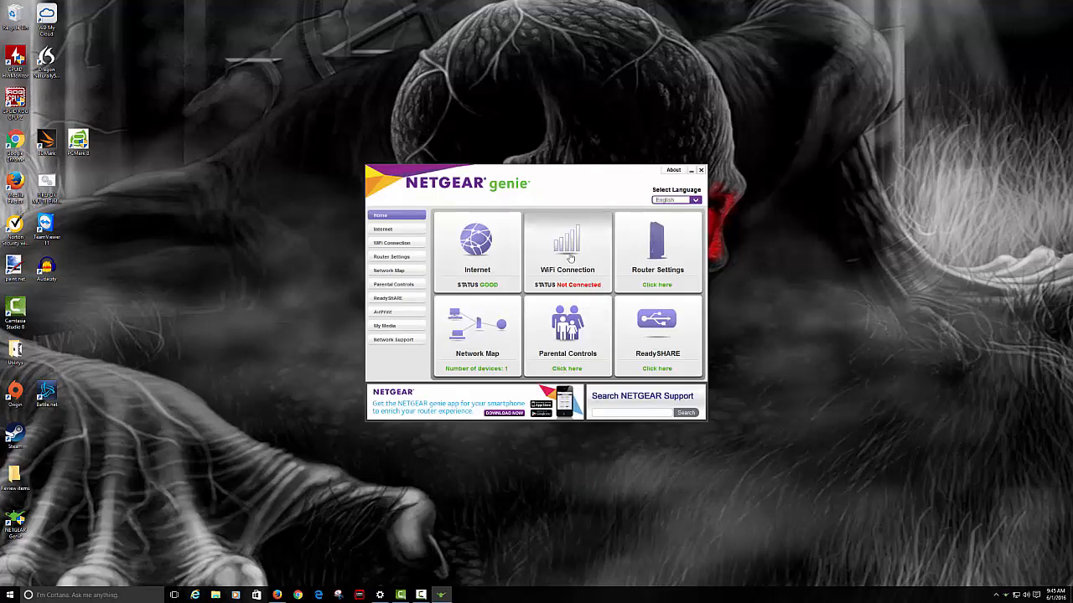
mouse_move(572, 288)
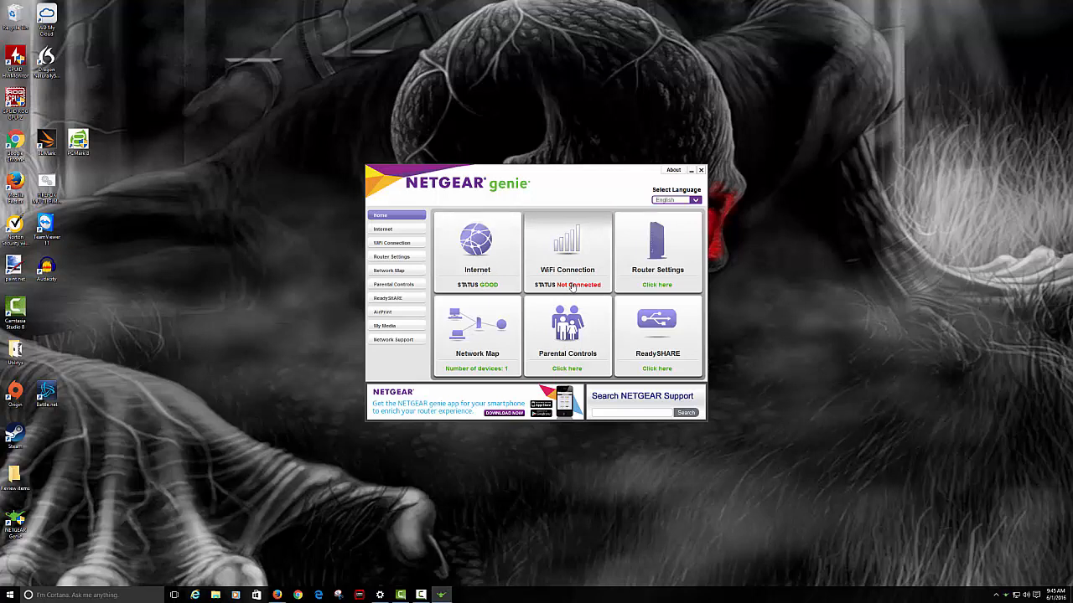
mouse_move(519, 270)
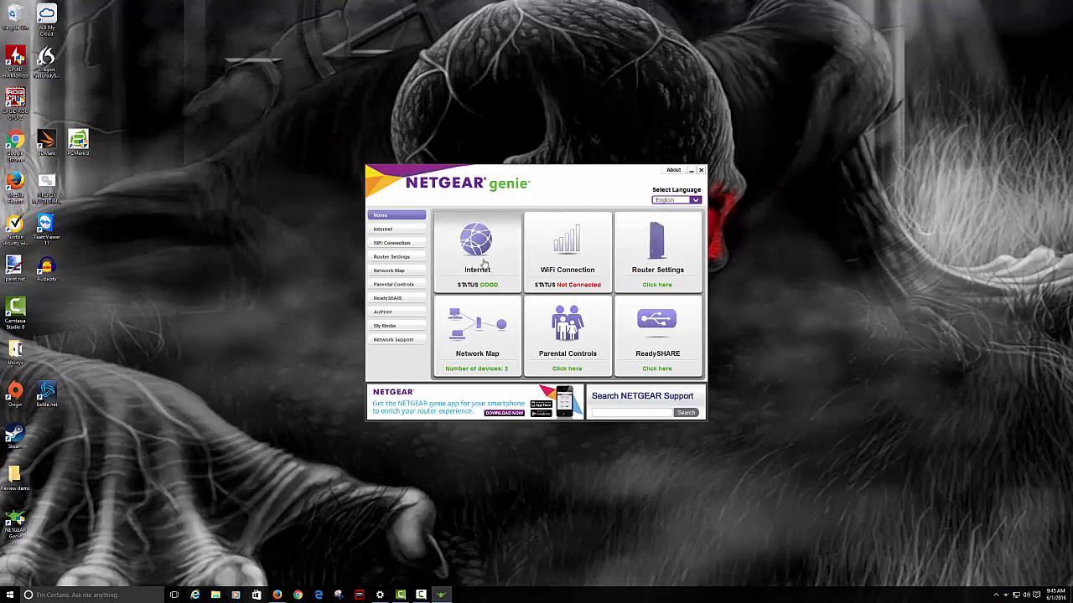
Step: Show the Network Map with this desktop, WDMYCLOUD and the Internet linked via the router
left_click(388, 270)
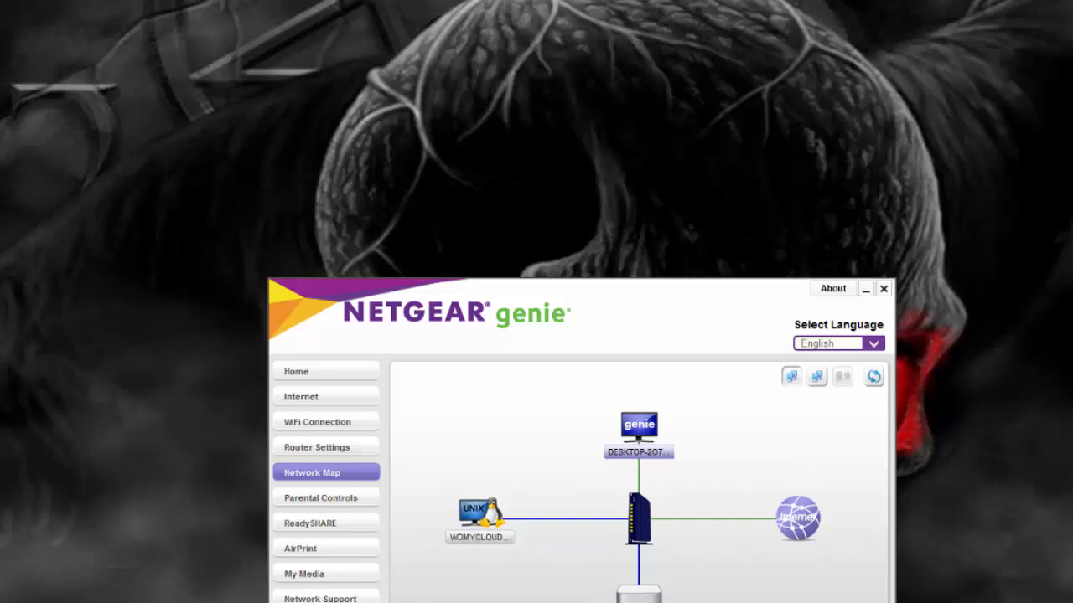
mouse_move(746, 500)
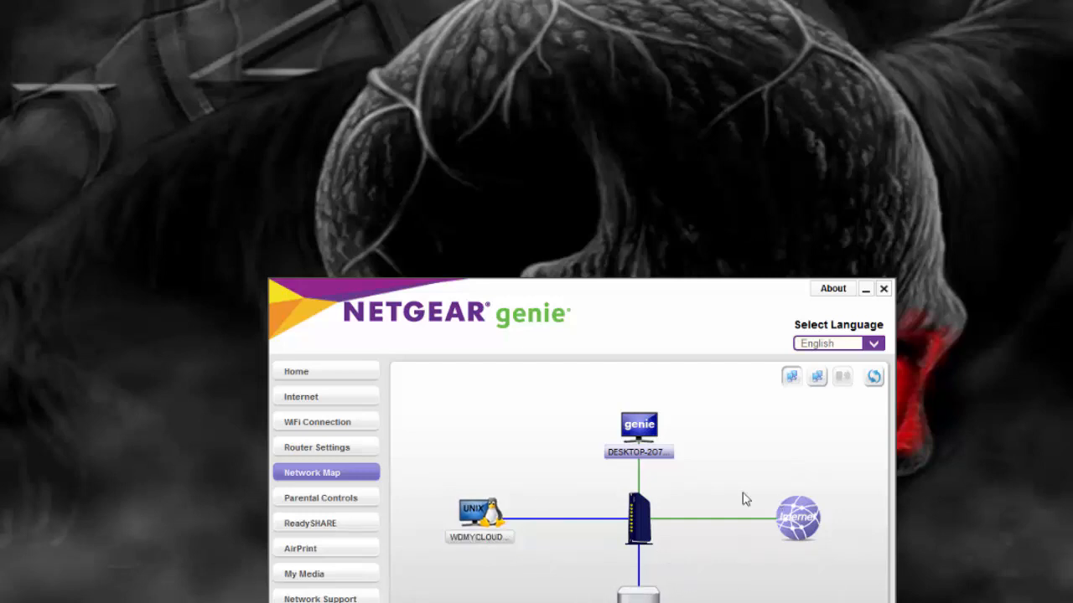
mouse_move(322, 435)
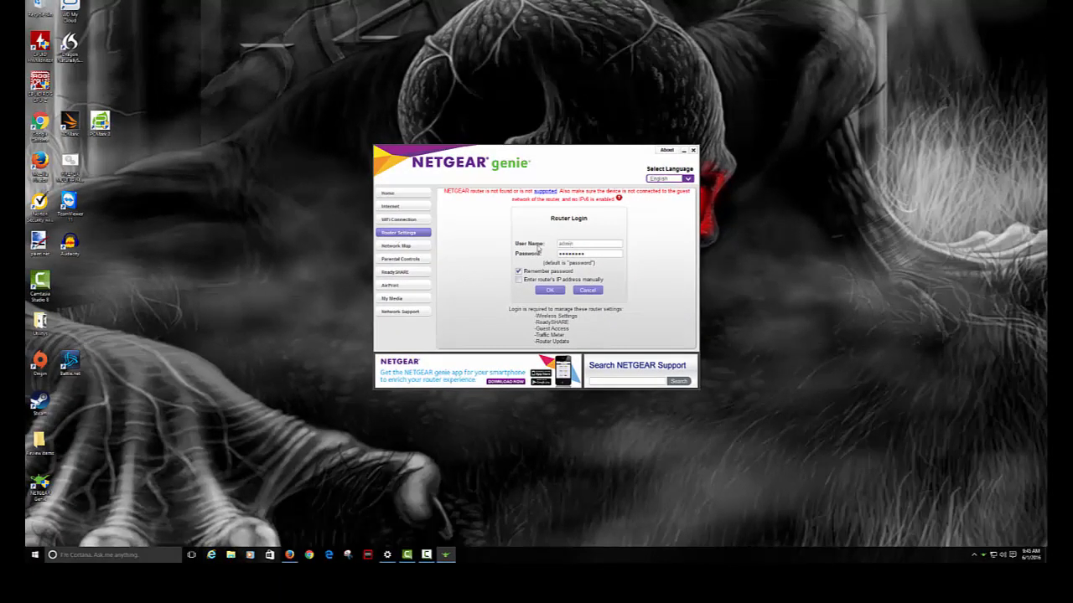
mouse_move(668, 347)
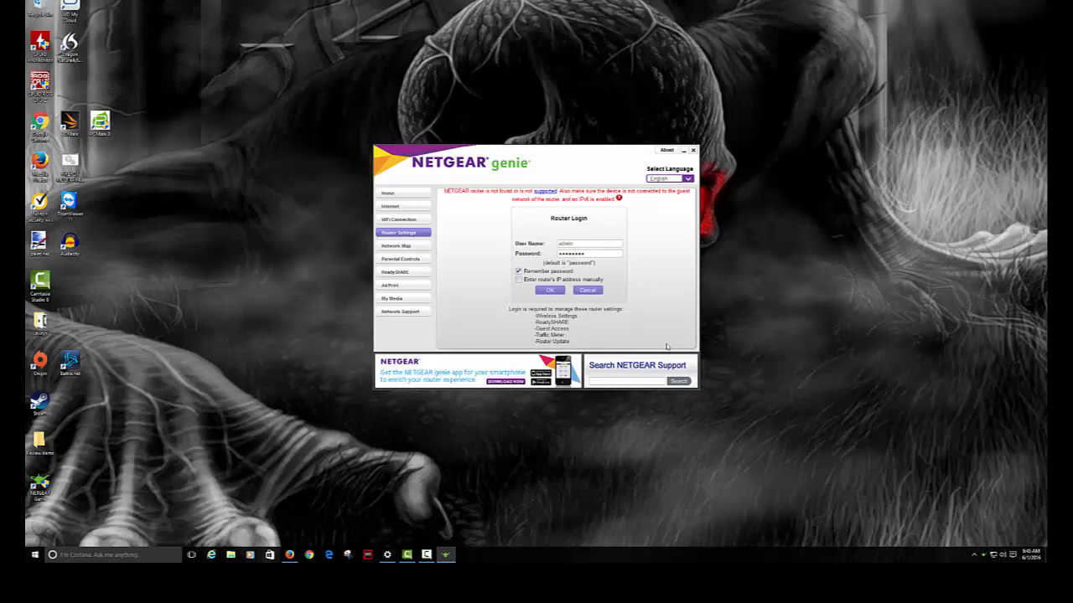
mouse_move(586, 240)
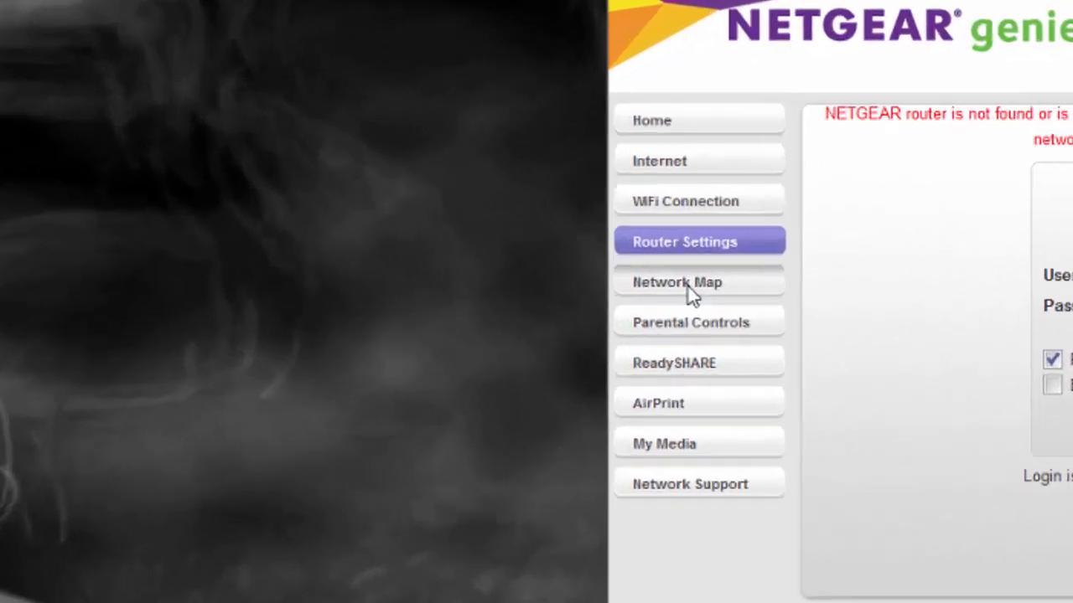
left_click(677, 281)
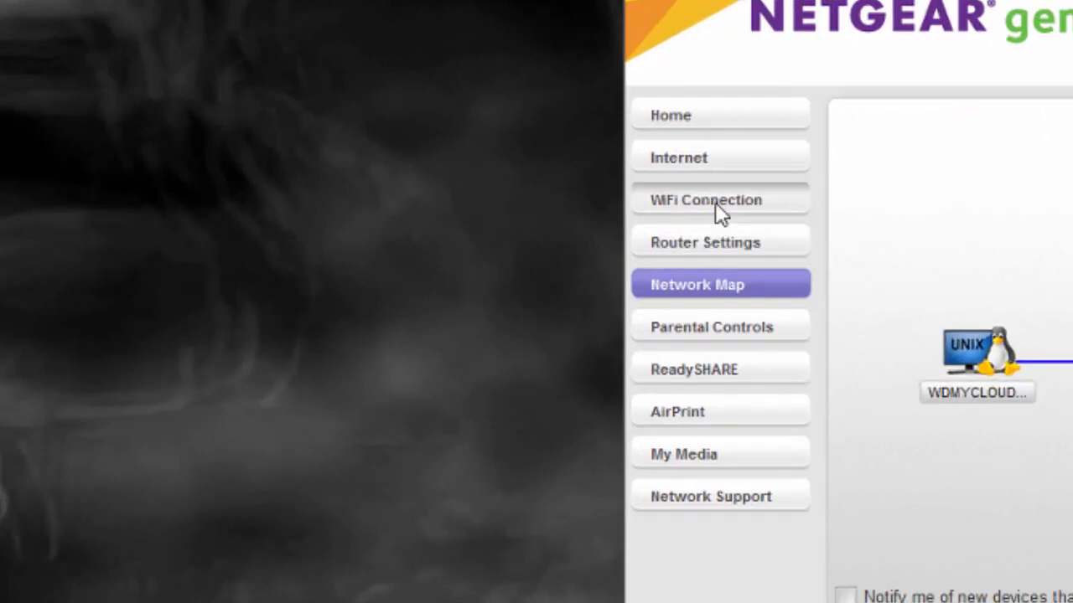
left_click(710, 327)
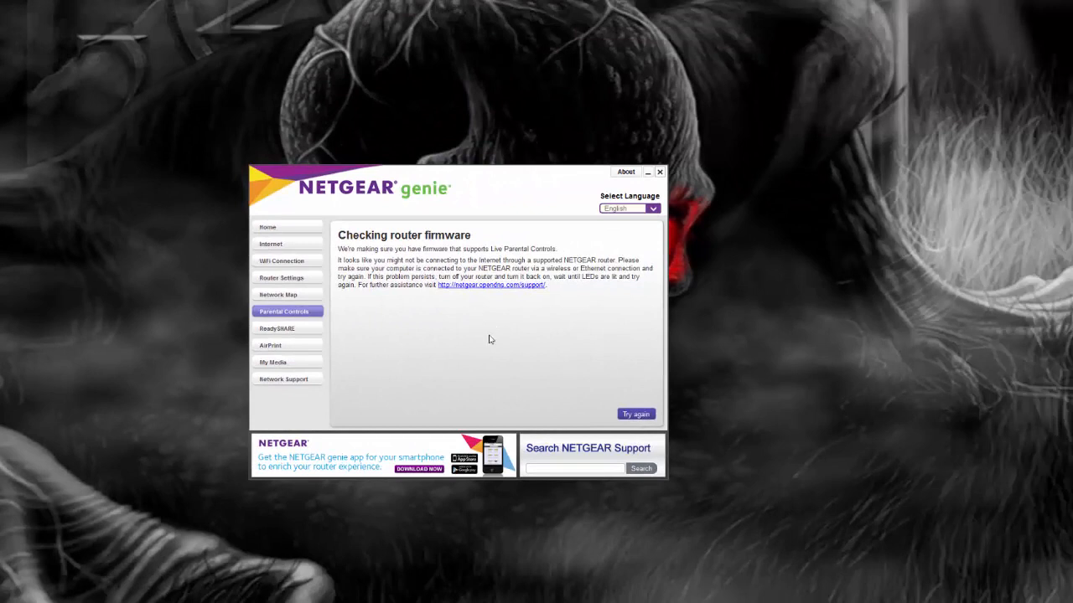
mouse_move(394, 244)
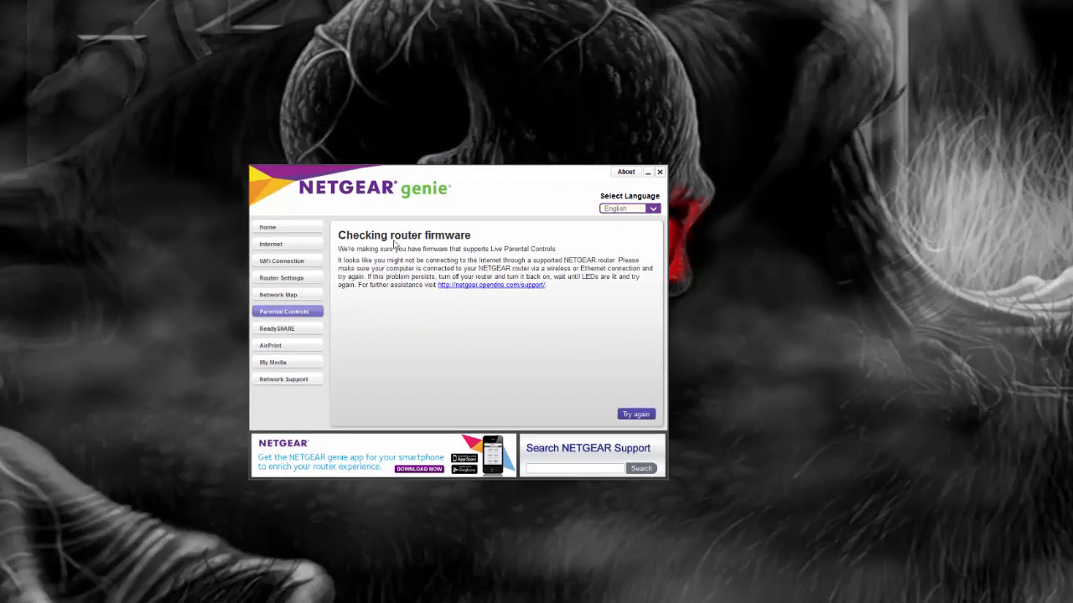
mouse_move(373, 337)
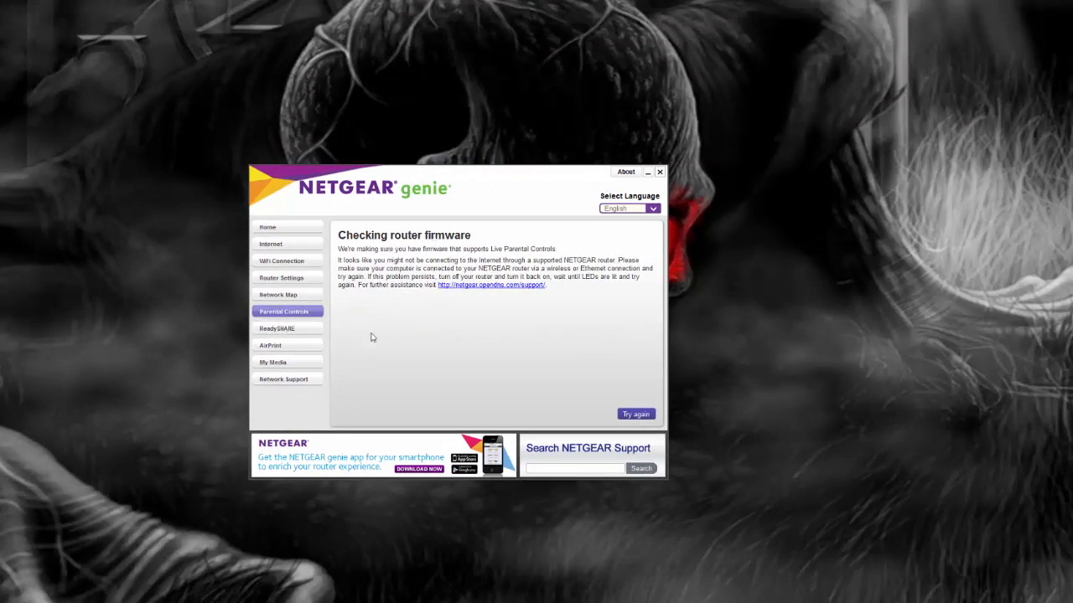
mouse_move(384, 303)
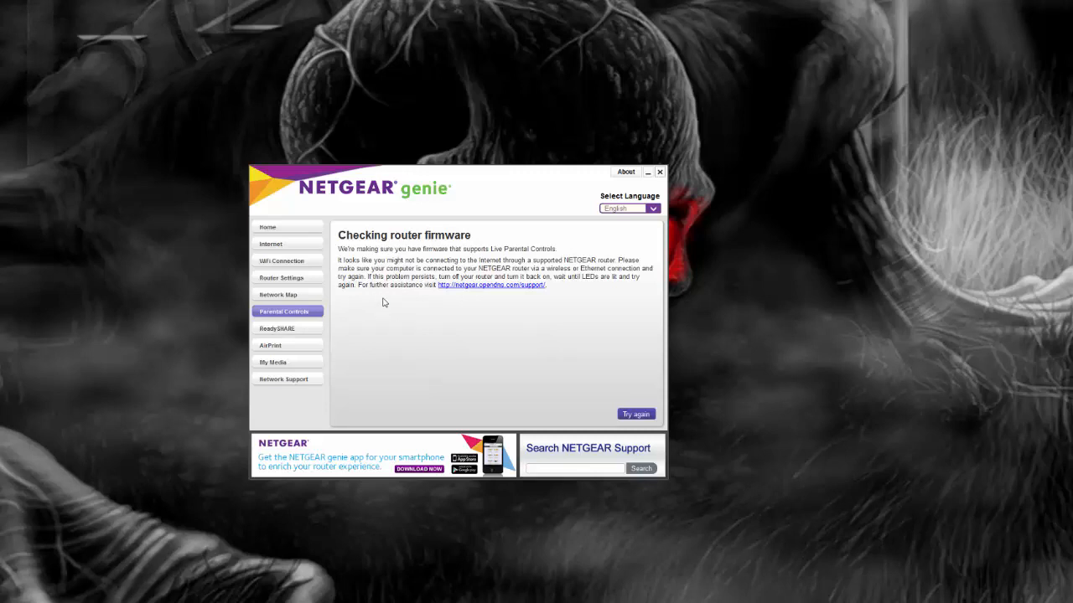
mouse_move(287, 327)
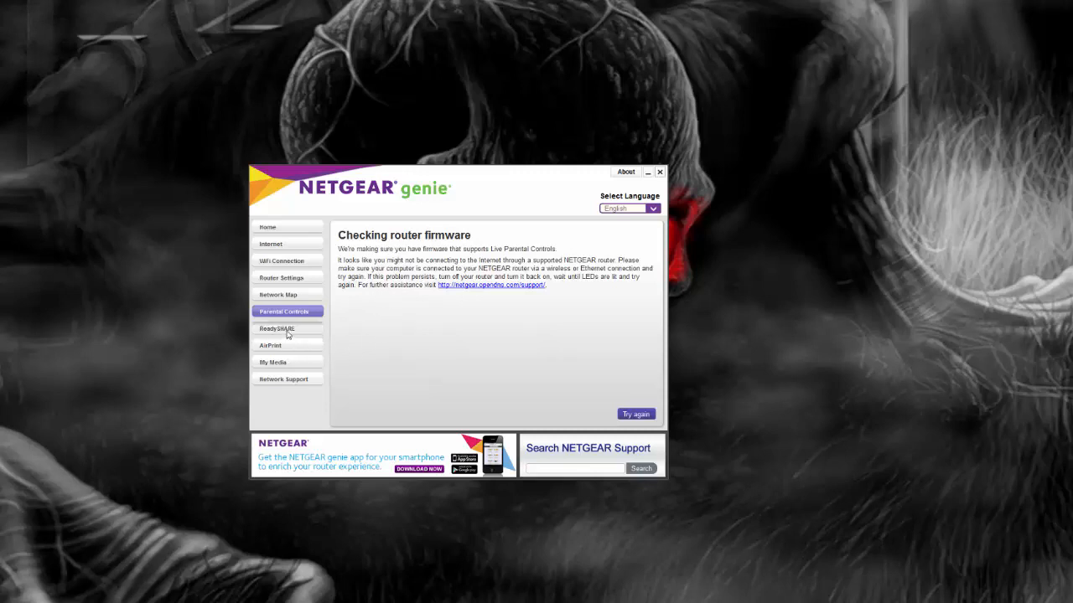
mouse_move(293, 385)
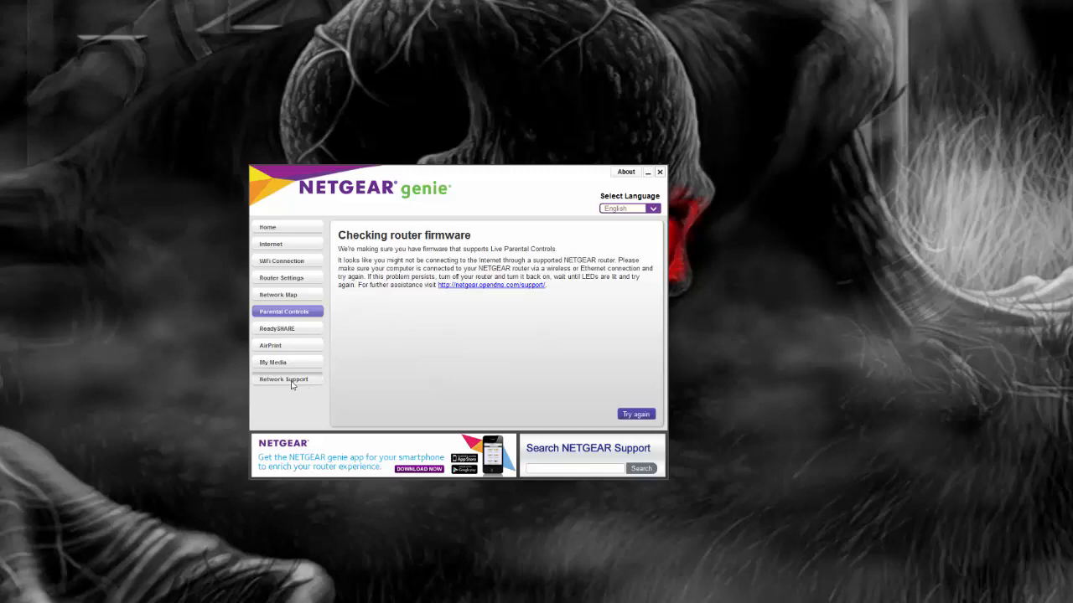
Step: Browse Network Support's FAQ, Tools (selecting the host address) and Support tabs
left_click(287, 379)
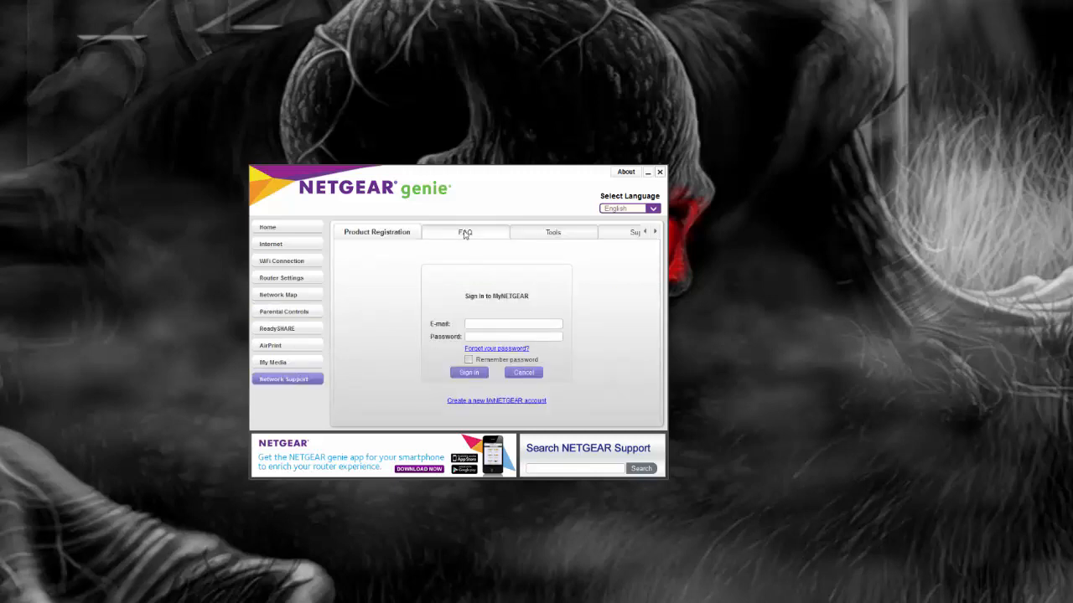
left_click(465, 232)
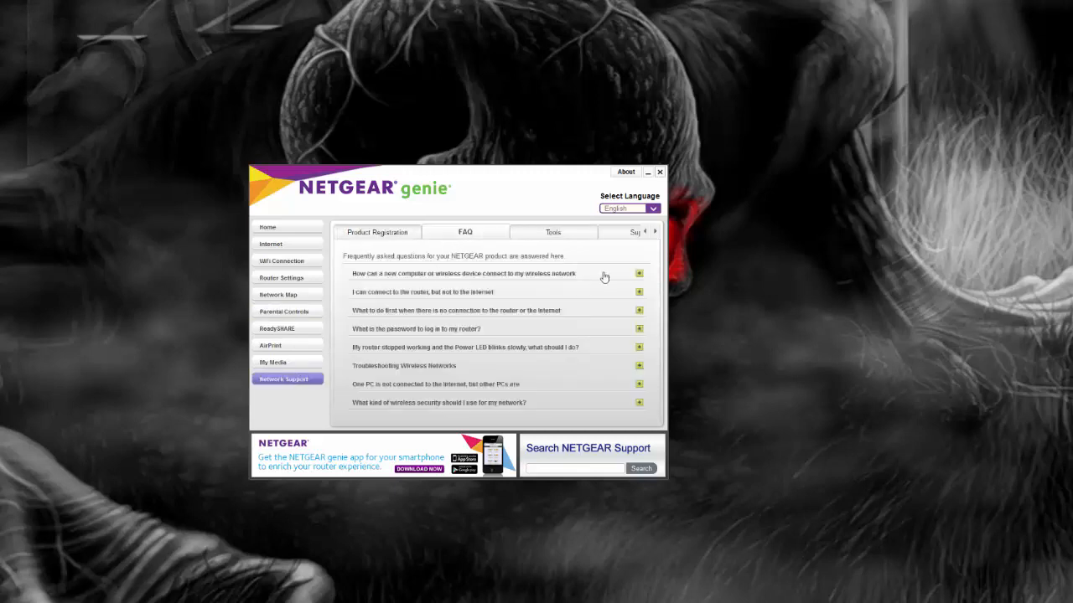
left_click(552, 232)
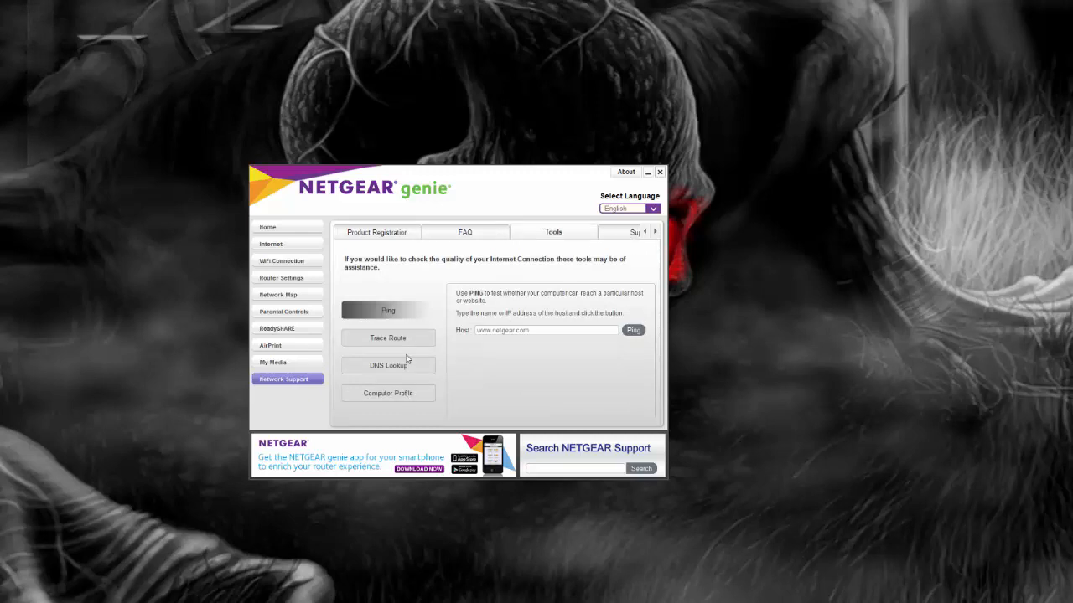
mouse_move(410, 383)
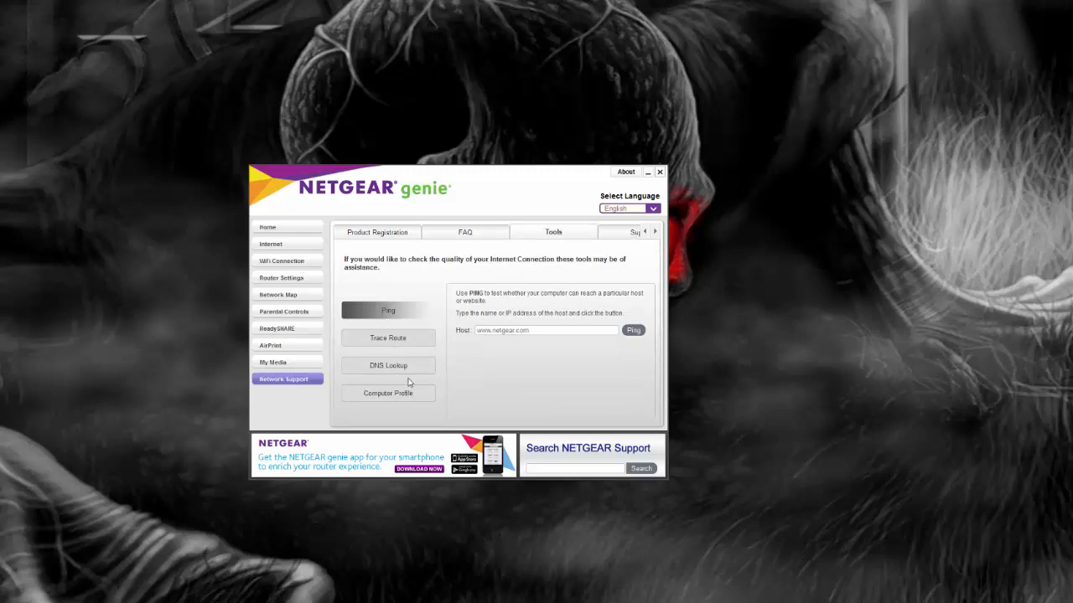
triple_click(545, 330)
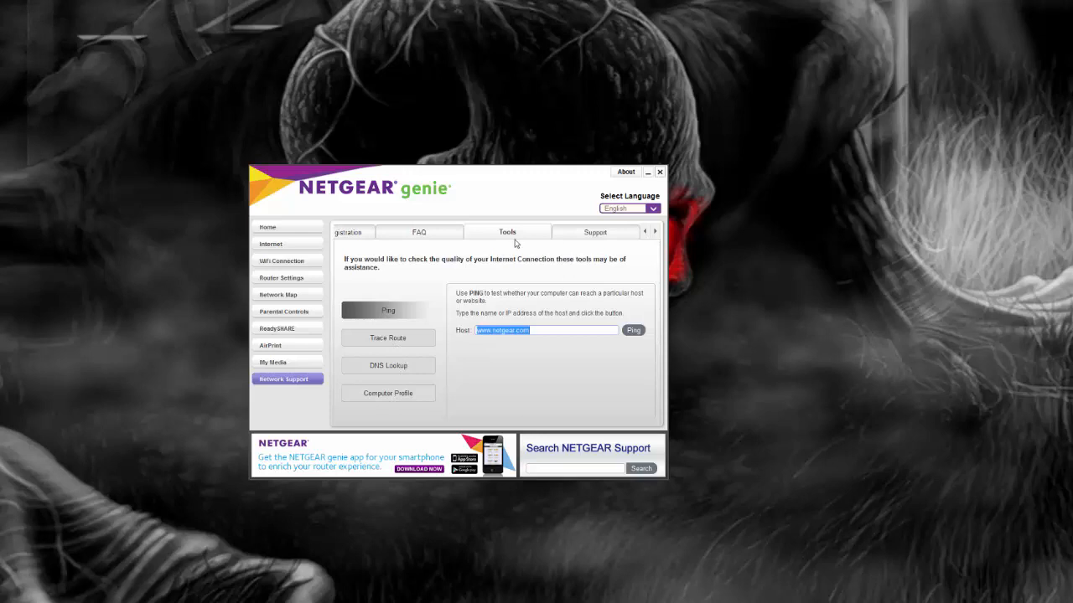
left_click(595, 232)
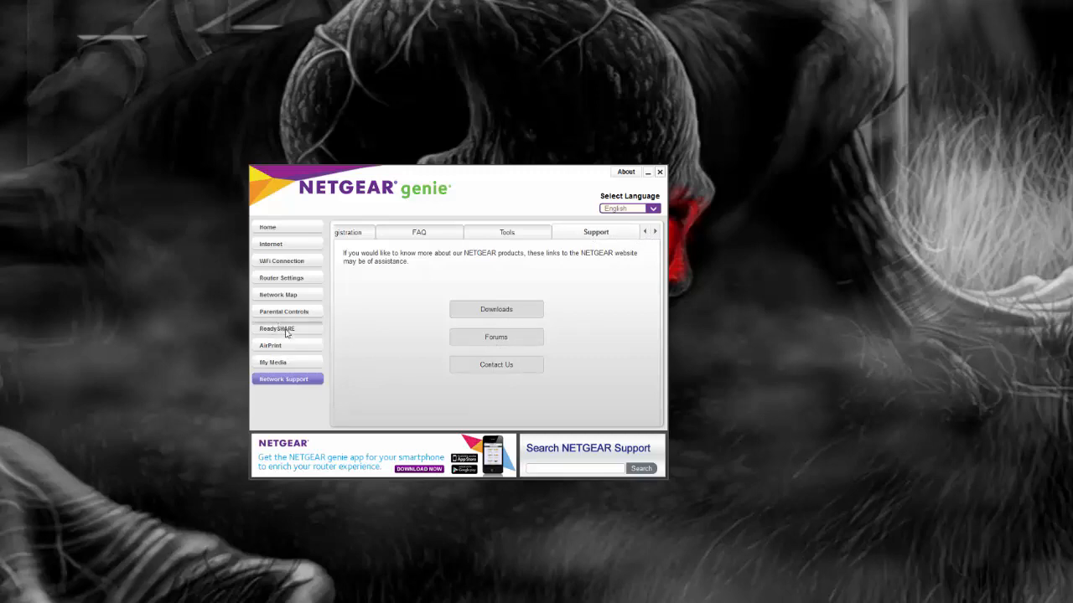
Step: View the AirPrint information, then open My Media and dismiss the sharing notice
left_click(270, 346)
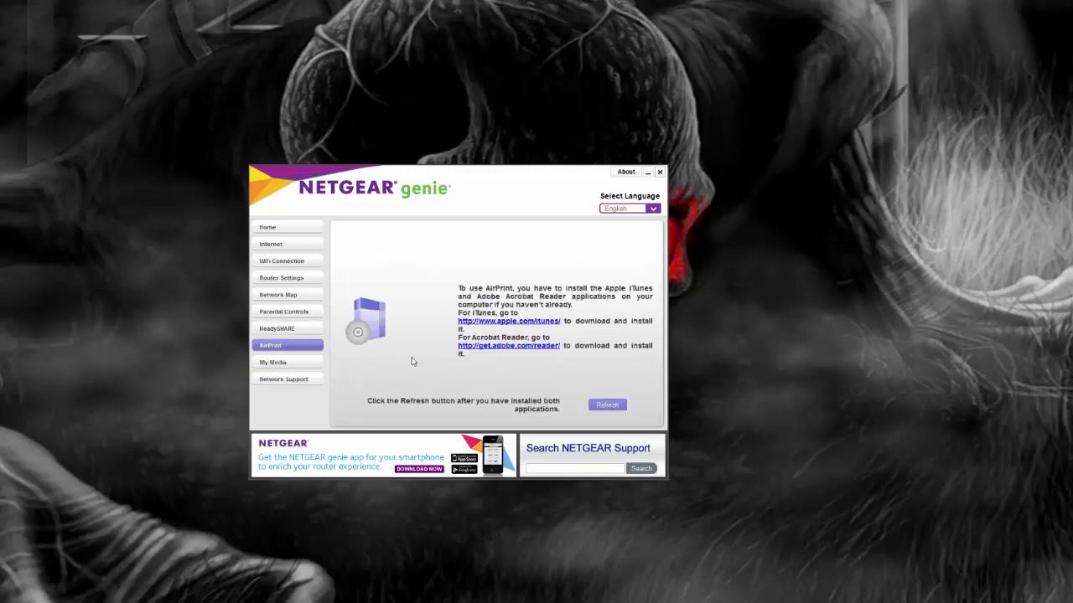
mouse_move(421, 362)
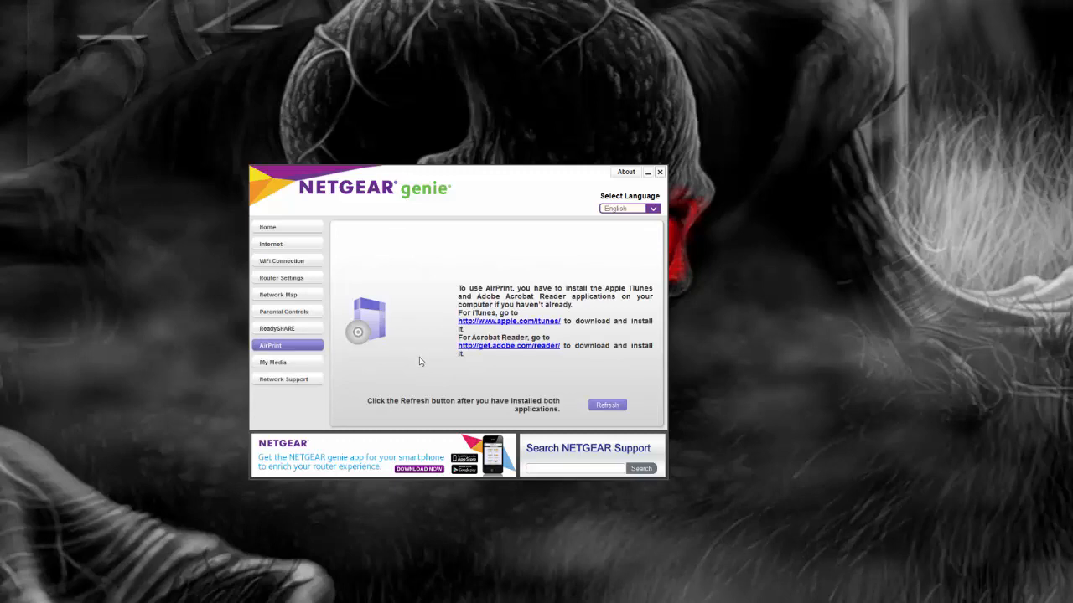
mouse_move(376, 372)
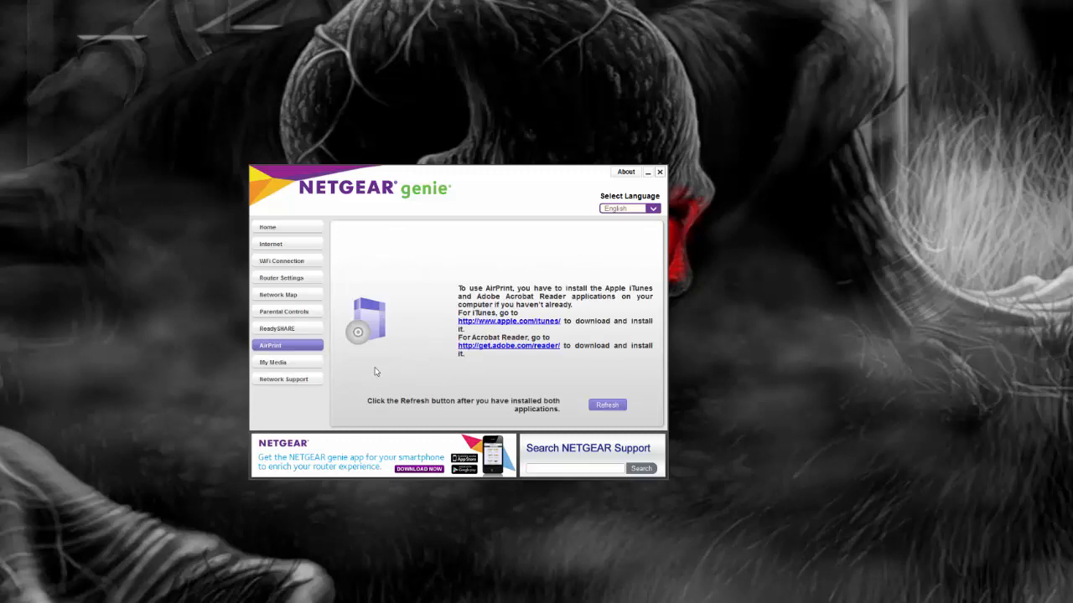
left_click(273, 363)
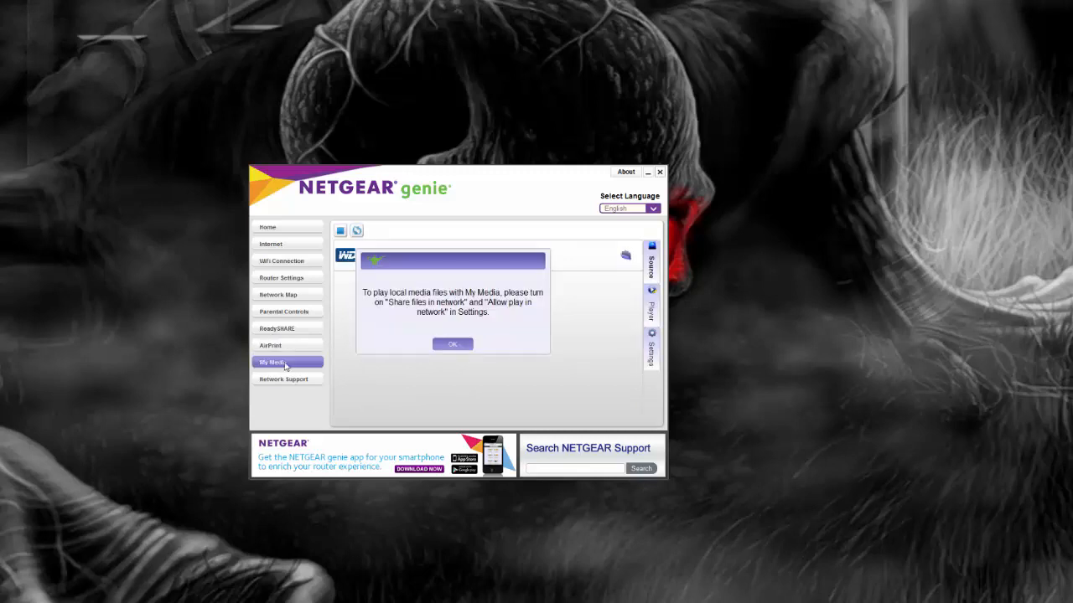
left_click(452, 345)
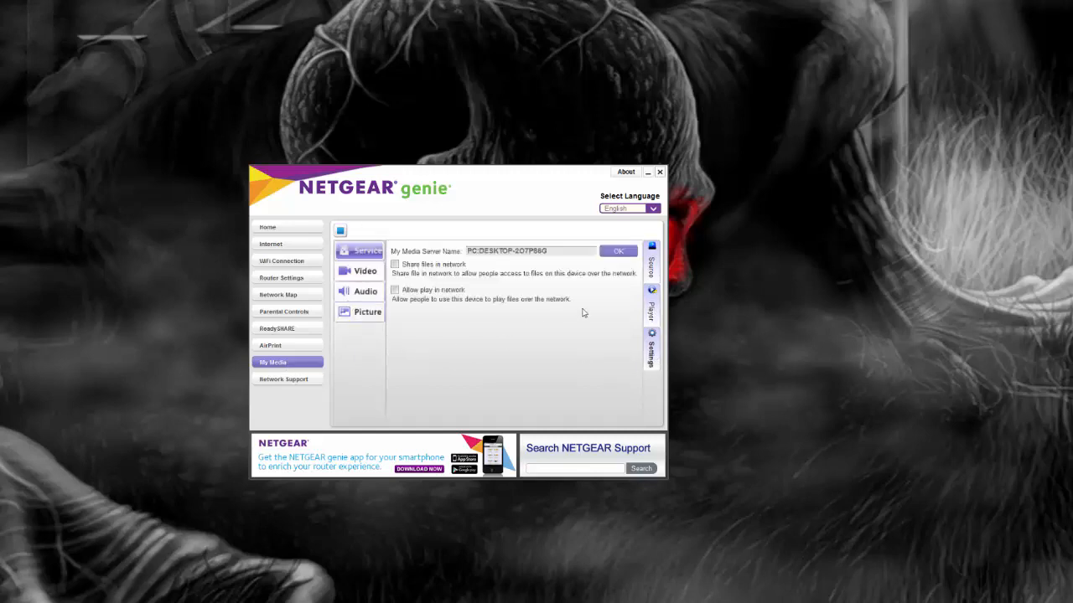
mouse_move(296, 328)
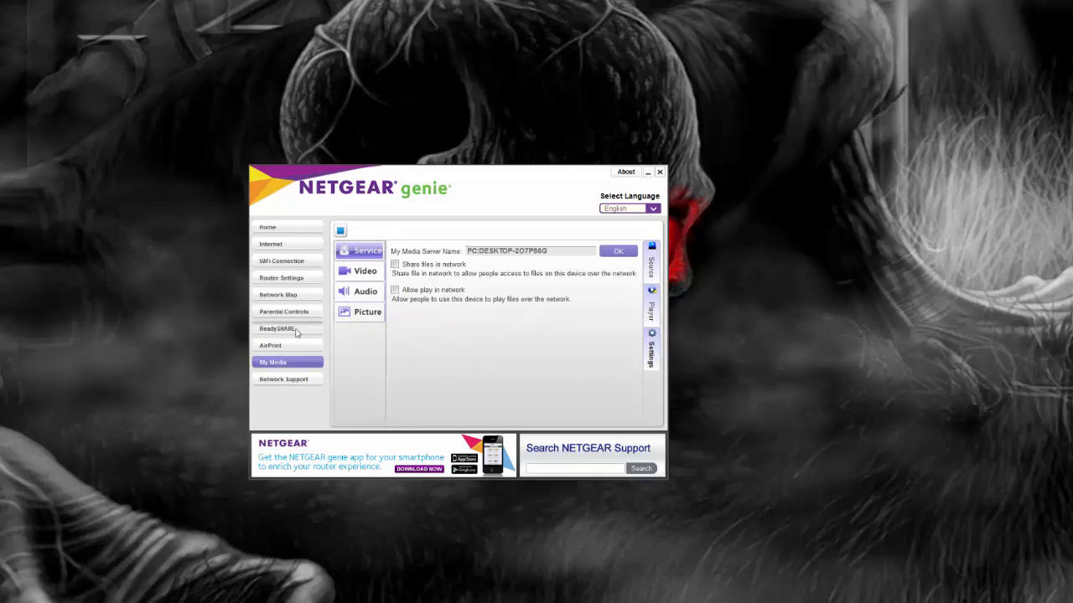
mouse_move(514, 356)
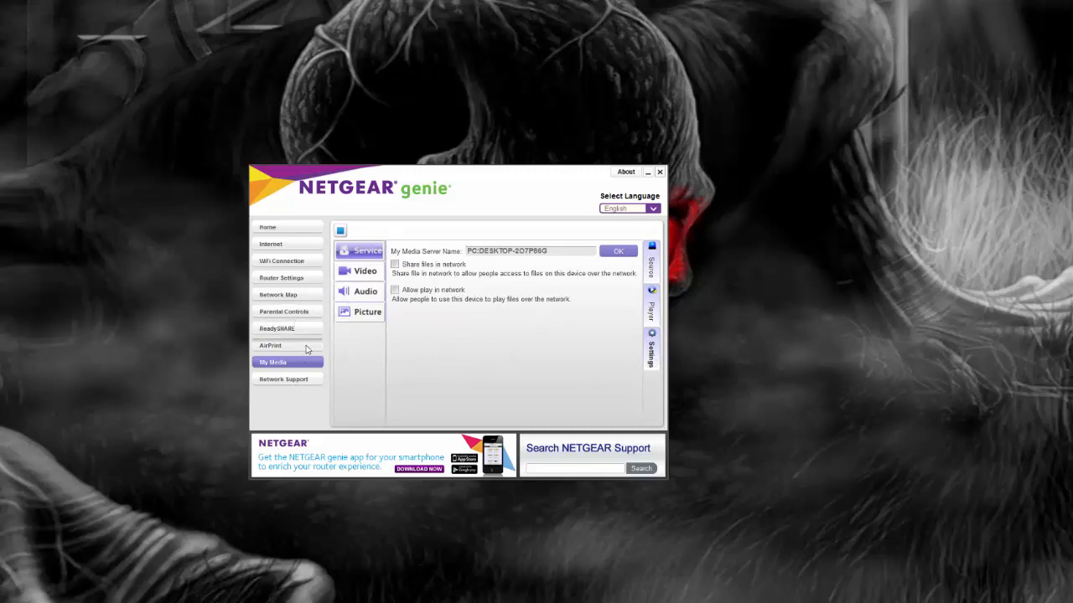
mouse_move(279, 295)
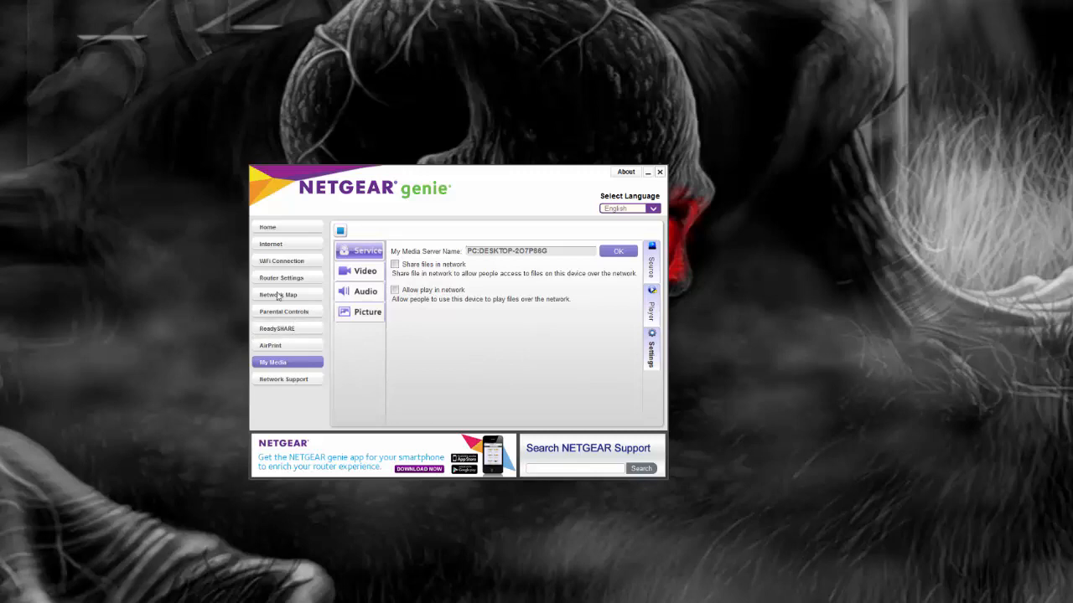
Step: Log into Router Settings with the password, check WiFi Channel, then show the Internet page
left_click(280, 278)
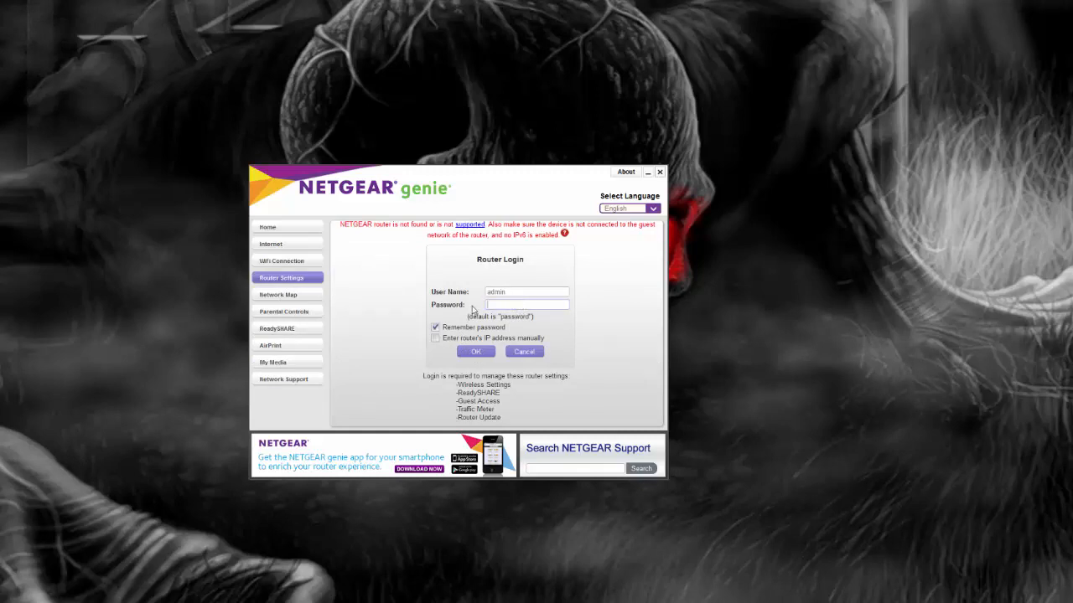
type("password")
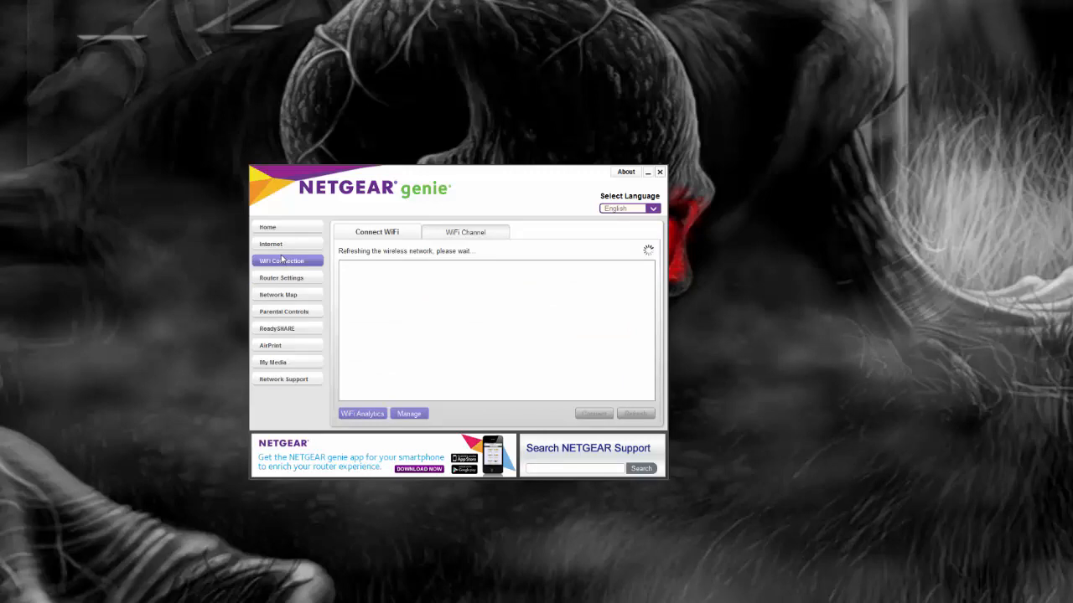
left_click(465, 232)
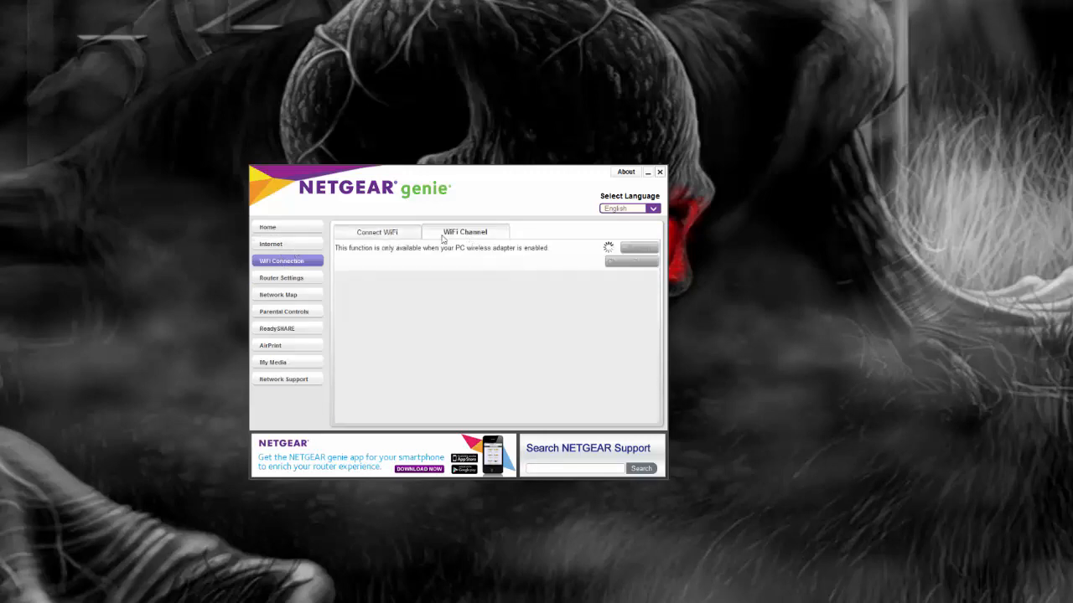
left_click(270, 244)
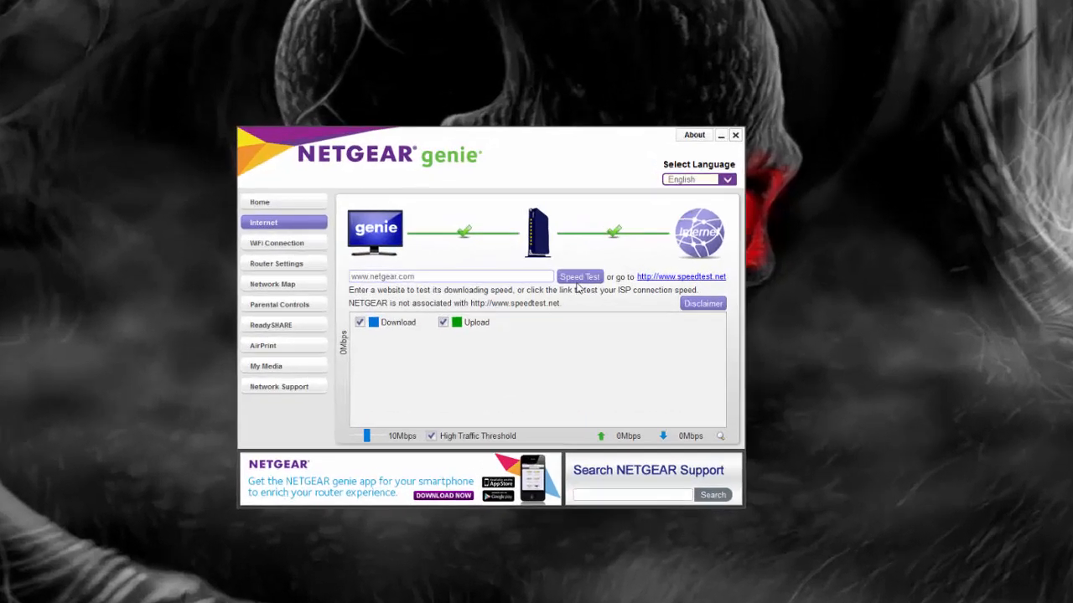
Step: Run the speed test (821.82 Kbps download) and bring up the routerlogin.net login prompt
left_click(579, 277)
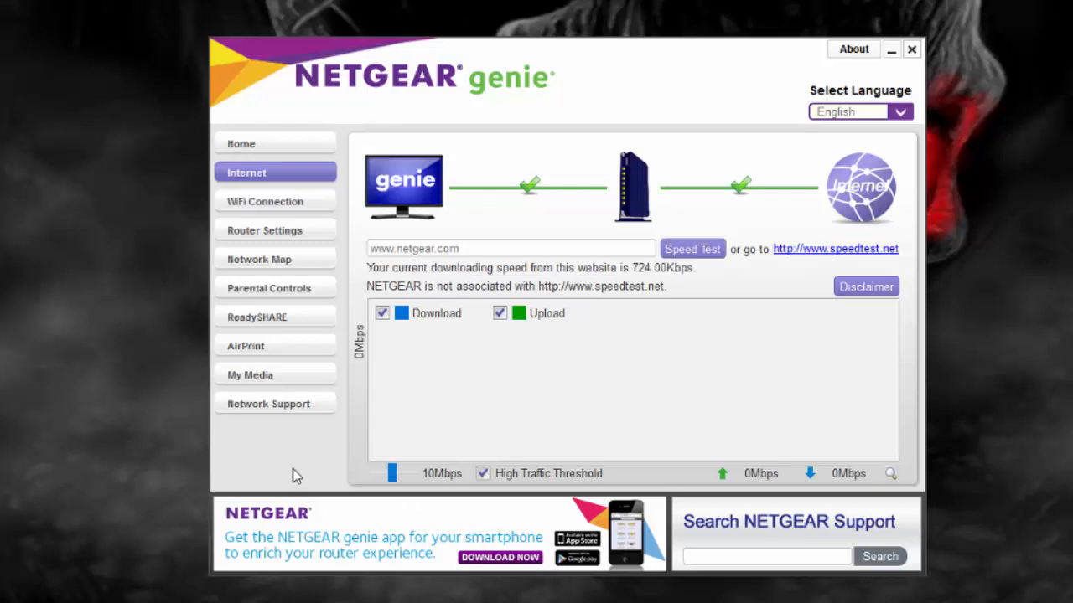
mouse_move(324, 467)
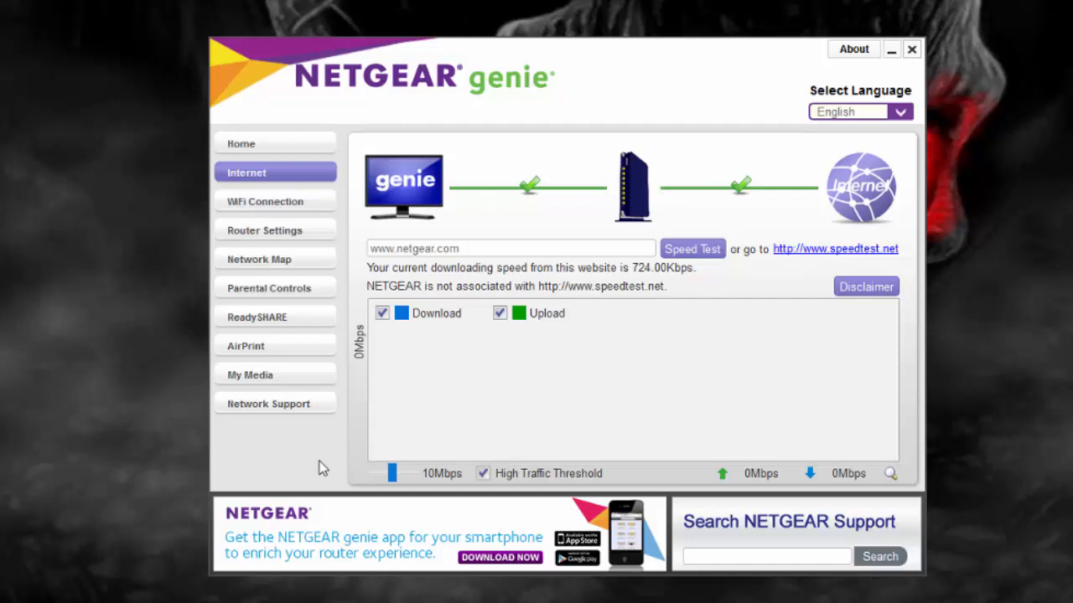
mouse_move(344, 467)
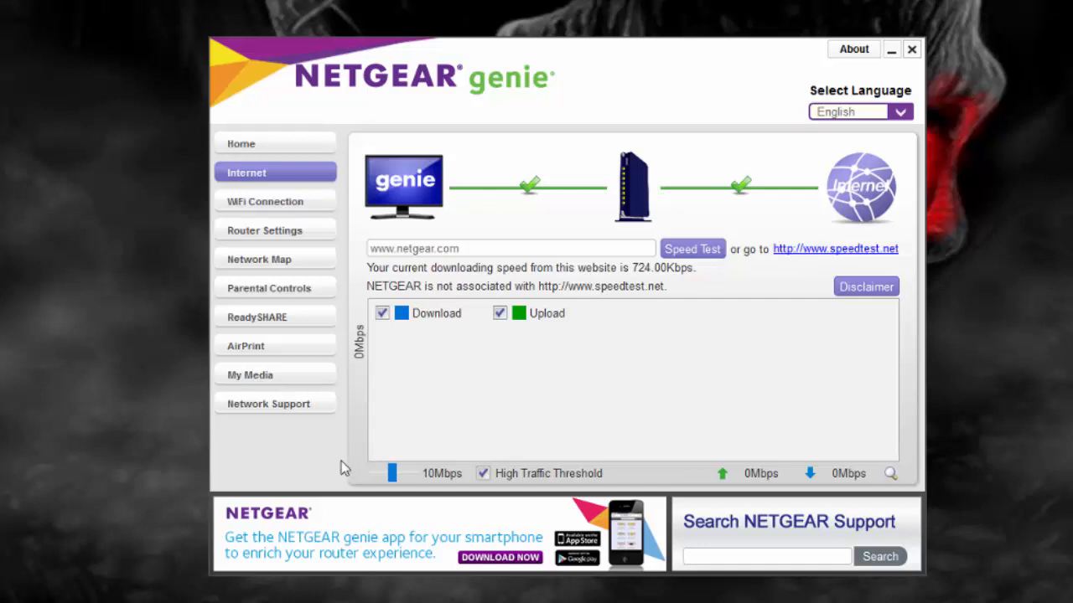
mouse_move(165, 282)
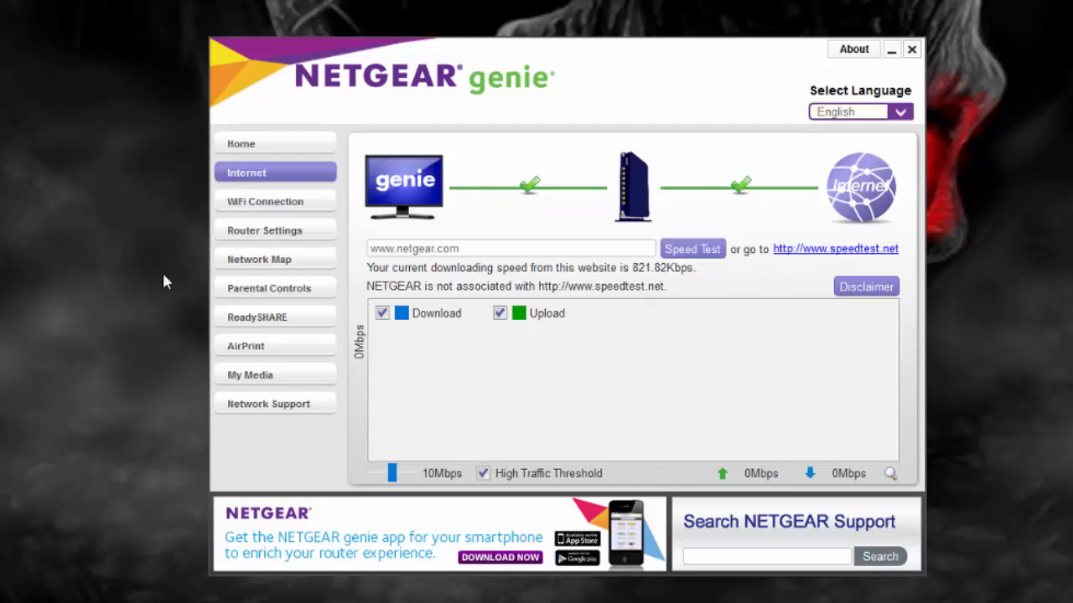
left_click(242, 143)
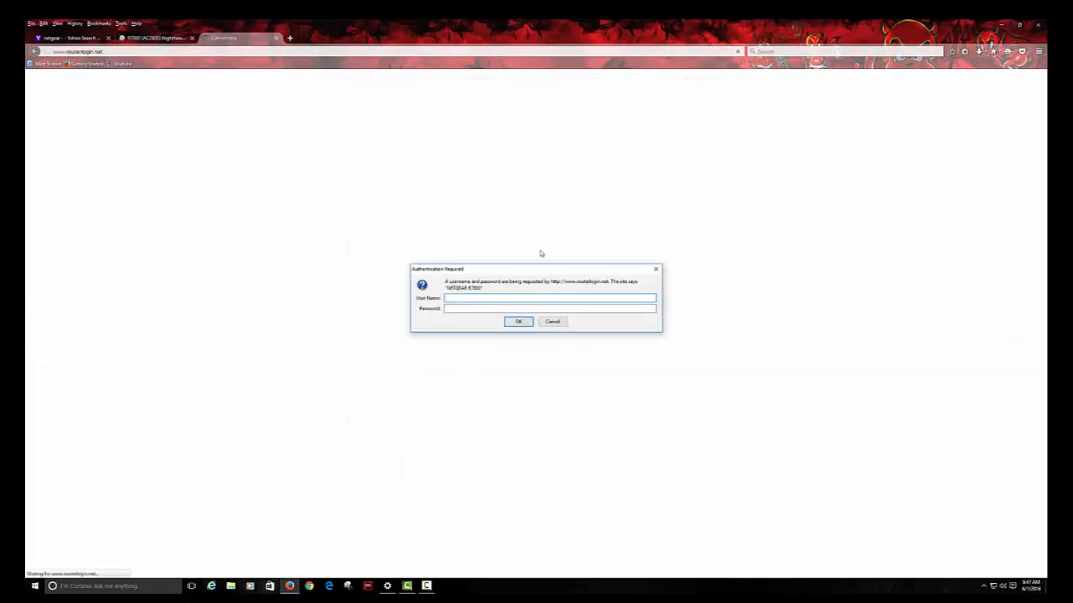
Step: Sign in to routerlogin.net as admin with the password
type("admin")
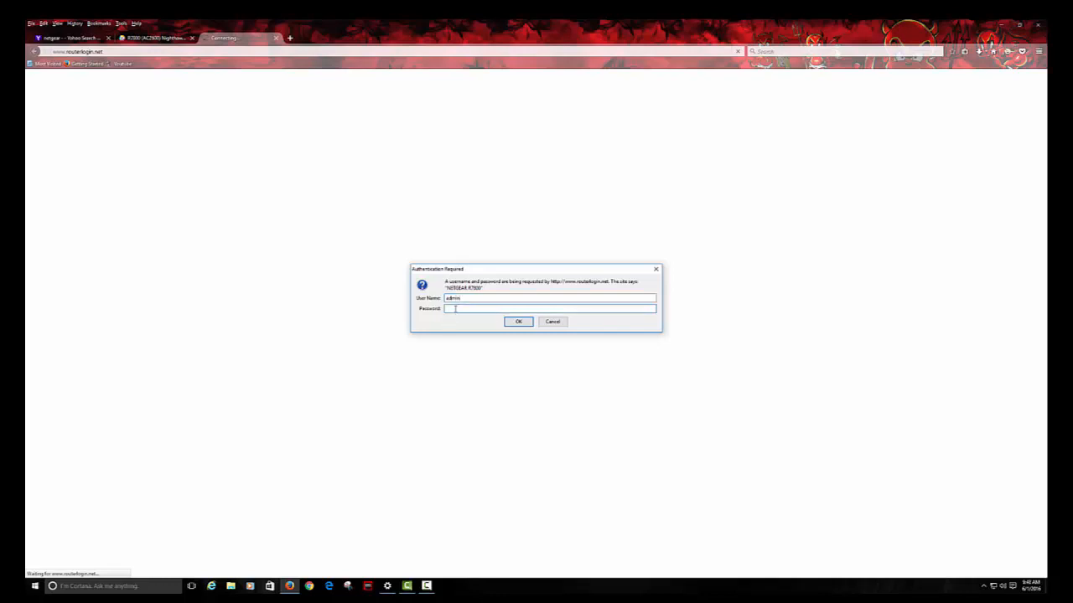
type("password")
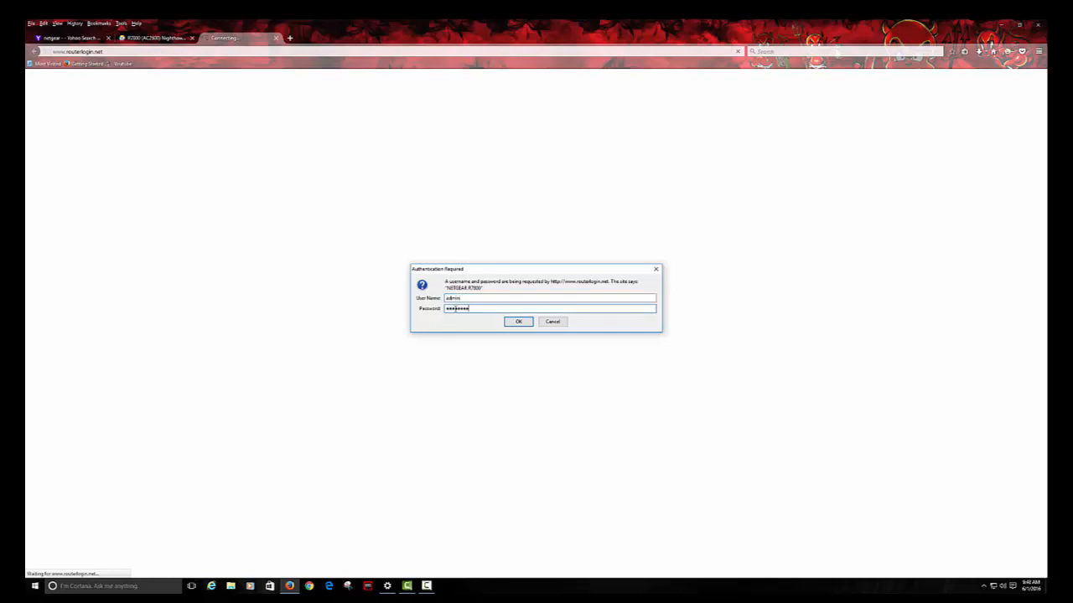
left_click(518, 322)
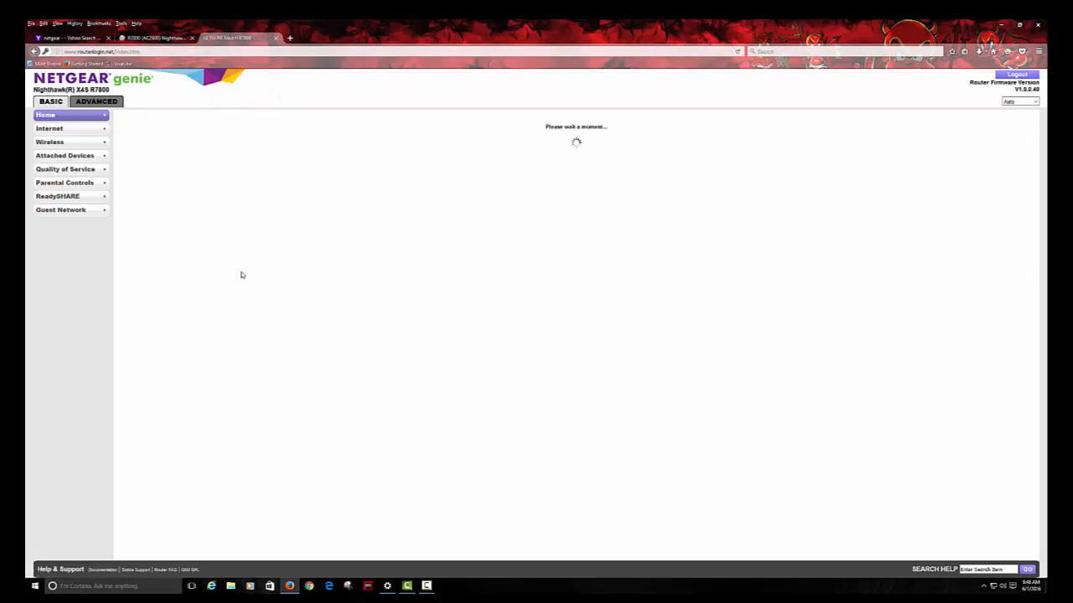
Step: Check for firmware updates and accept upgrading from V1.0.0.40 to V1.0.1.30
left_click(96, 101)
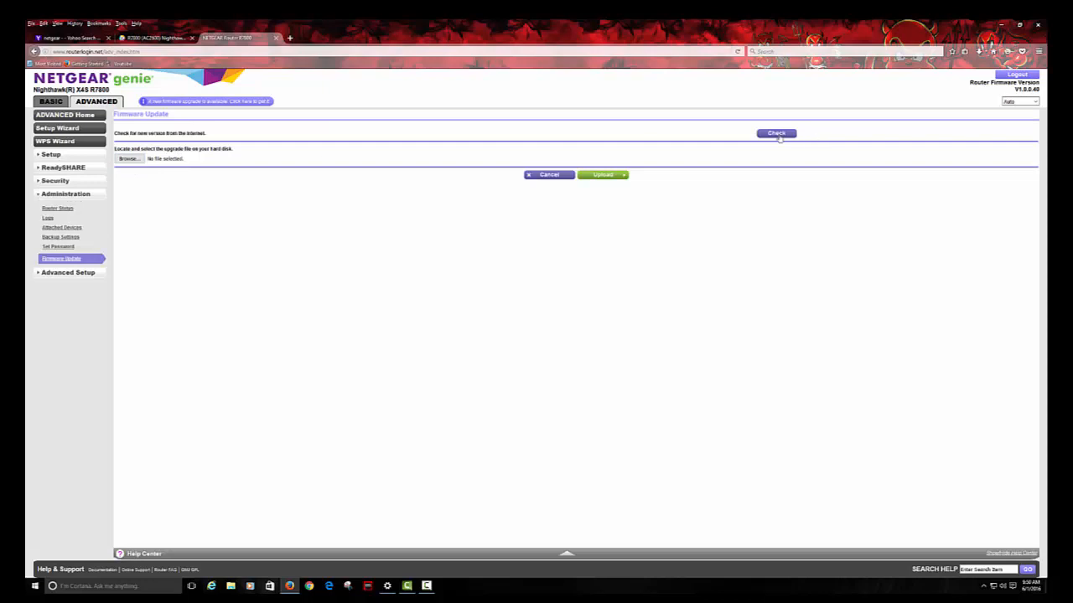
left_click(775, 133)
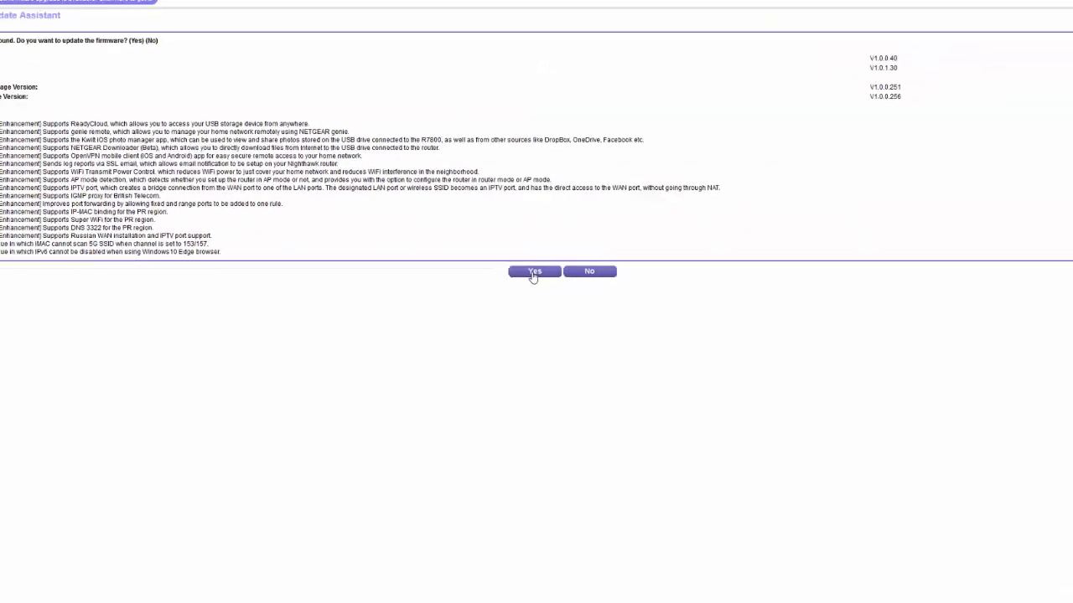
left_click(533, 271)
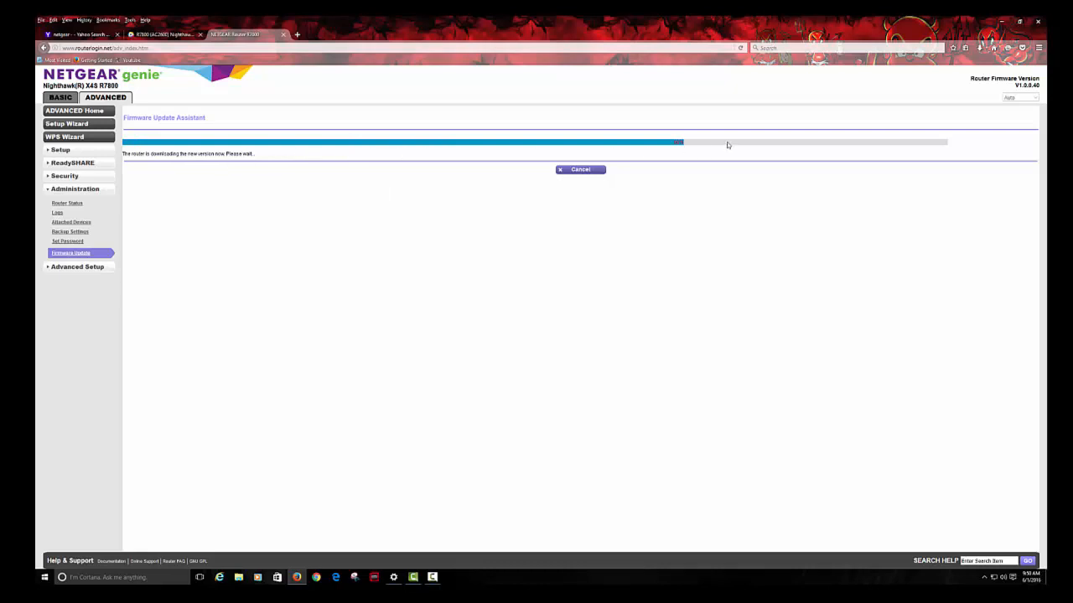
mouse_move(846, 154)
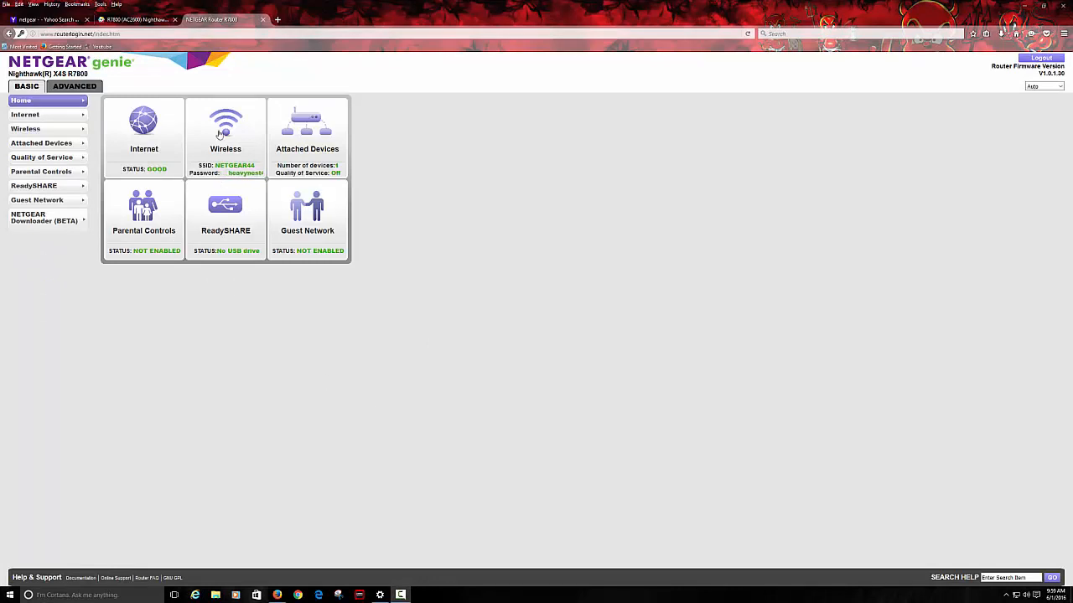
Step: Open Wireless Settings and inspect the 2.4 GHz network password fields
left_click(225, 134)
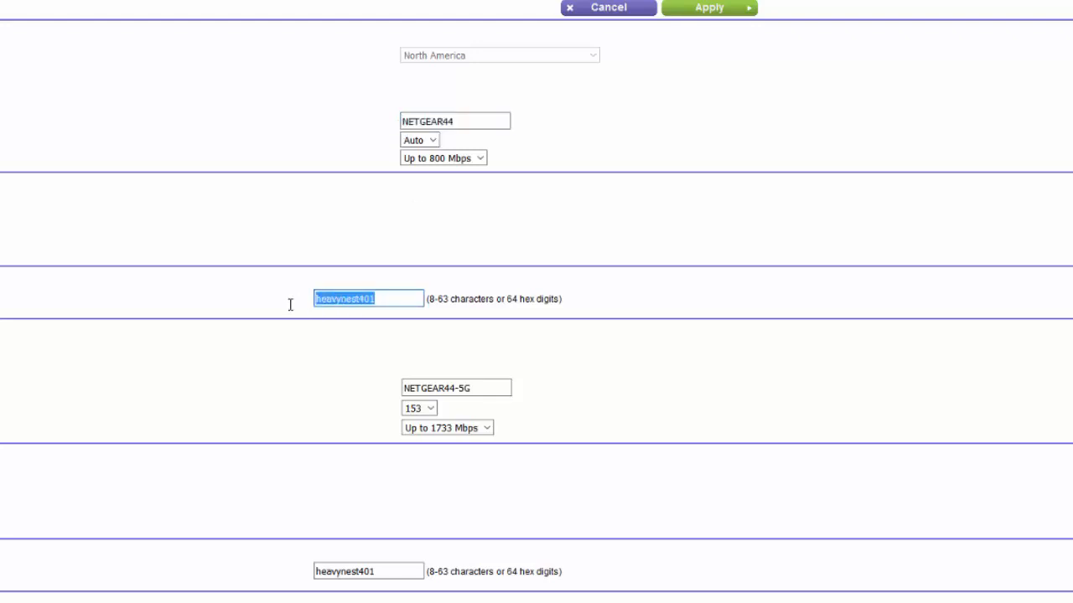
mouse_move(346, 451)
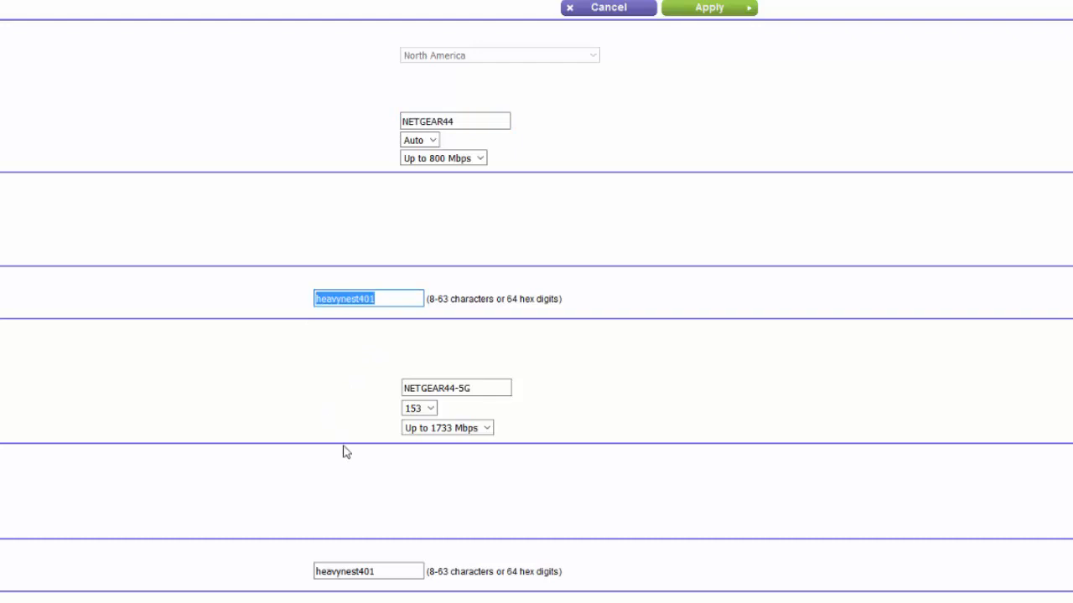
mouse_move(318, 410)
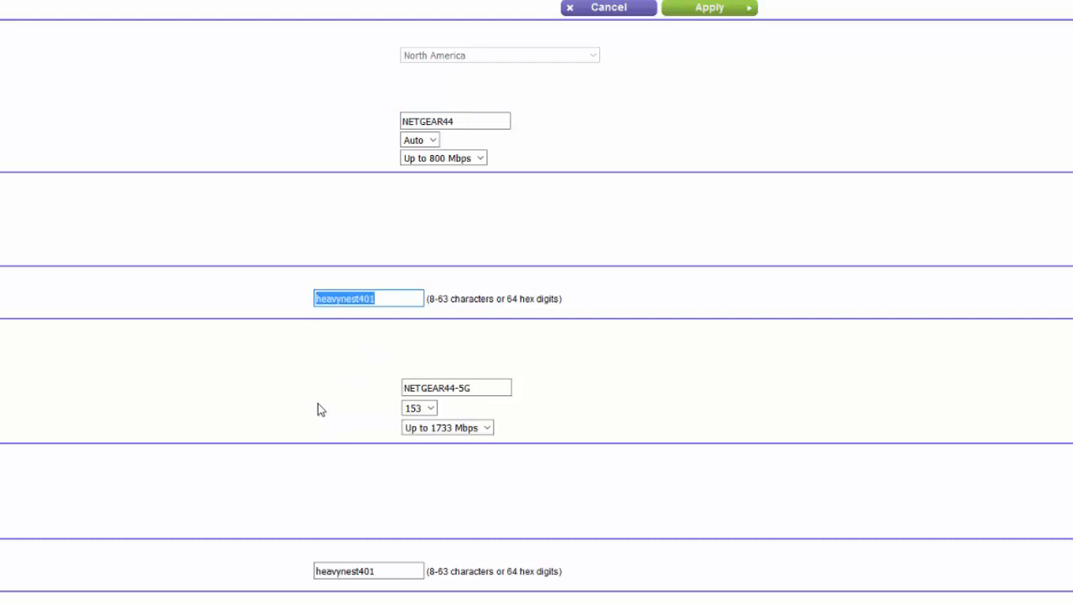
mouse_move(346, 517)
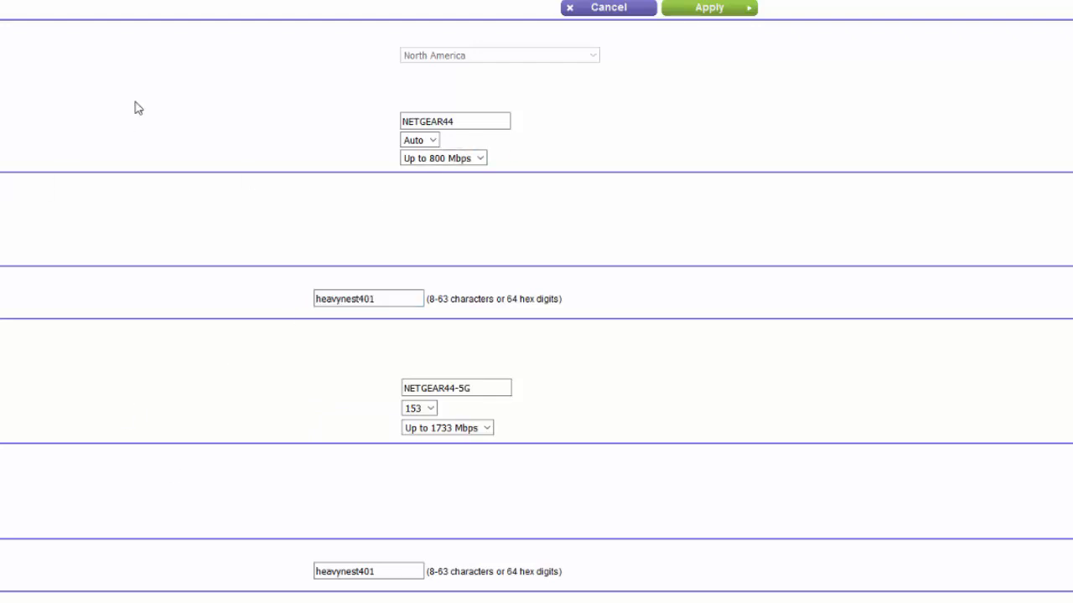
mouse_move(325, 138)
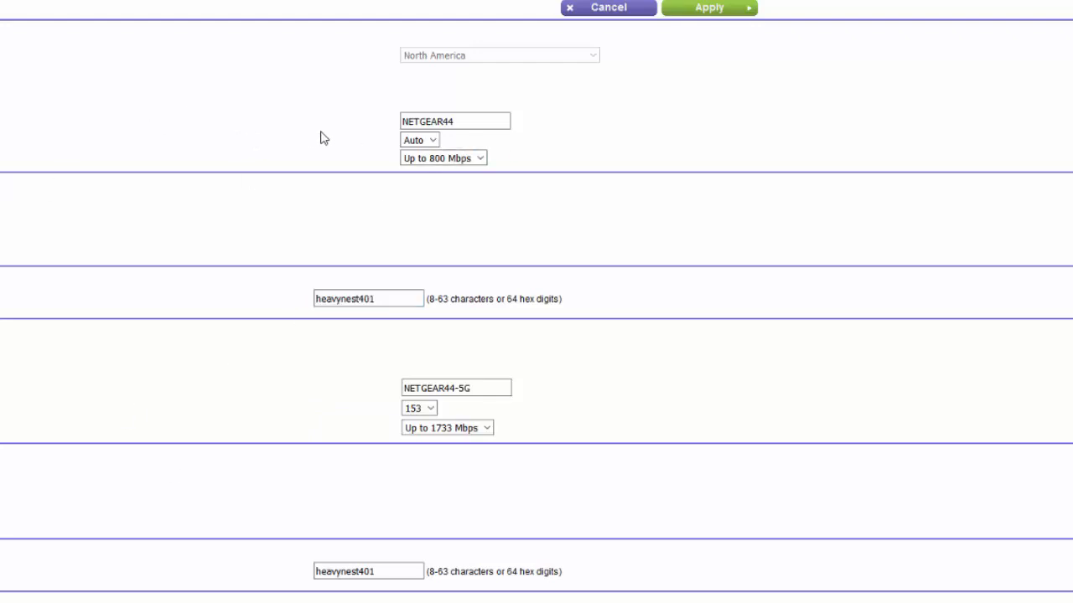
left_click(367, 298)
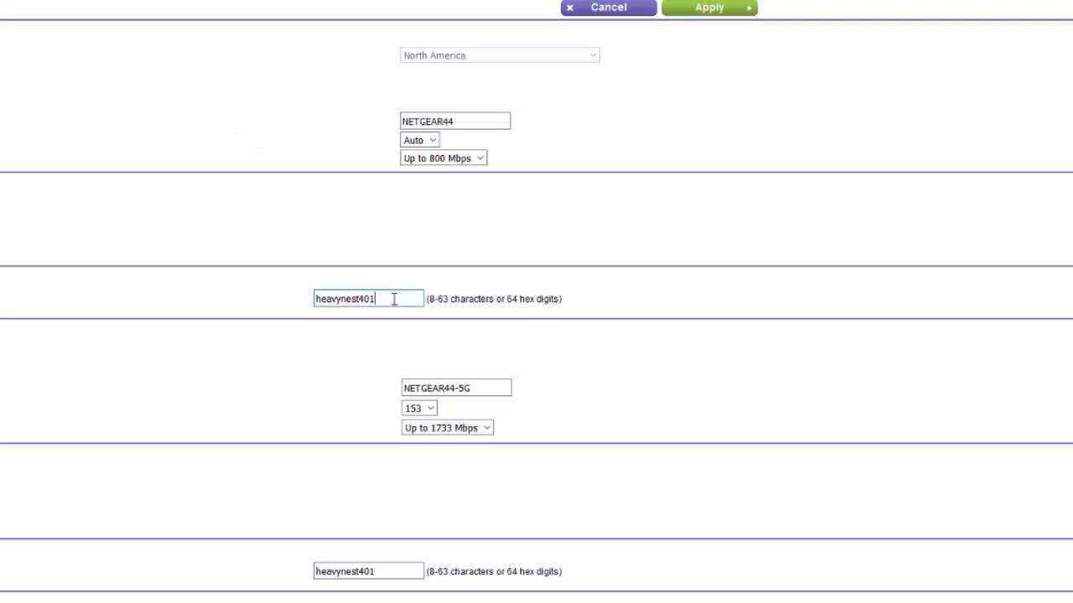
left_click(455, 387)
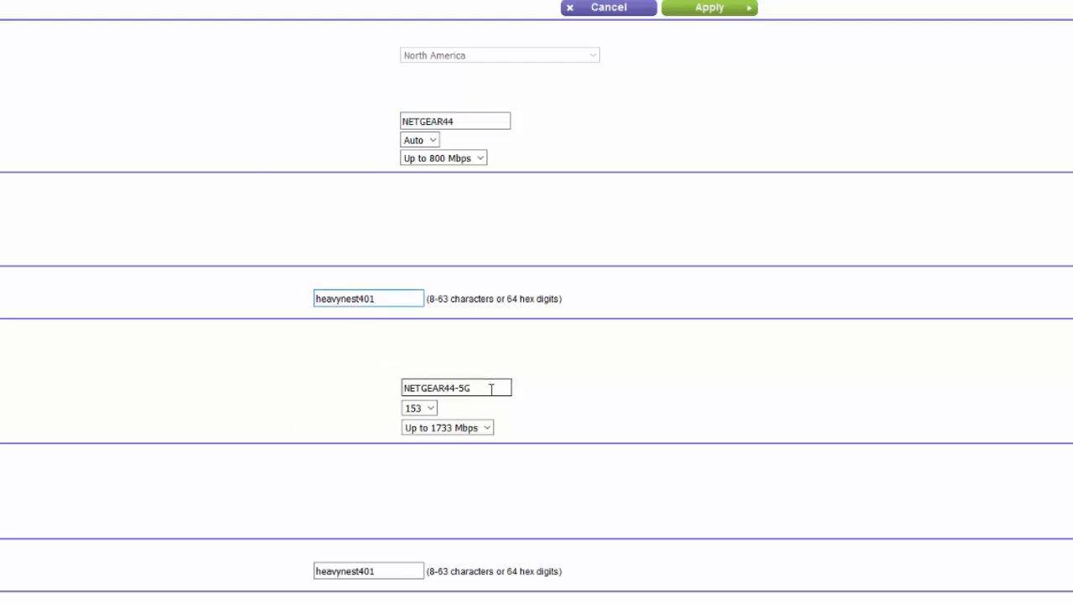
triple_click(455, 387)
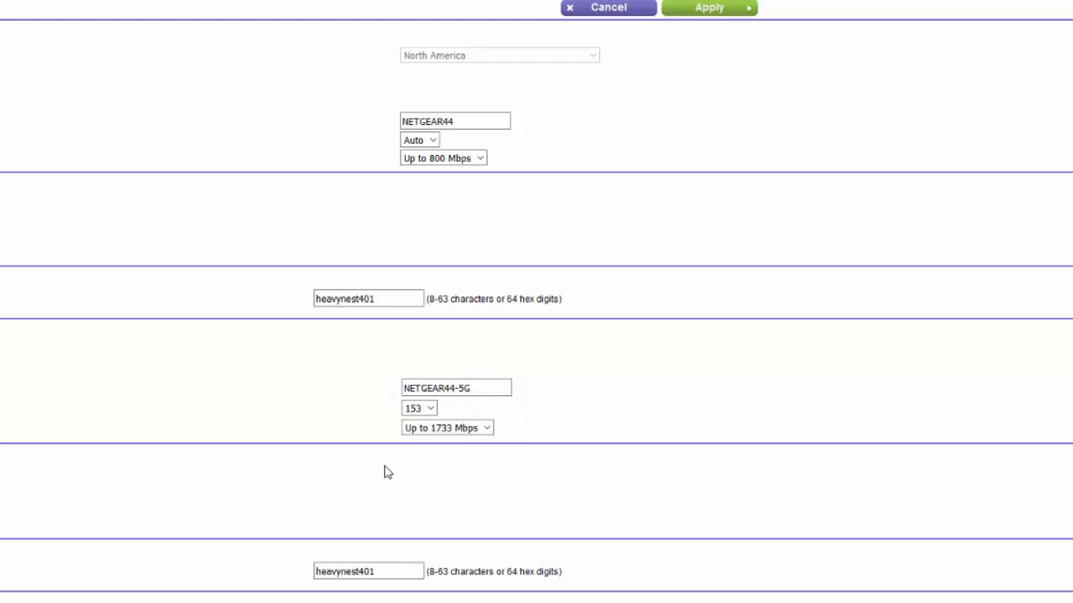
mouse_move(367, 458)
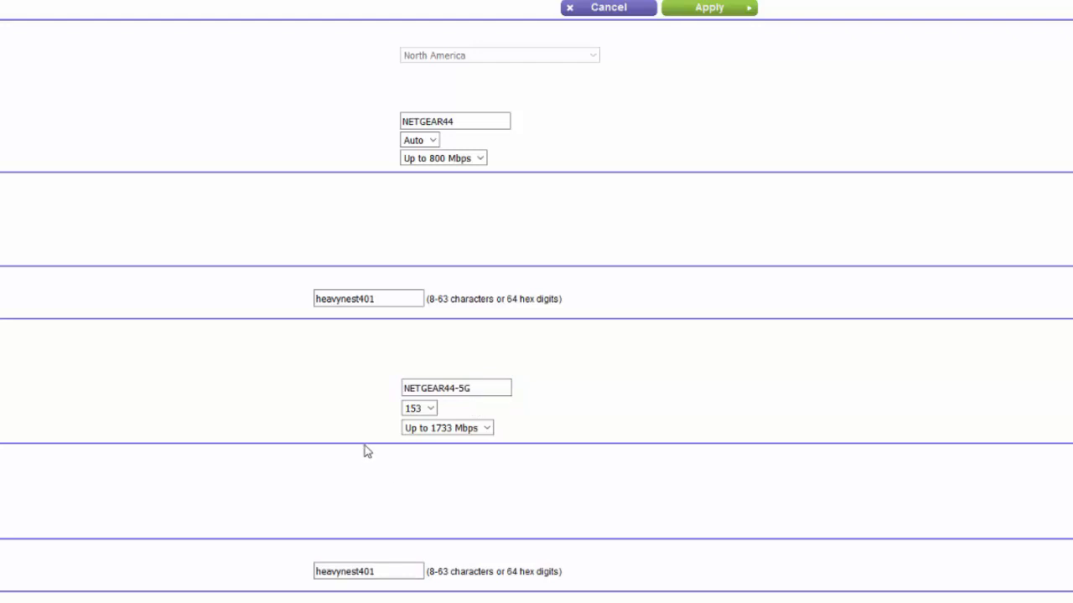
mouse_move(552, 300)
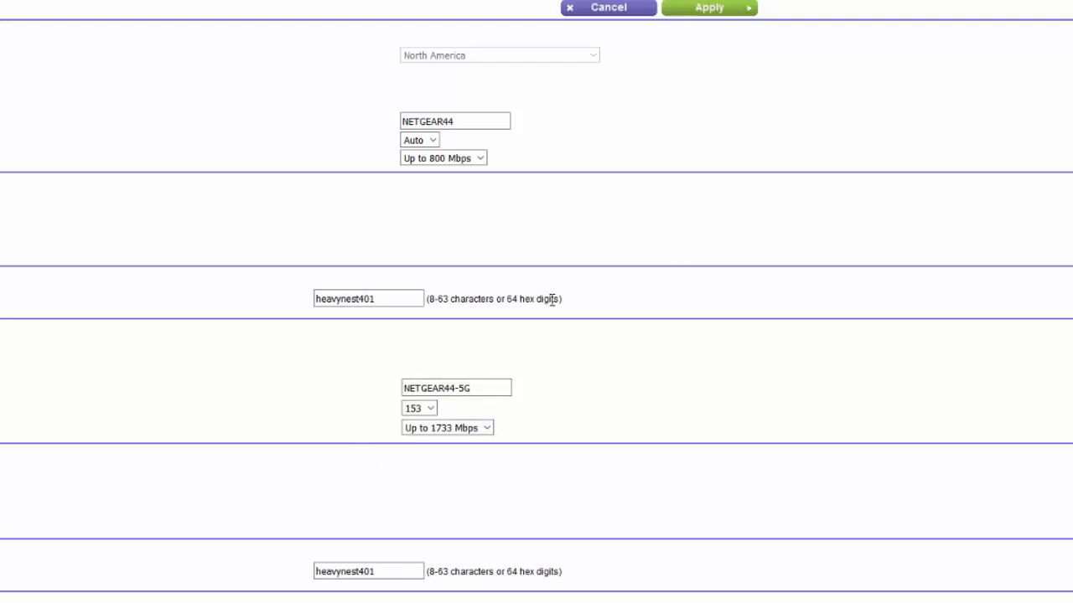
mouse_move(567, 185)
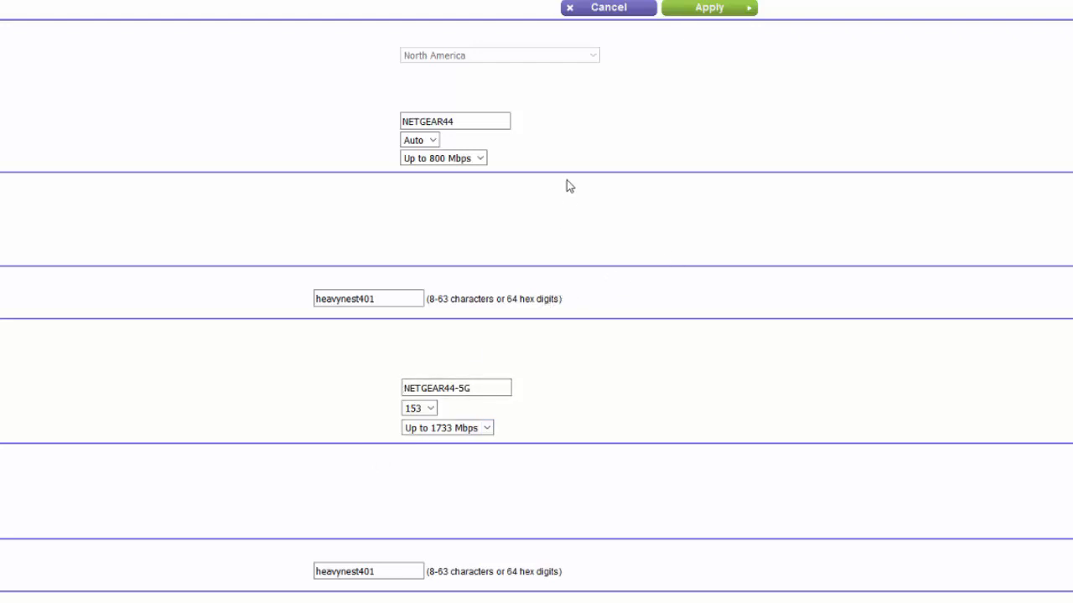
Step: Clear the 2.4 GHz network name and view the Attached Devices list
triple_click(455, 121)
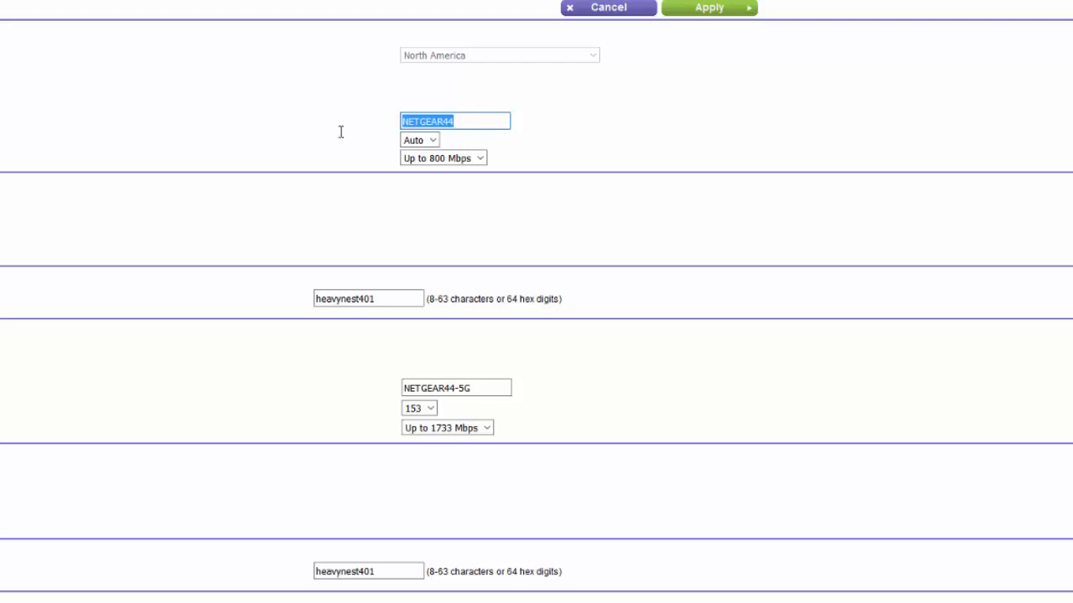
key("Delete")
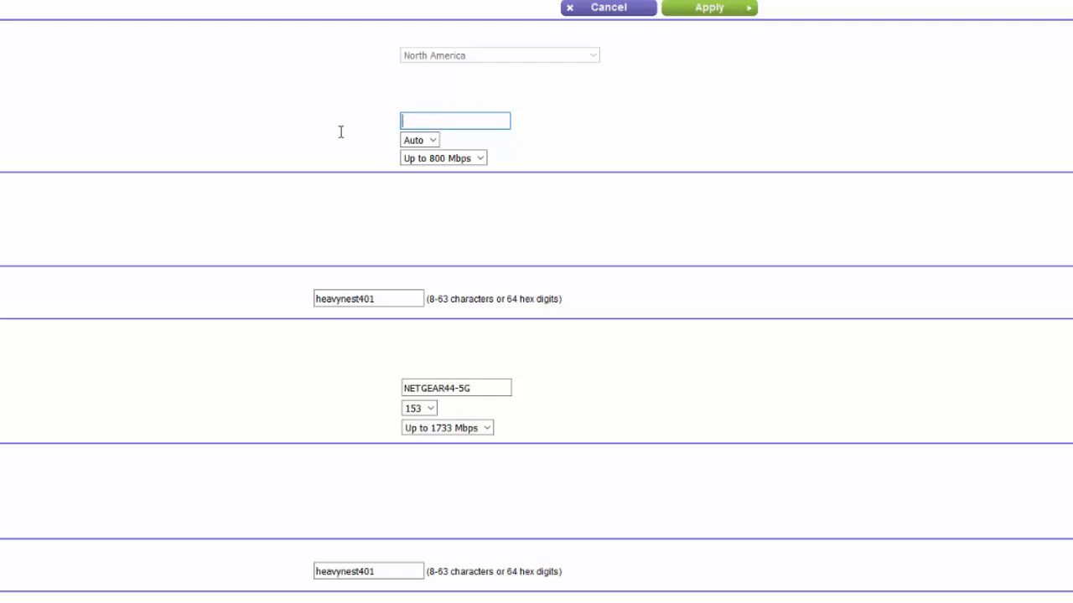
mouse_move(271, 180)
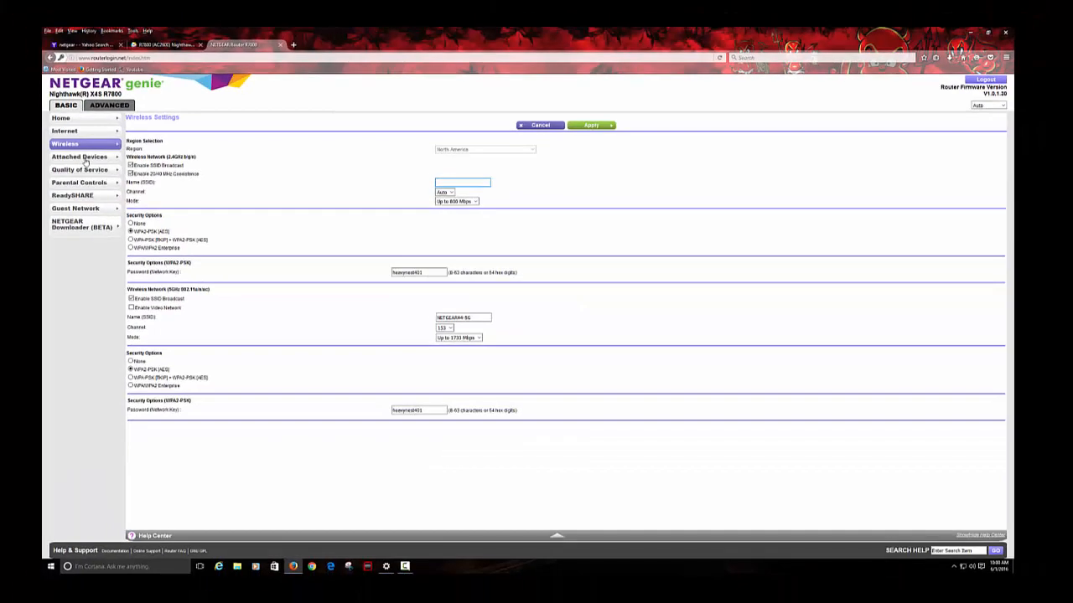
left_click(79, 157)
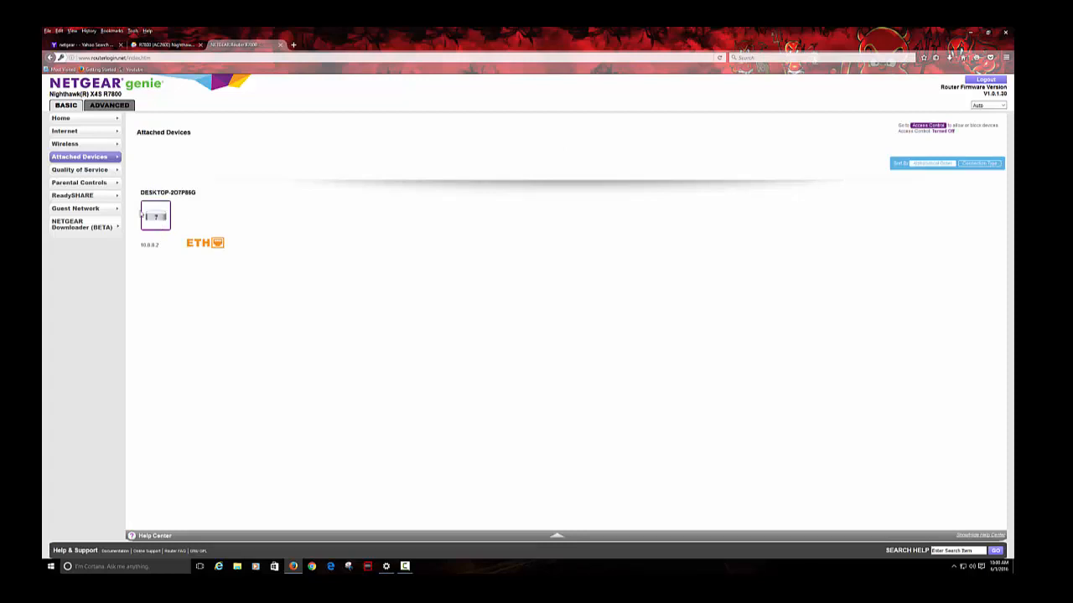
mouse_move(77, 175)
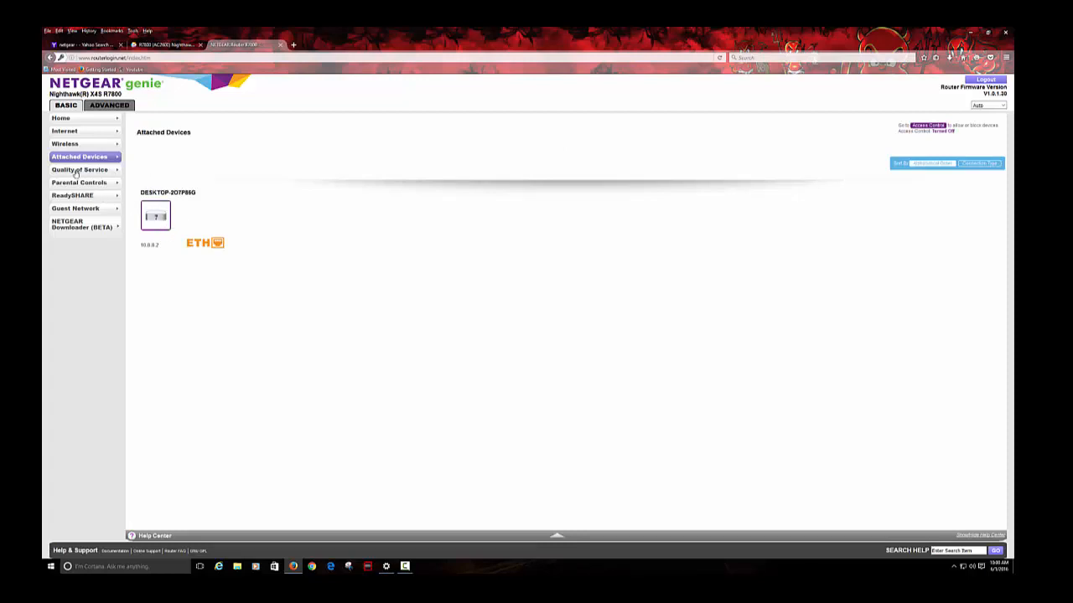
Step: Open Quality of Service from the router's left menu to reach QoS Setup
left_click(80, 169)
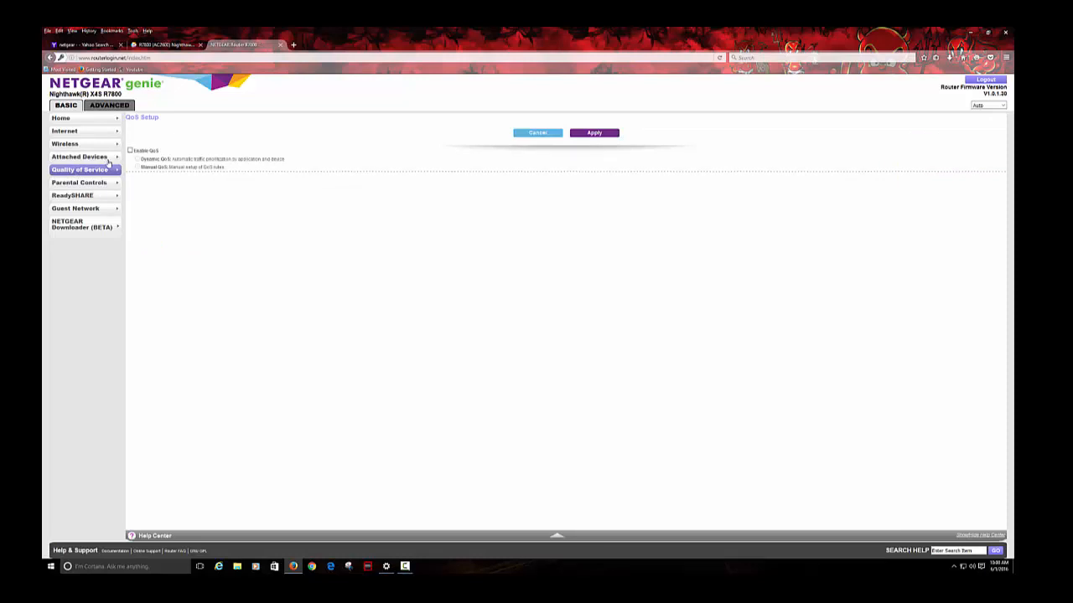
mouse_move(488, 293)
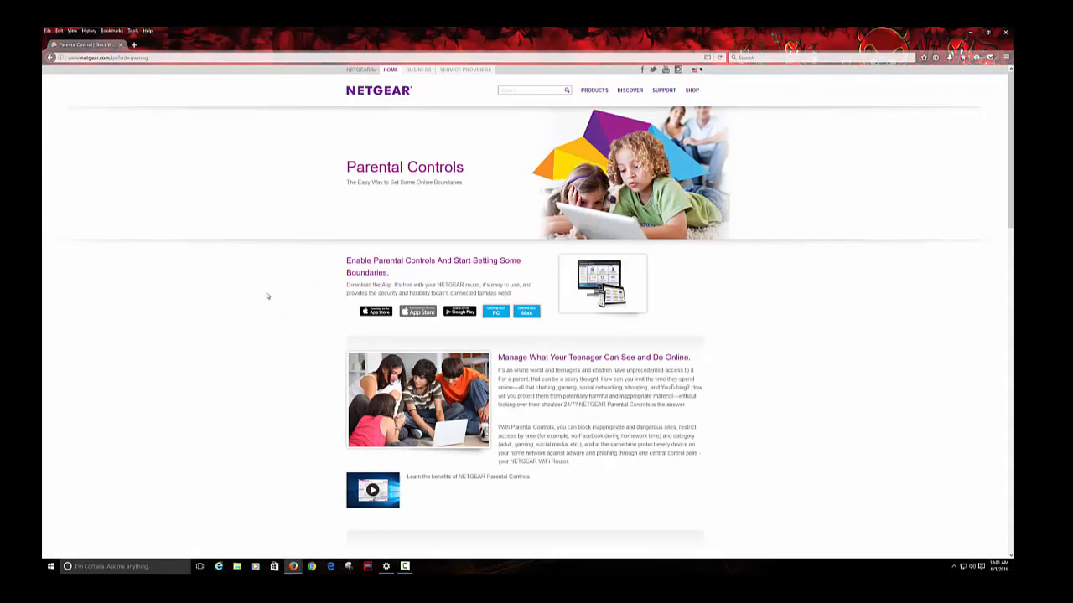
mouse_move(401, 273)
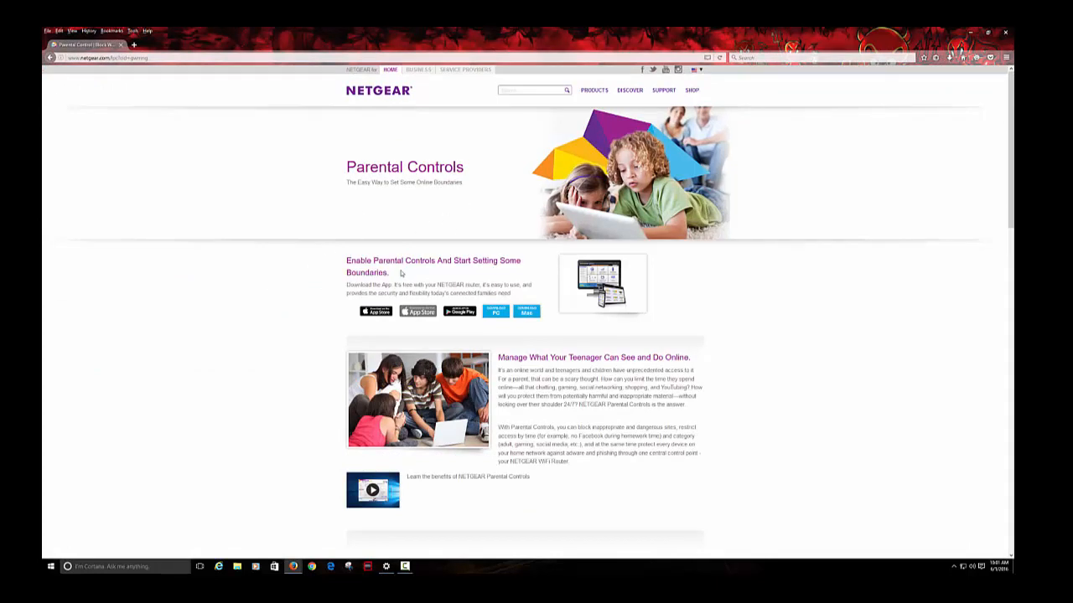
mouse_move(323, 321)
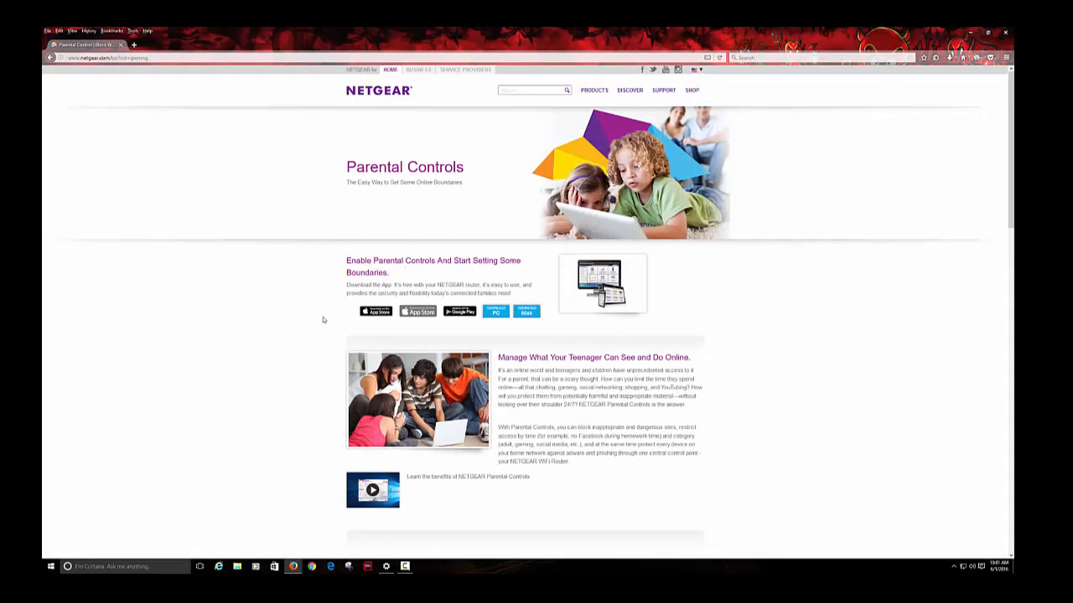
Step: Scroll through the Internet Safety section and feature list on netgear.com's Parental Controls page
scroll("down", 3)
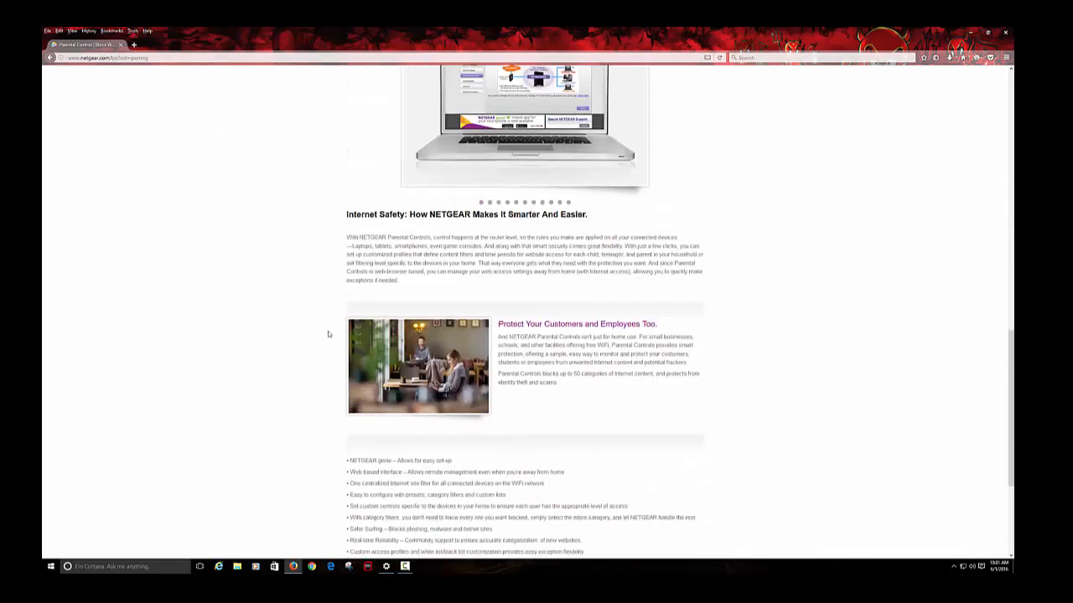
scroll("up", 3)
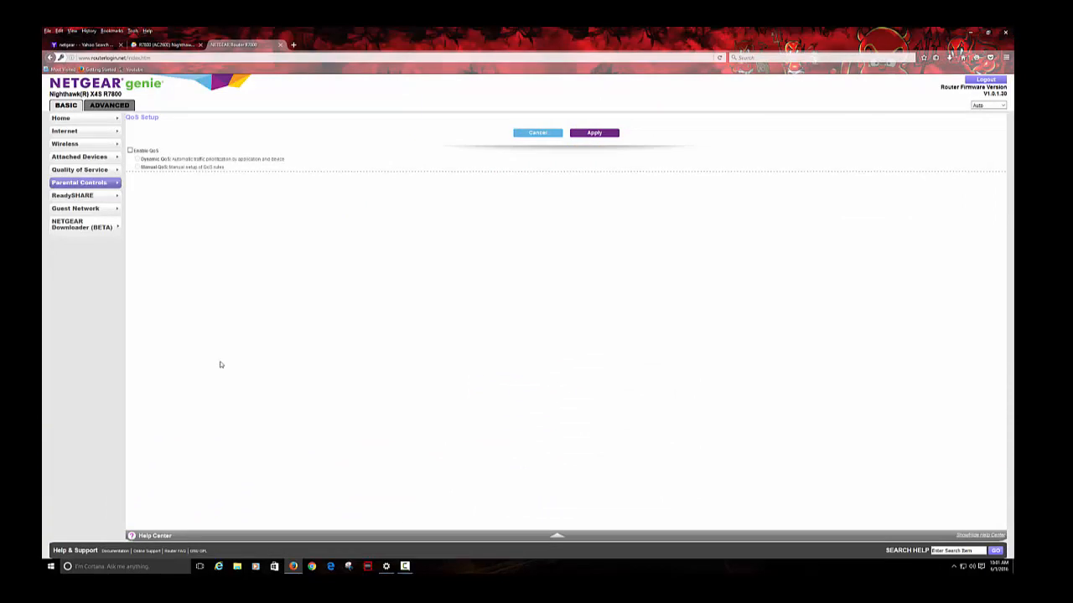
mouse_move(190, 259)
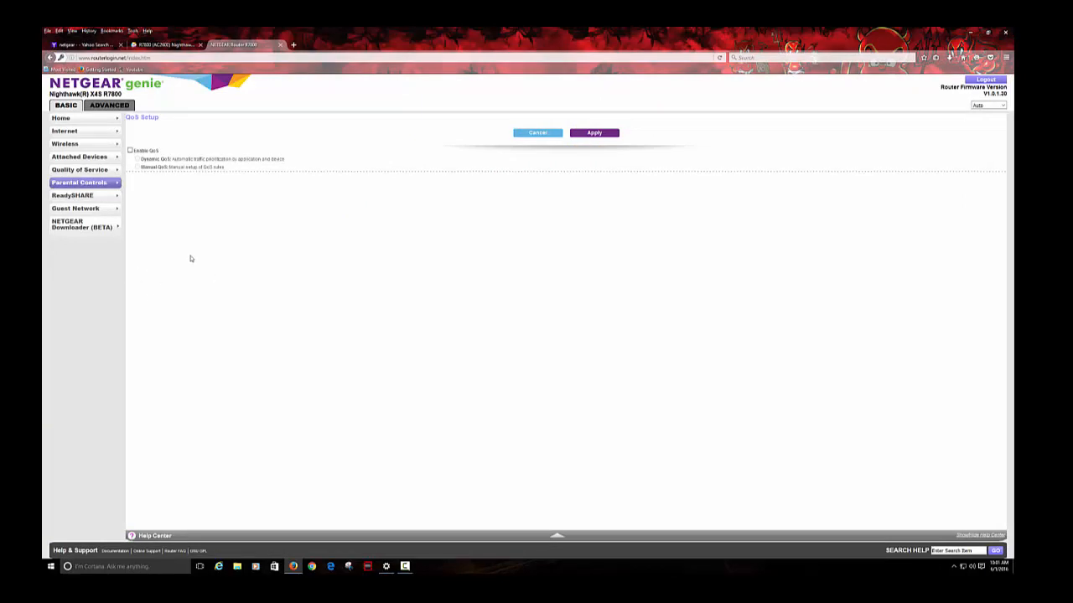
mouse_move(84, 200)
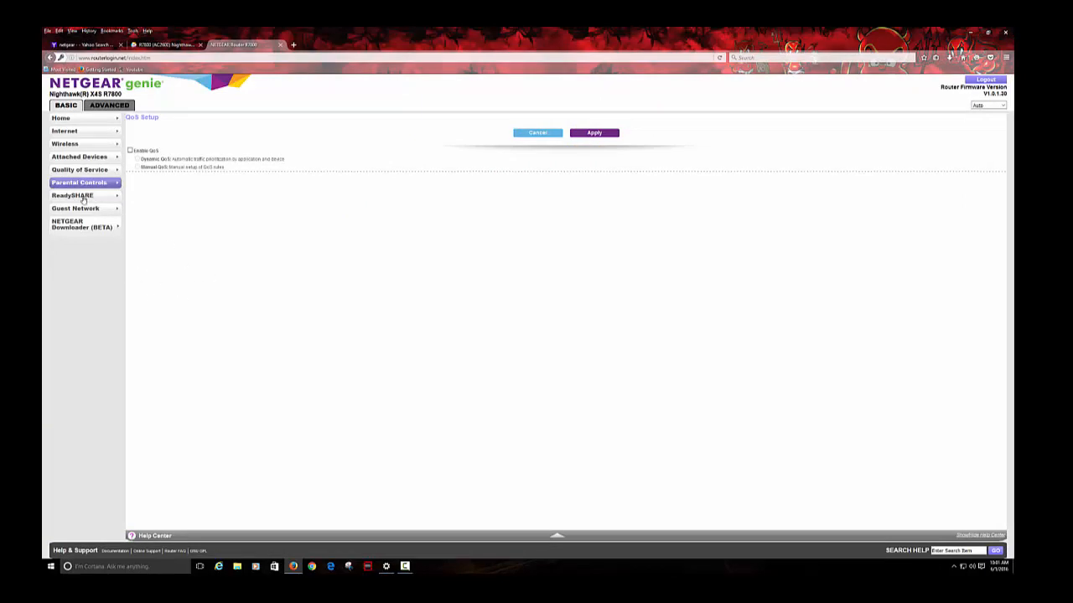
Step: View the ReadySHARE, Guest Network and NETGEAR Downloader pages, then return to Home
left_click(72, 195)
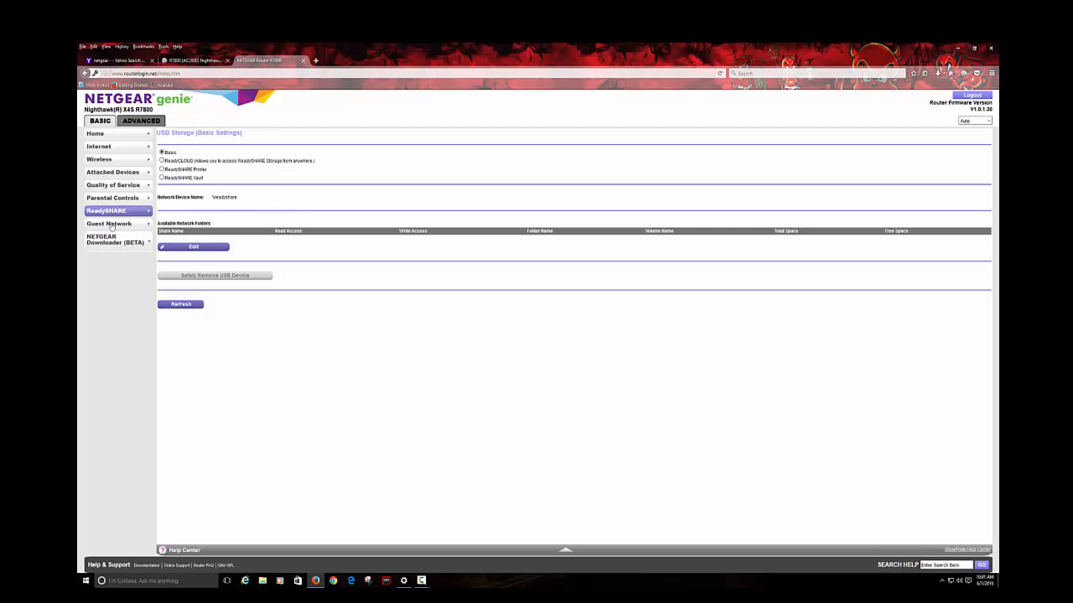
left_click(109, 222)
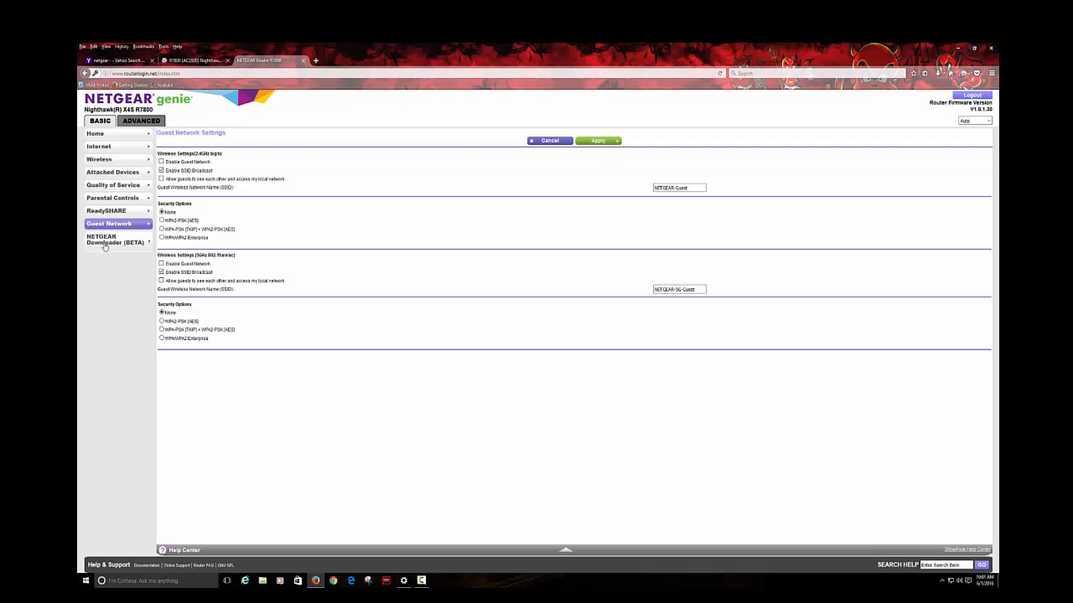
left_click(116, 240)
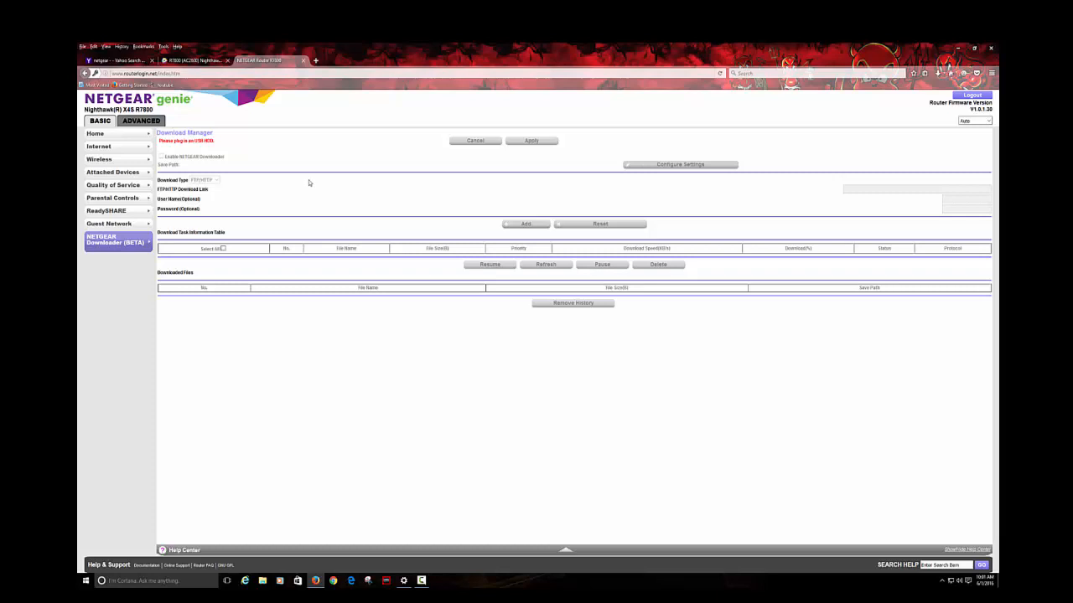
mouse_move(351, 228)
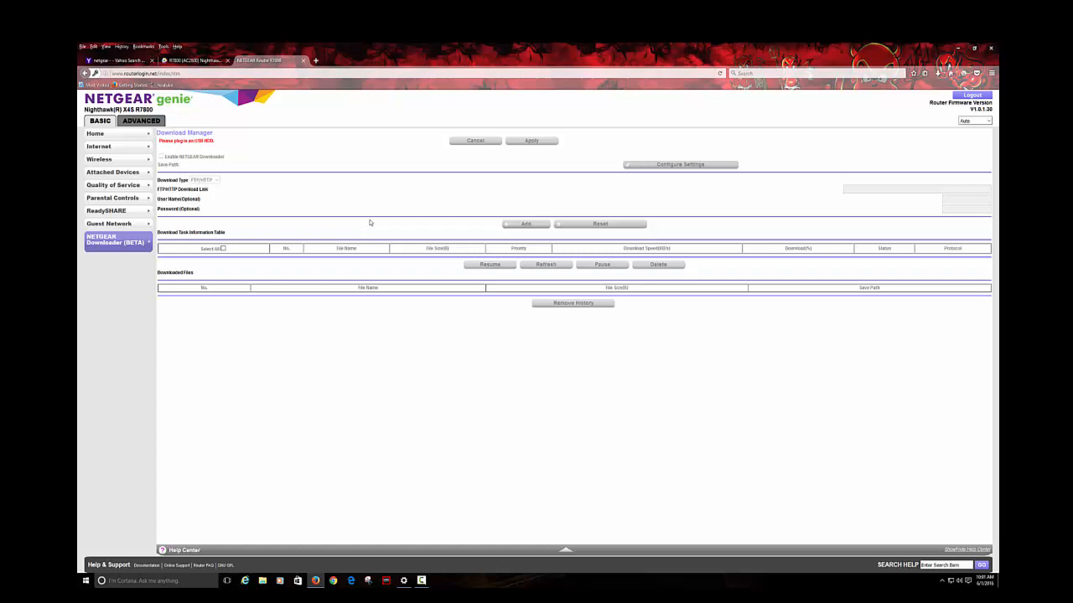
mouse_move(390, 191)
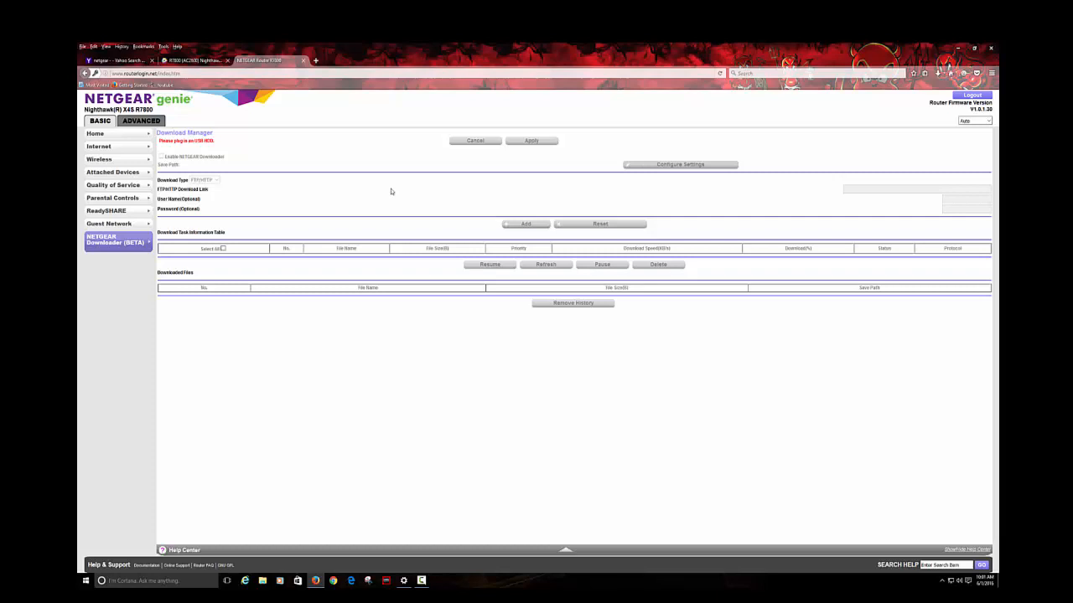
left_click(94, 133)
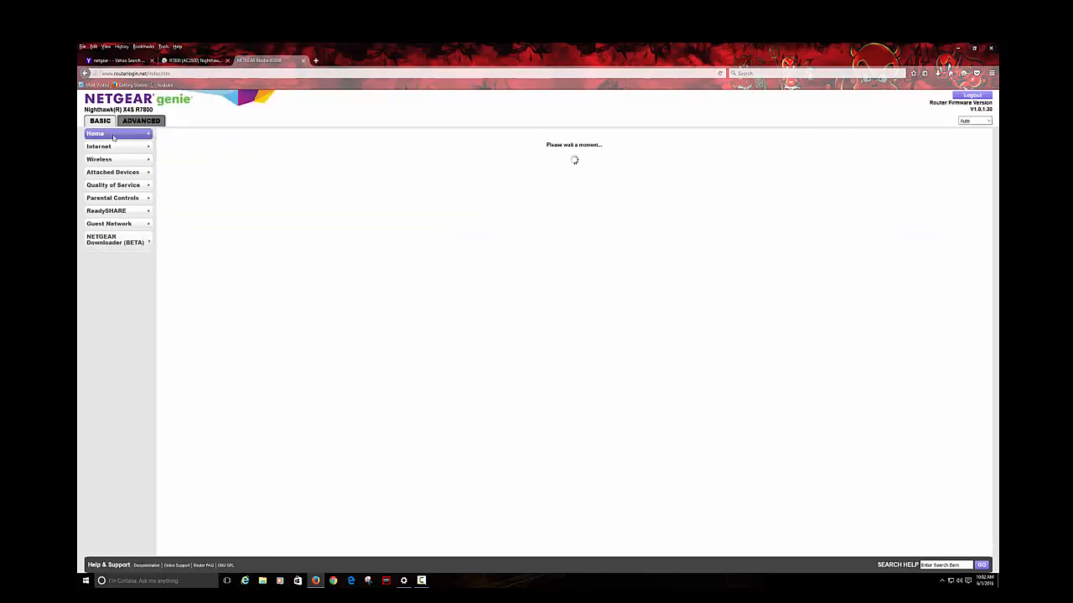
mouse_move(306, 214)
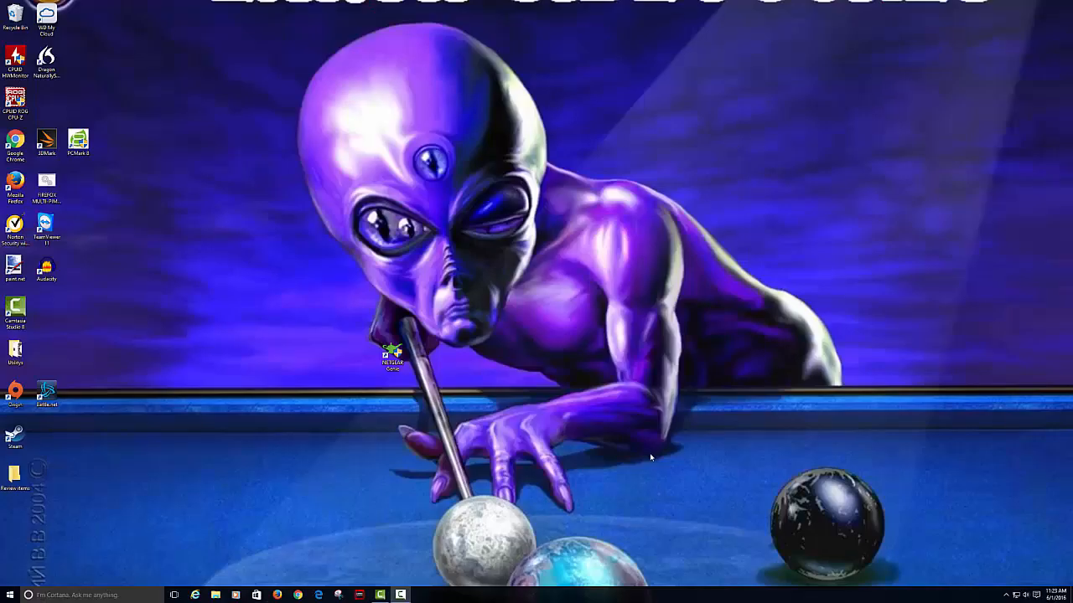
mouse_move(488, 443)
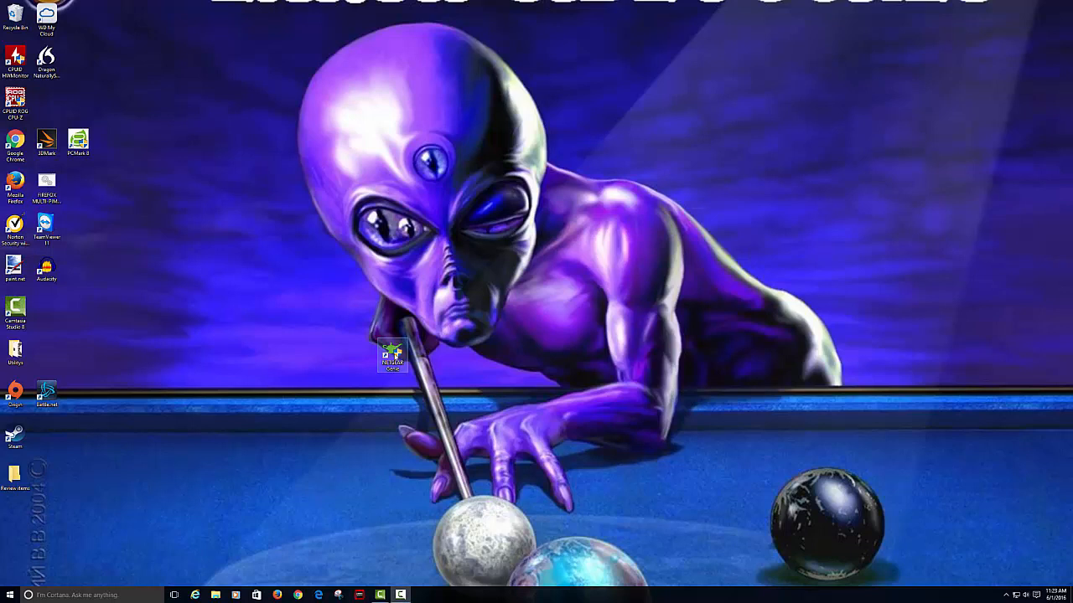
Step: Launch NETGEAR genie from its desktop shortcut
double_click(392, 352)
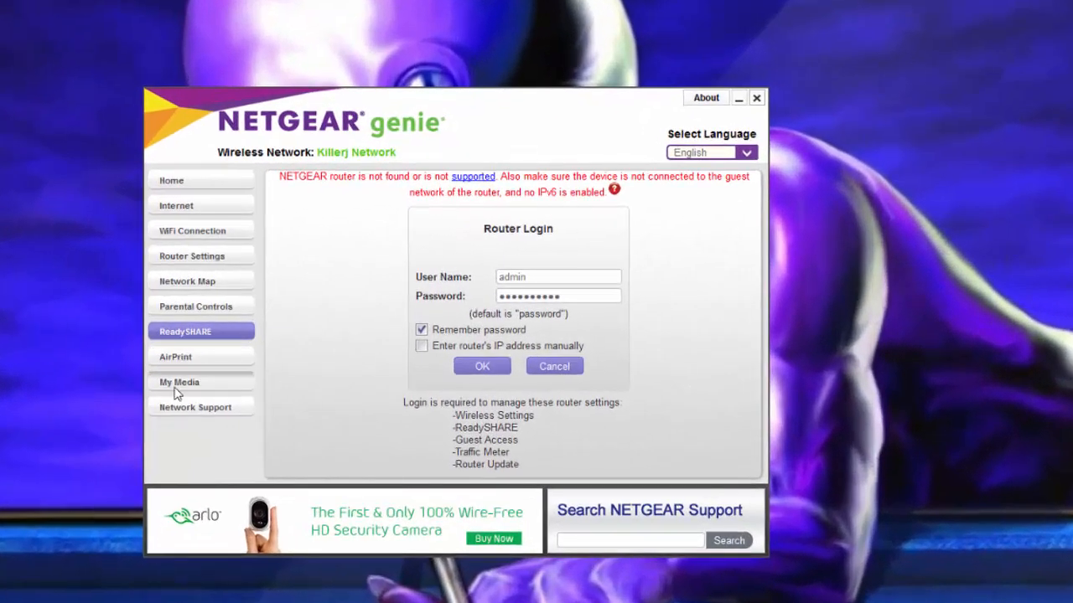
Step: In My Media, browse the R7800 drive's videos by folder, then select WDMyCloudEX4100
left_click(179, 382)
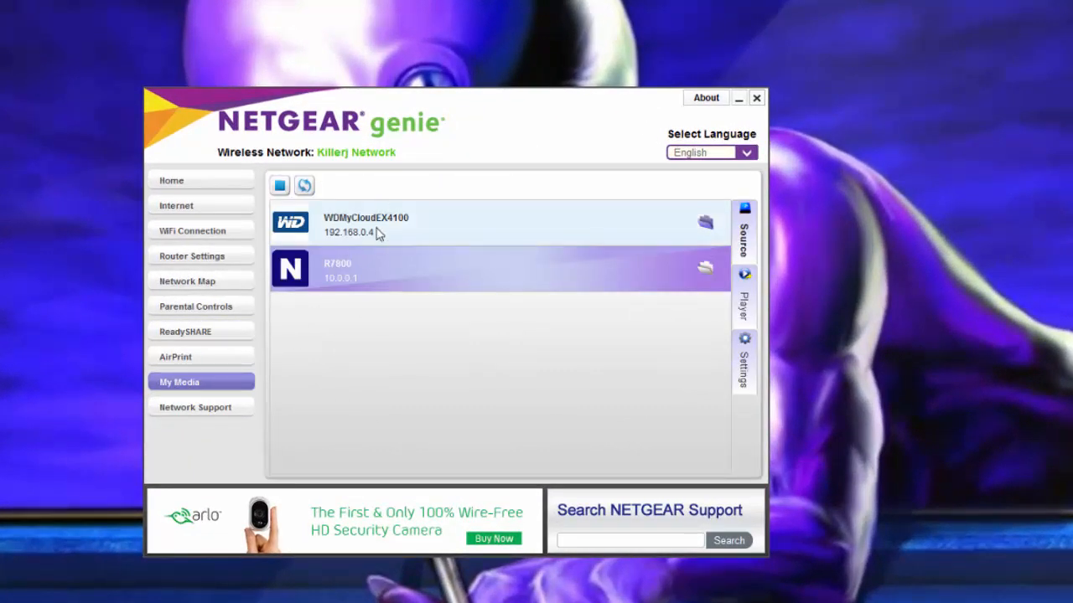
mouse_move(388, 241)
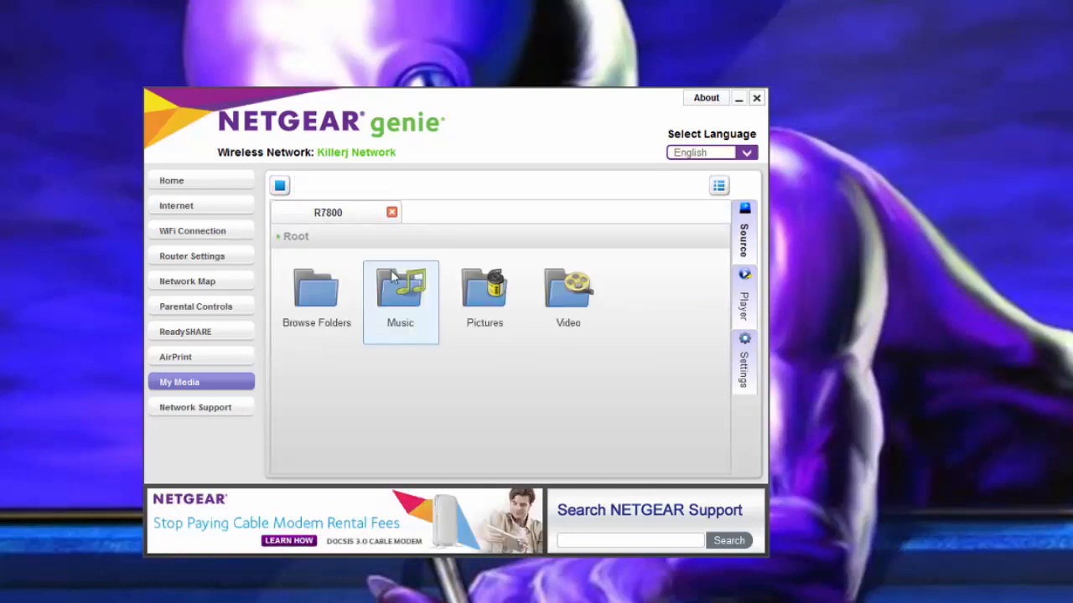
mouse_move(394, 317)
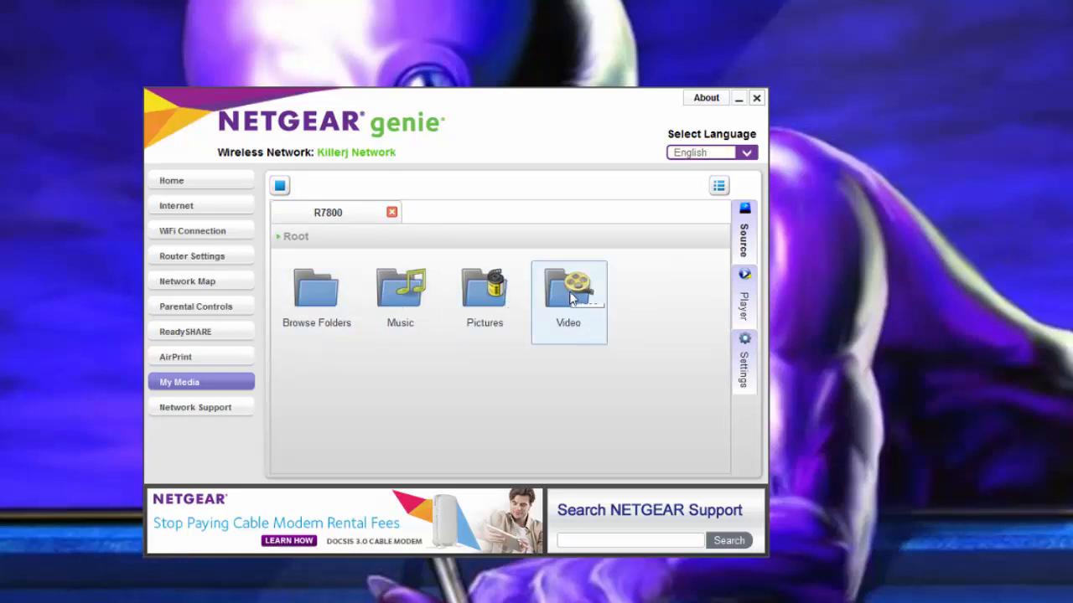
double_click(568, 293)
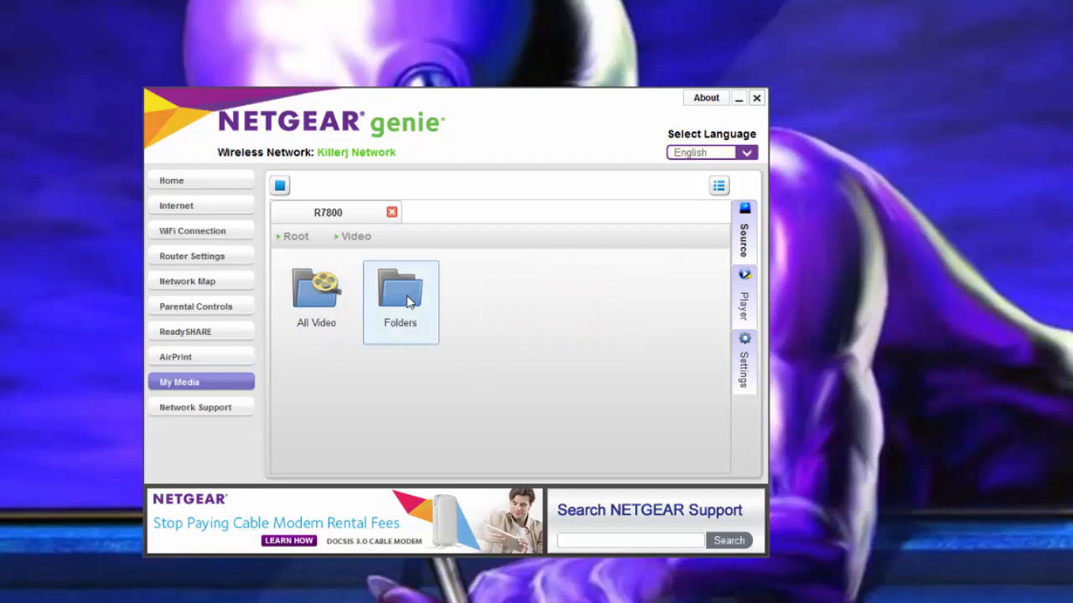
double_click(400, 294)
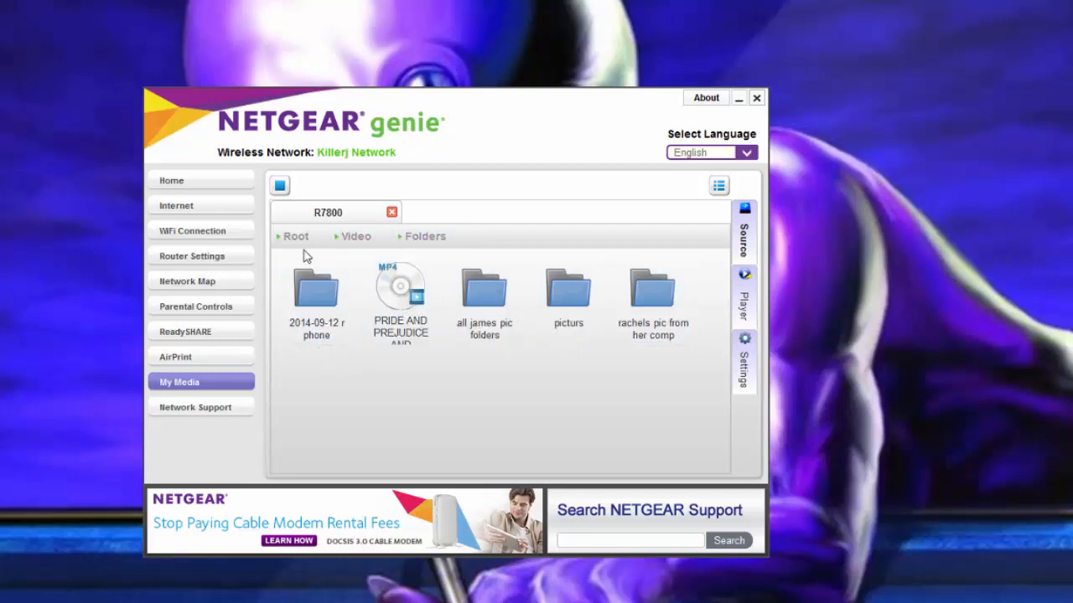
left_click(294, 236)
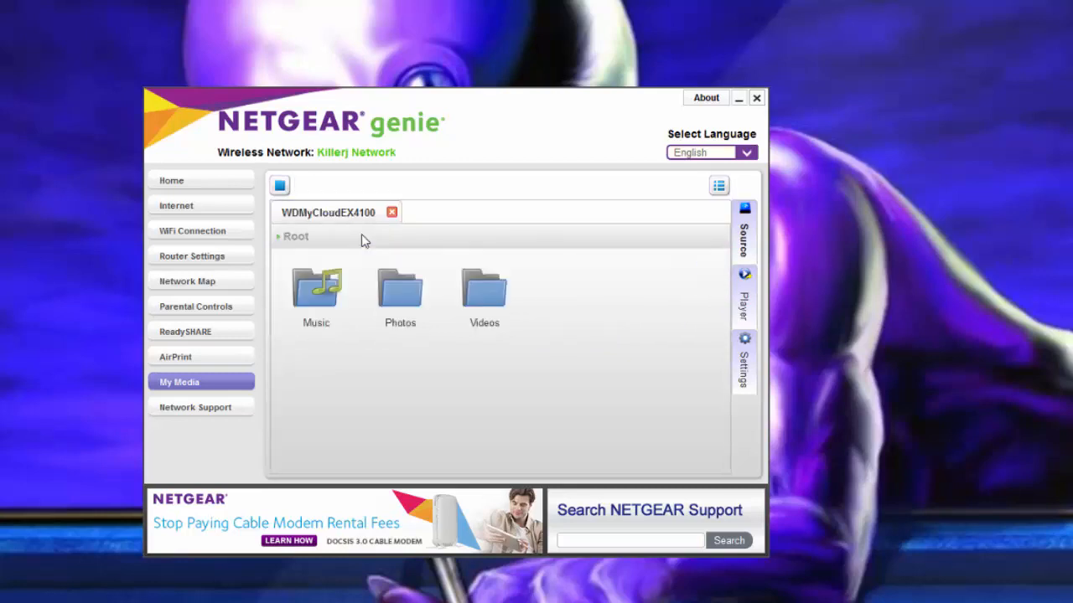
Step: Browse WDMyCloudEX4100 Videos > By Folder > Shared Videos > Movies, then close its tab
left_click(316, 293)
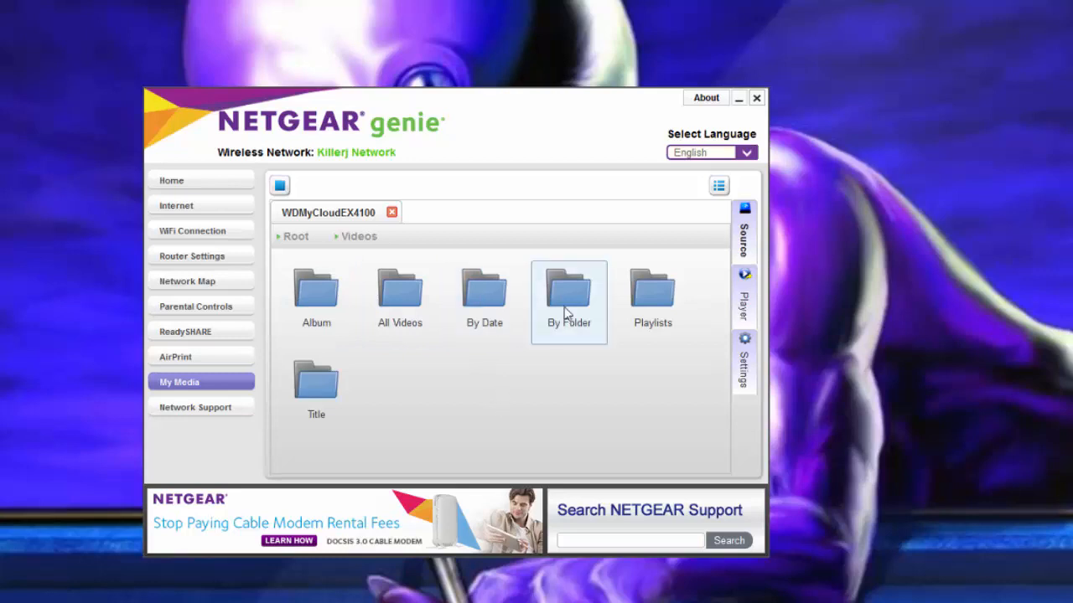
double_click(567, 293)
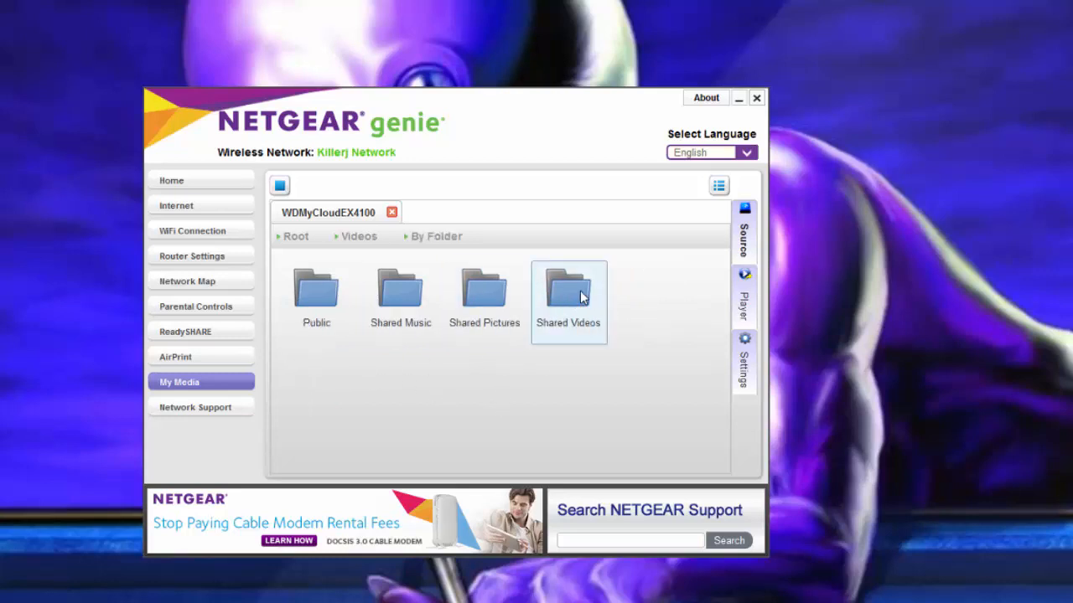
double_click(568, 297)
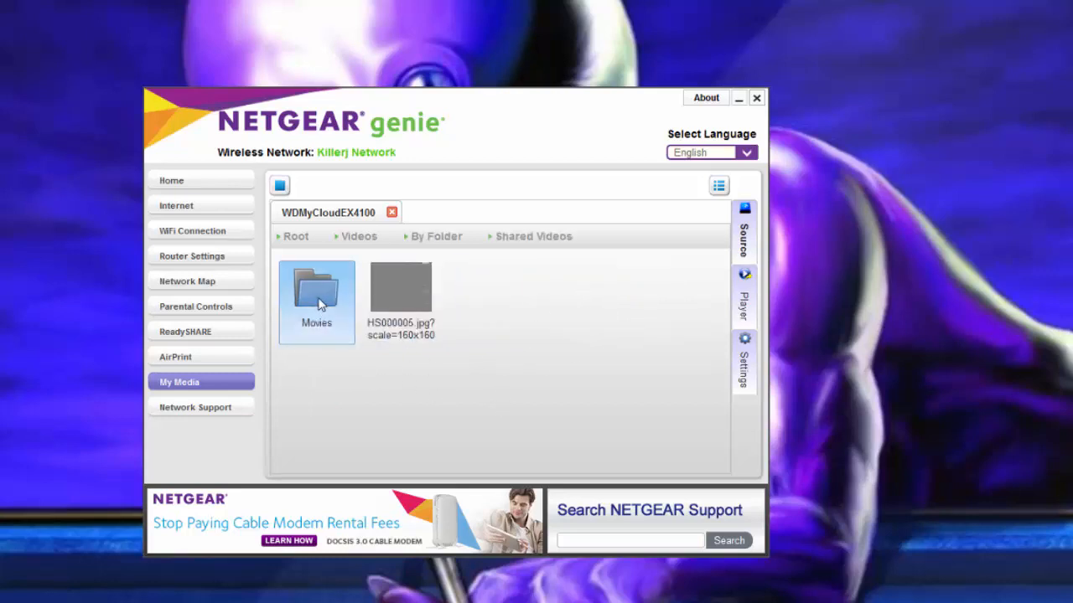
double_click(317, 289)
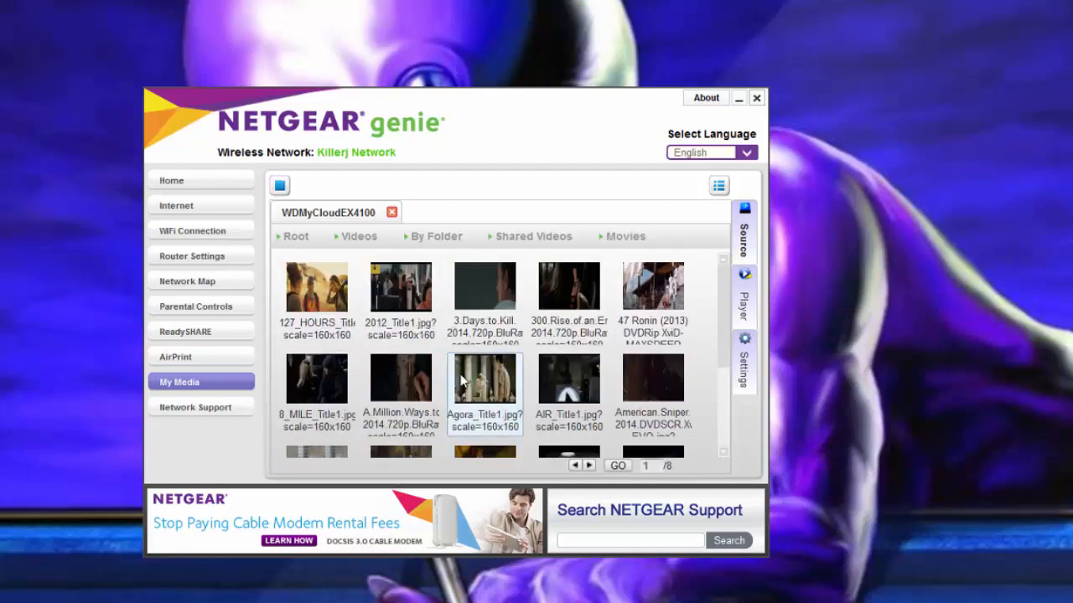
mouse_move(391, 212)
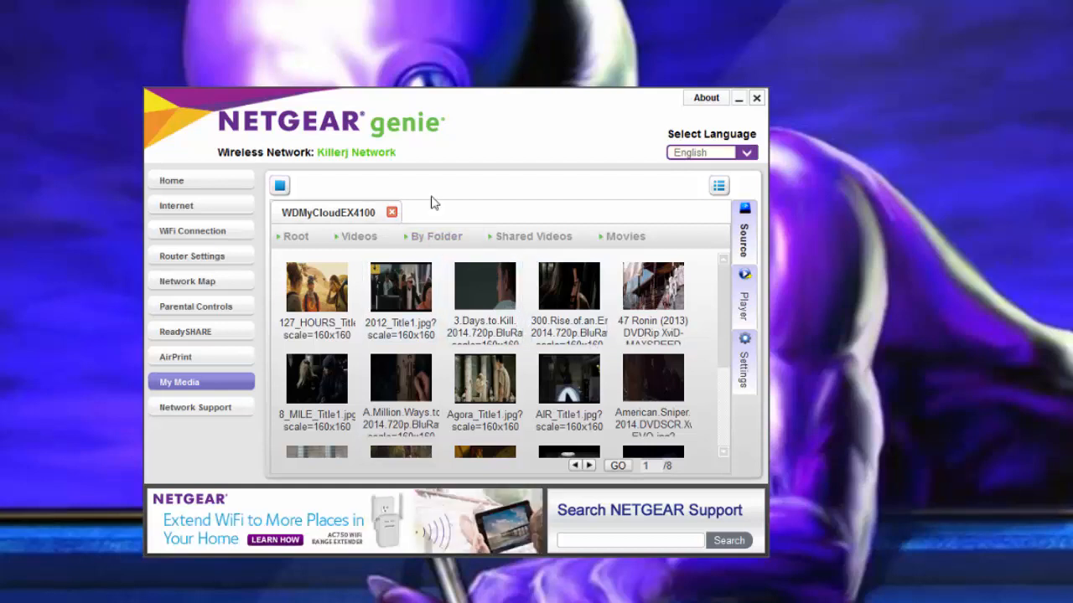
mouse_move(391, 212)
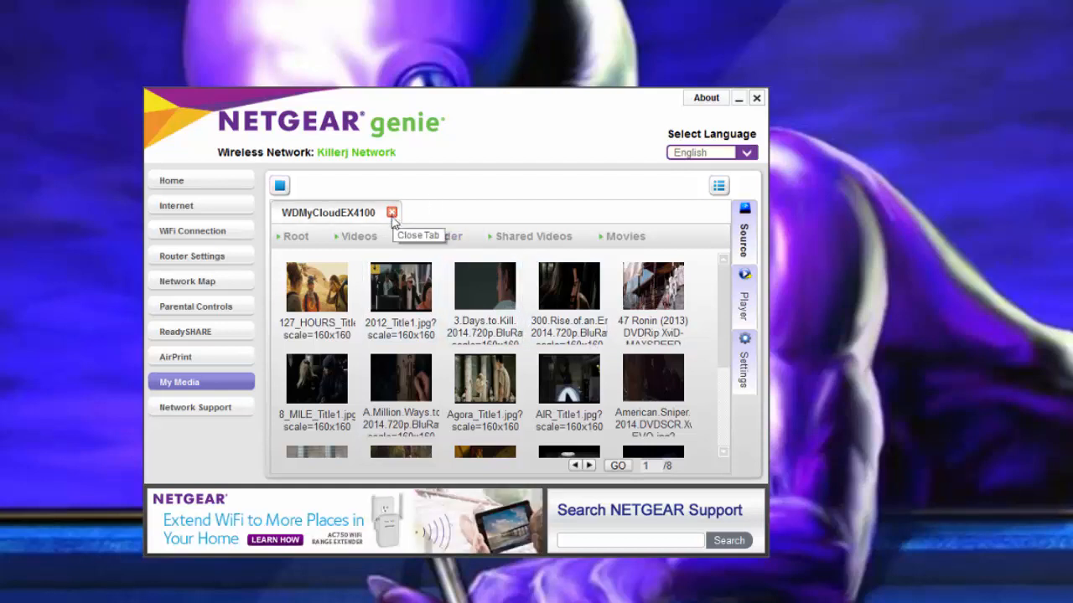
left_click(392, 213)
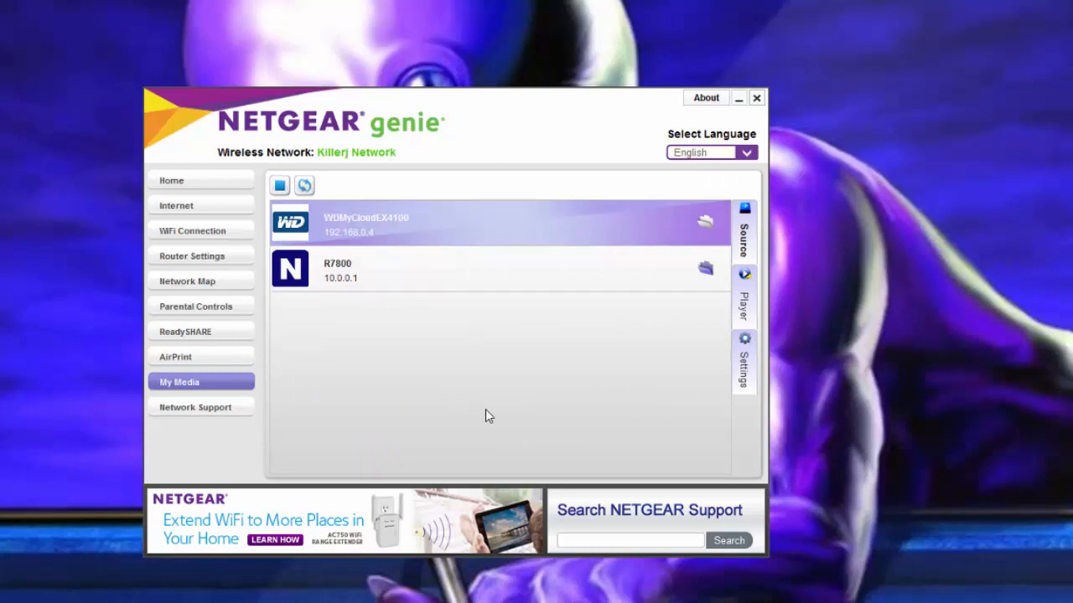
mouse_move(489, 449)
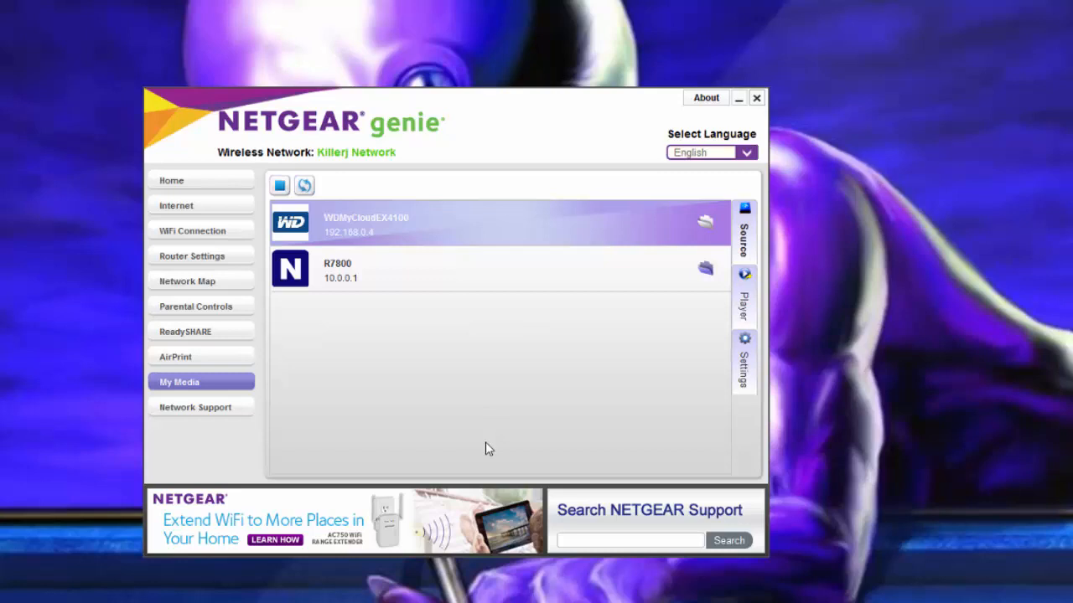
mouse_move(519, 427)
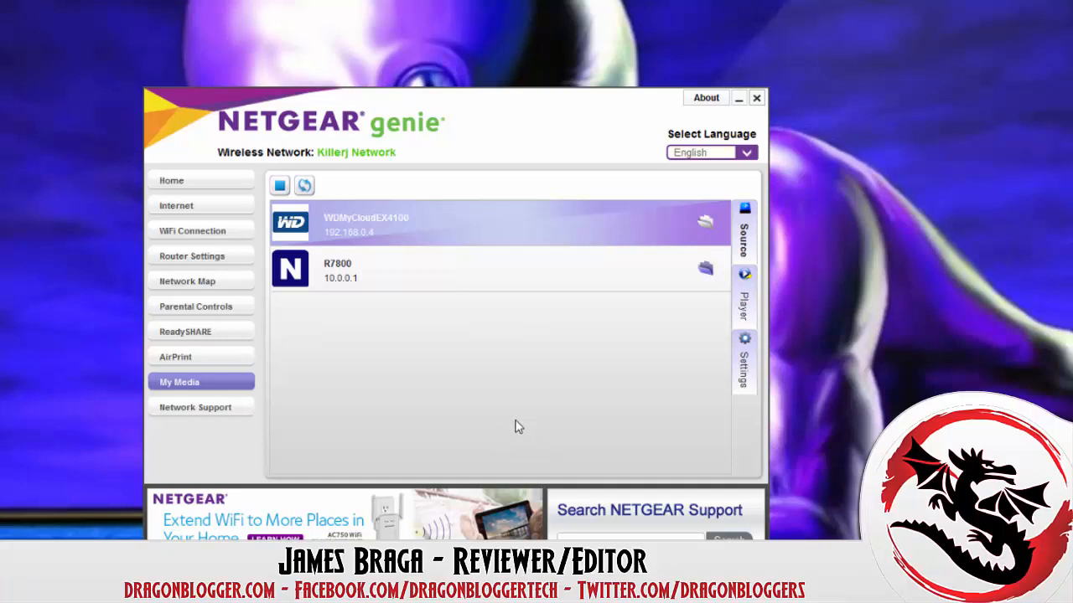
mouse_move(514, 428)
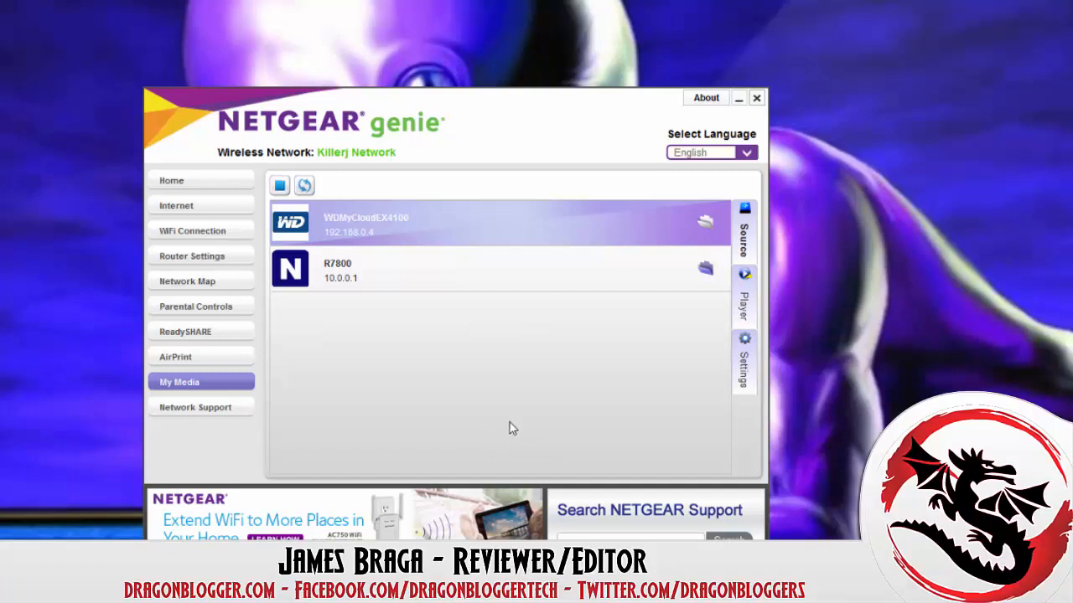